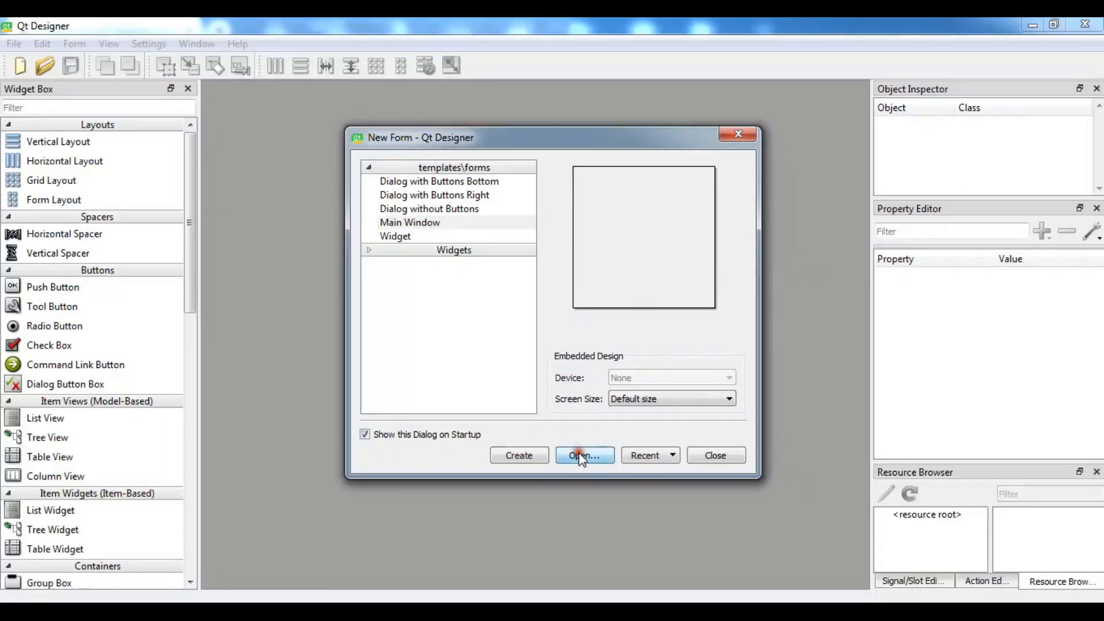
Create a Main Window form, then remove its menubar and statusbar, leaving only the central widget
click(584, 455)
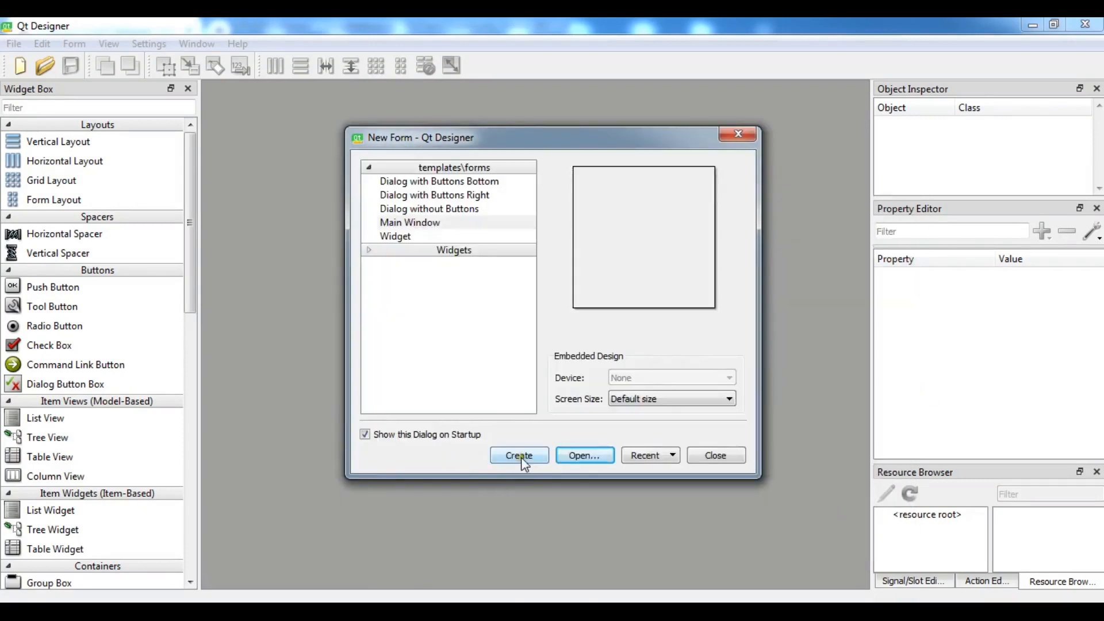
click(519, 455)
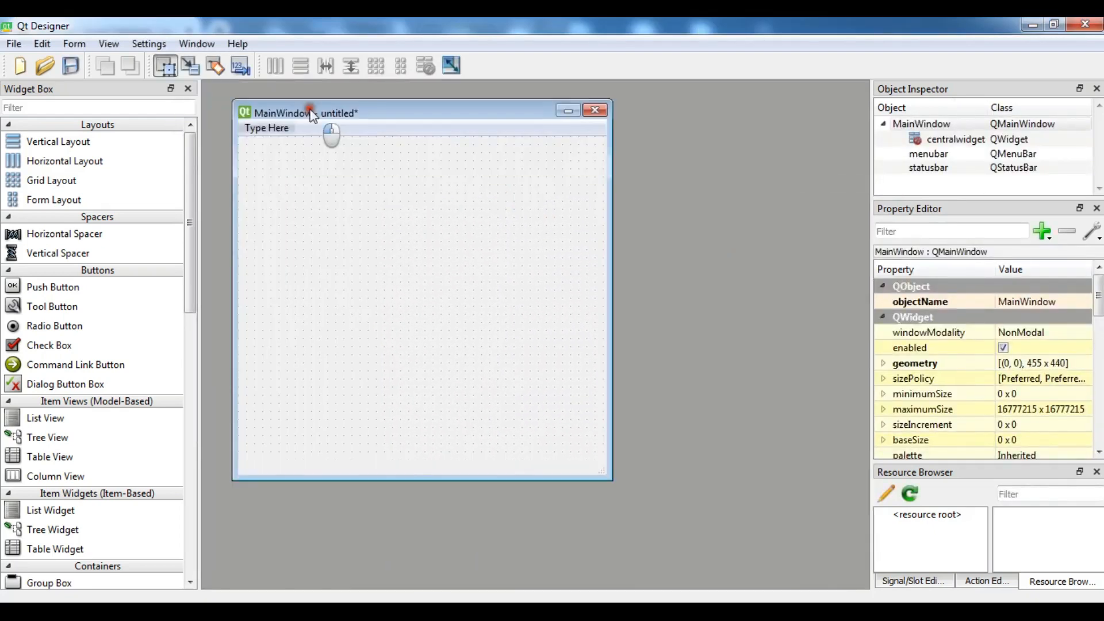
right_click(929, 153)
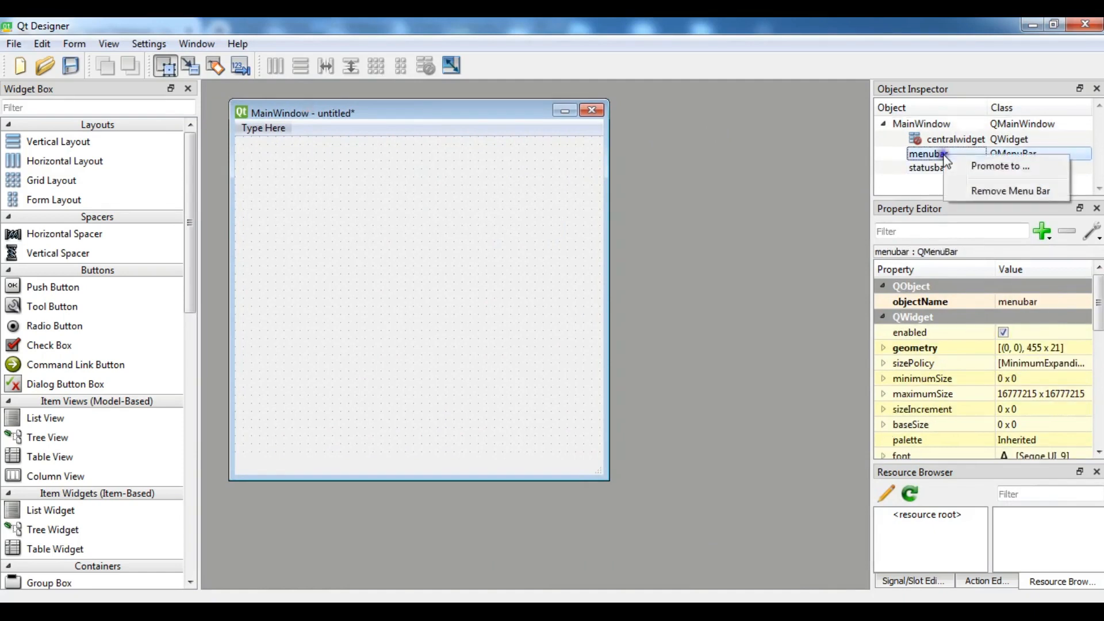
click(1011, 191)
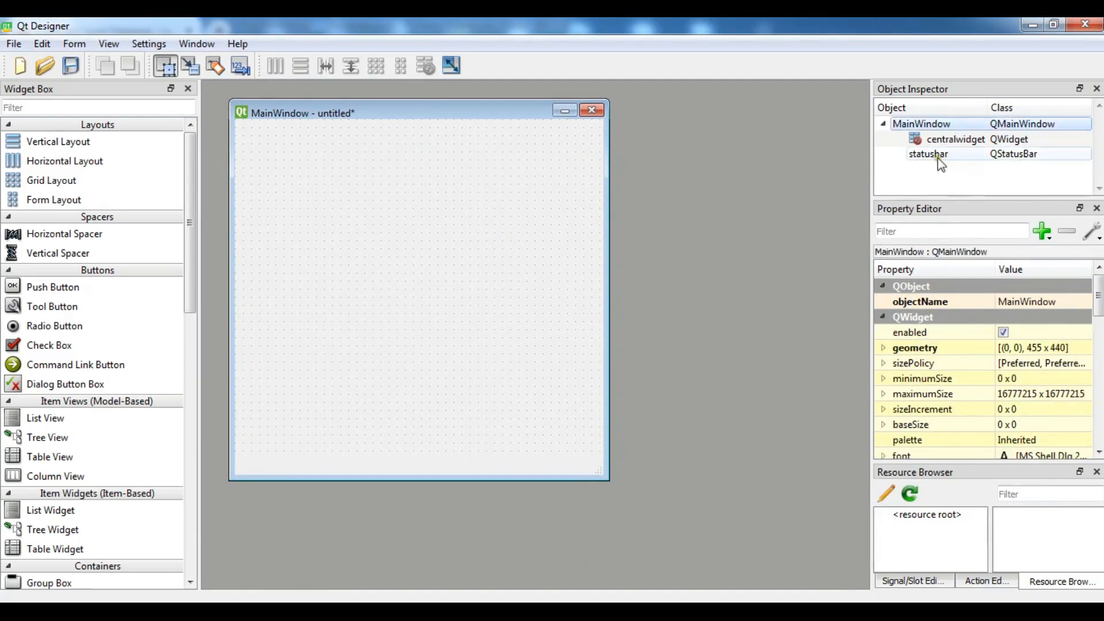
right_click(928, 154)
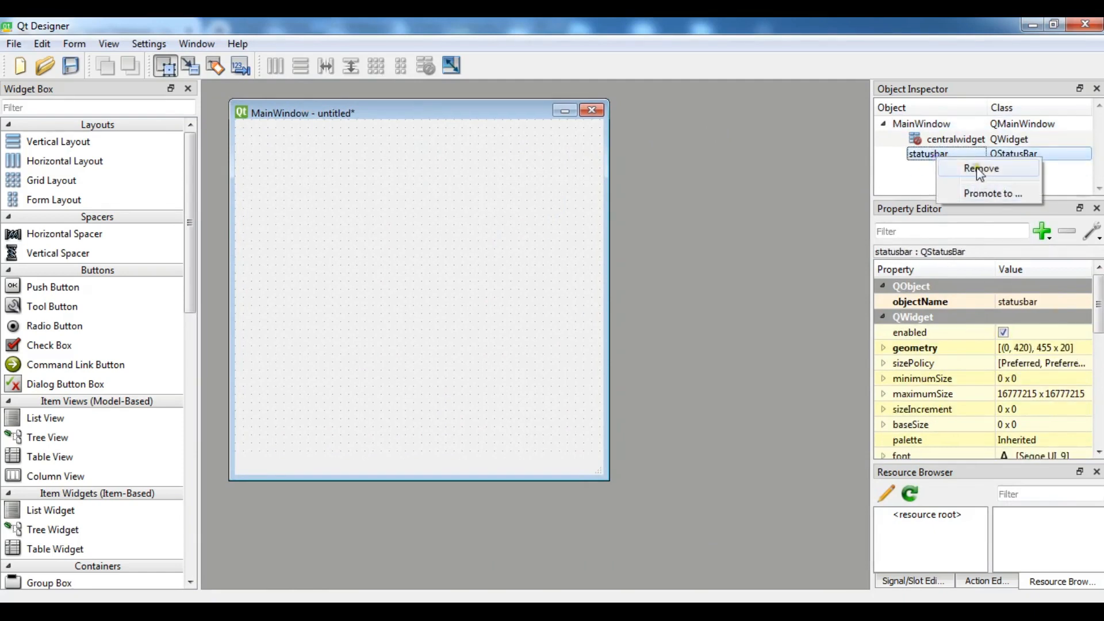
click(981, 167)
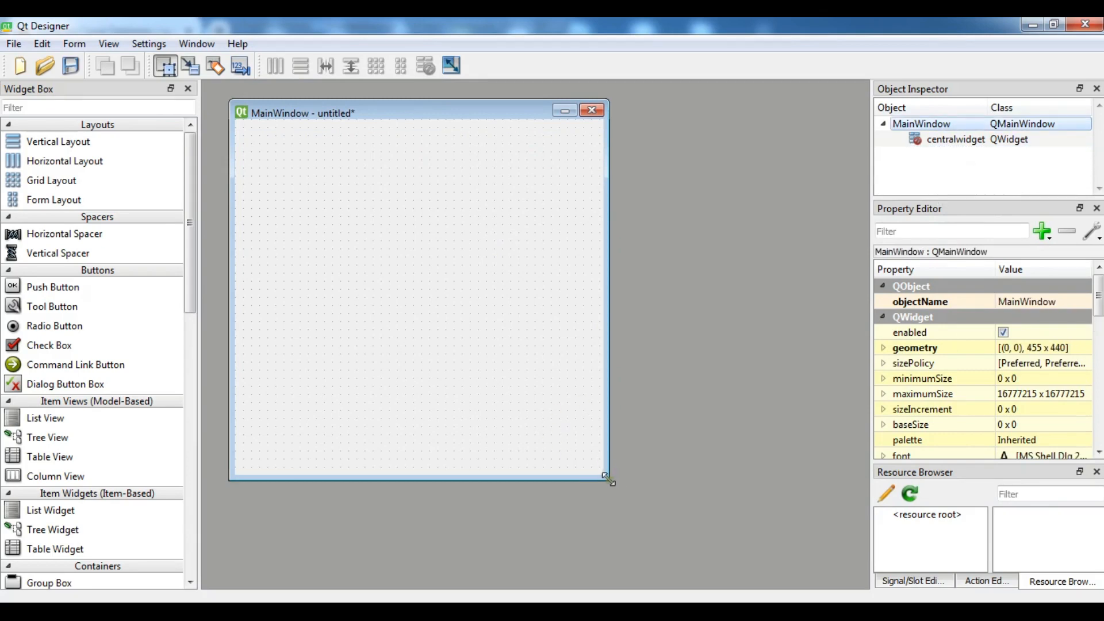
Enlarge the form and add a Table Widget sized to about 481 by 351 pixels
drag(608, 481, 640, 489)
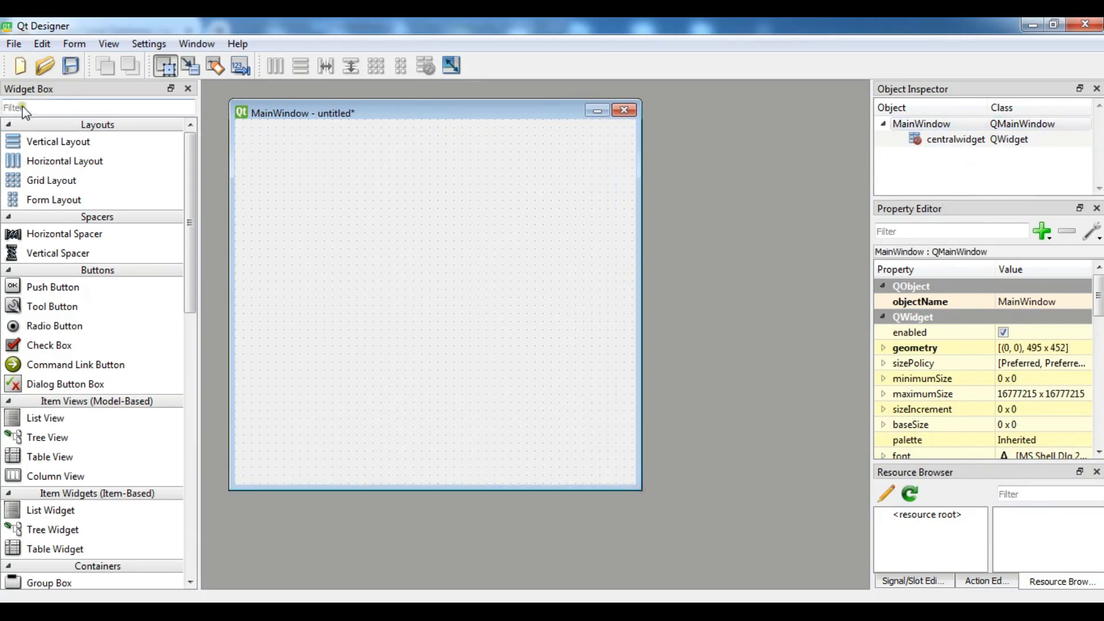
click(98, 108)
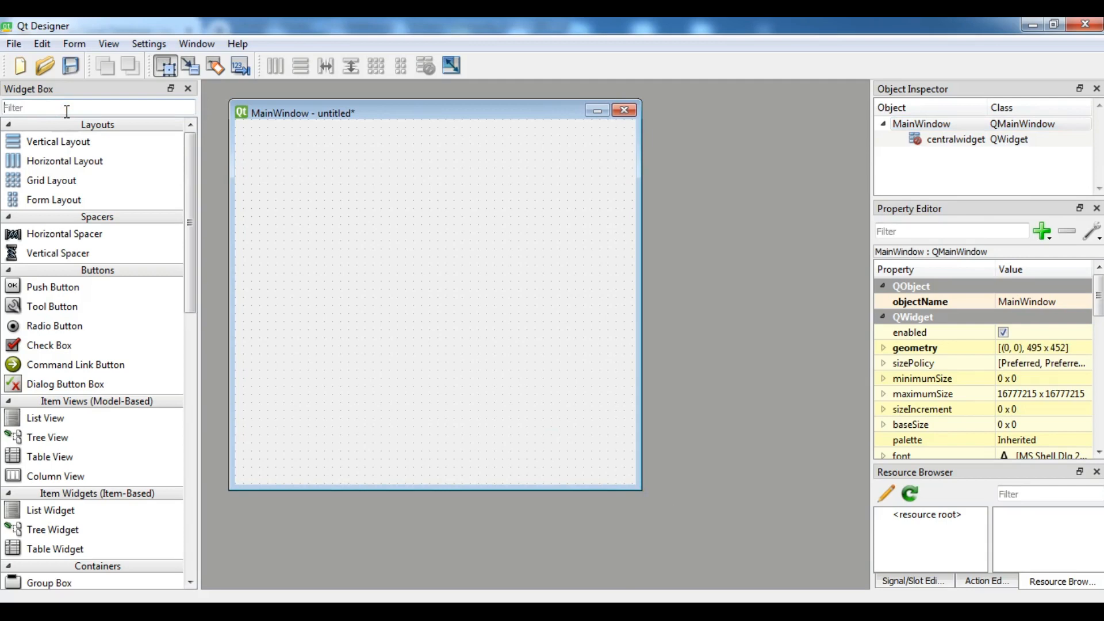
text(qta)
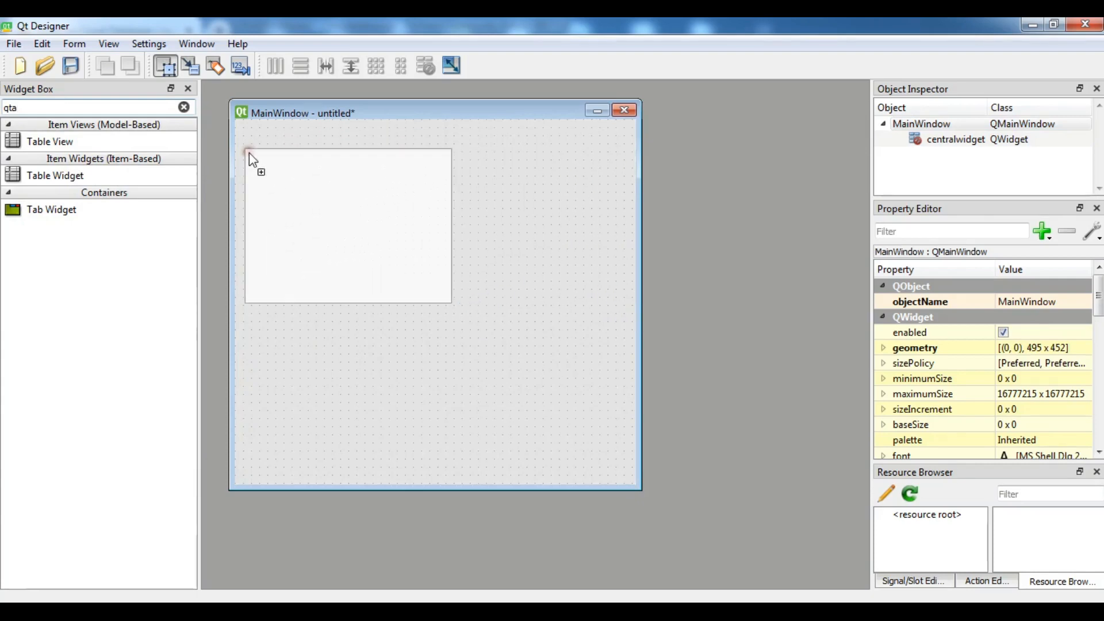
drag(54, 175, 348, 232)
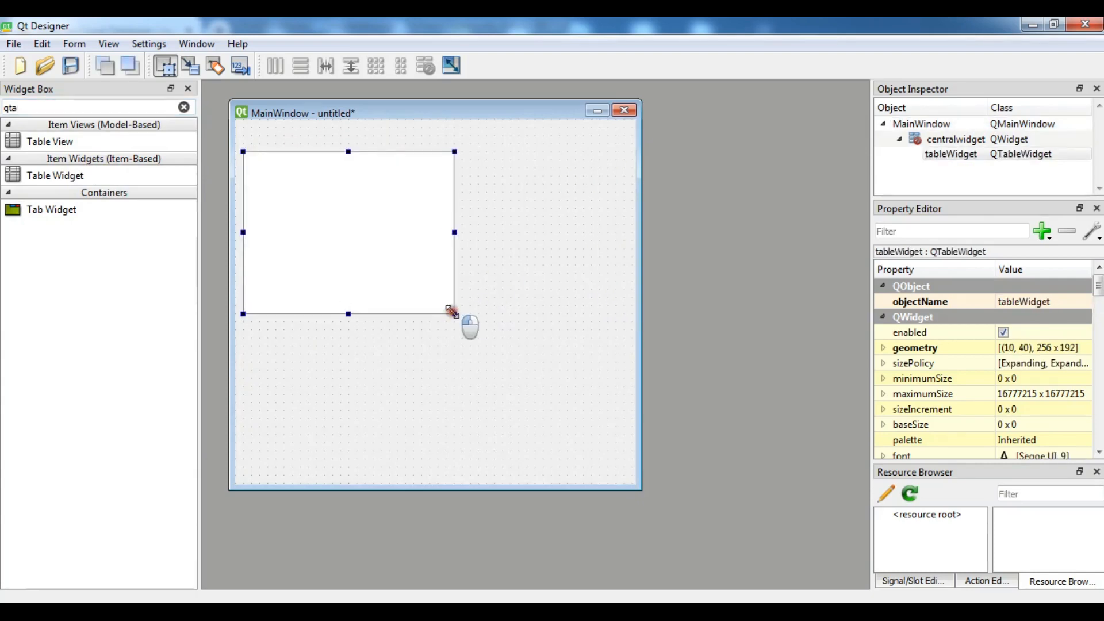
drag(455, 314, 624, 467)
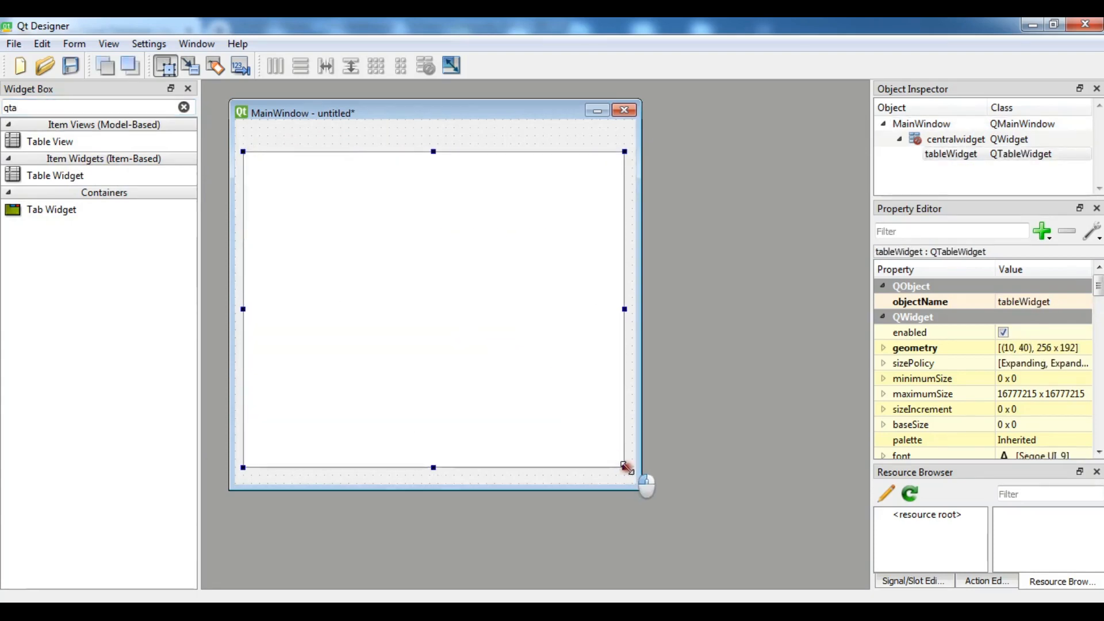
drag(624, 467, 619, 444)
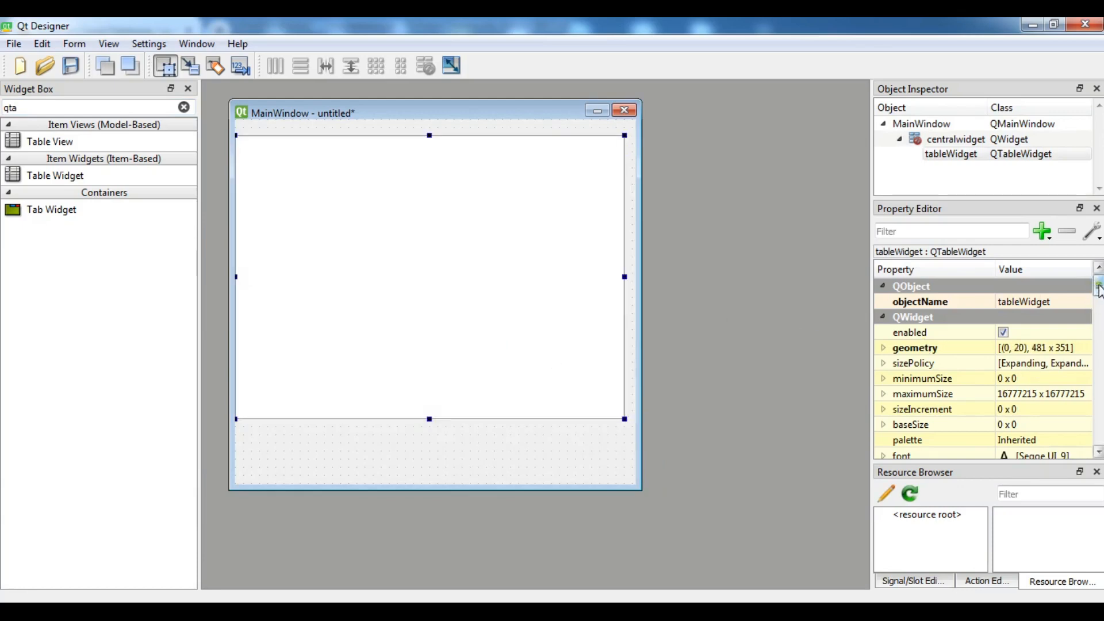
Set the table widget's rowCount to 8 and columnCount to 3 in the Property Editor
scroll(down, 3)
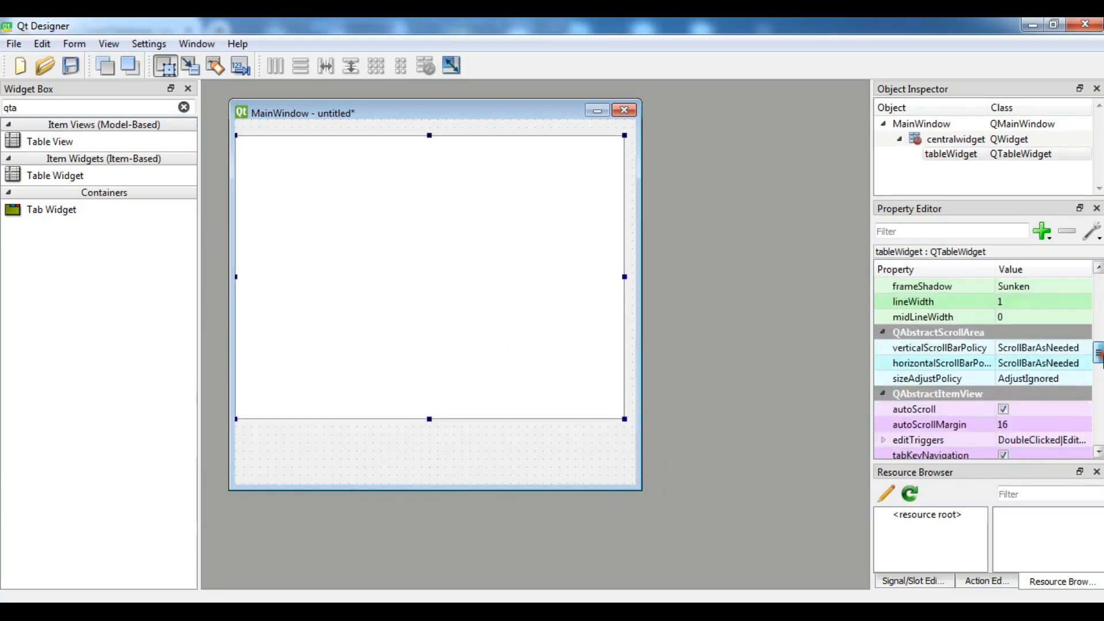
scroll(down, 3)
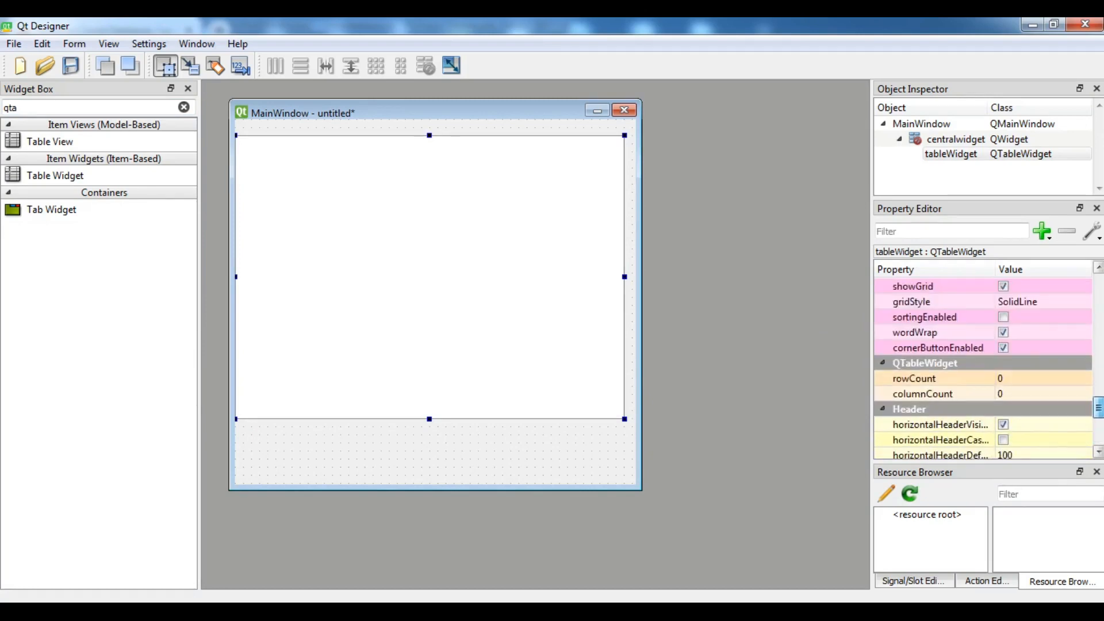
click(1035, 378)
text(8)
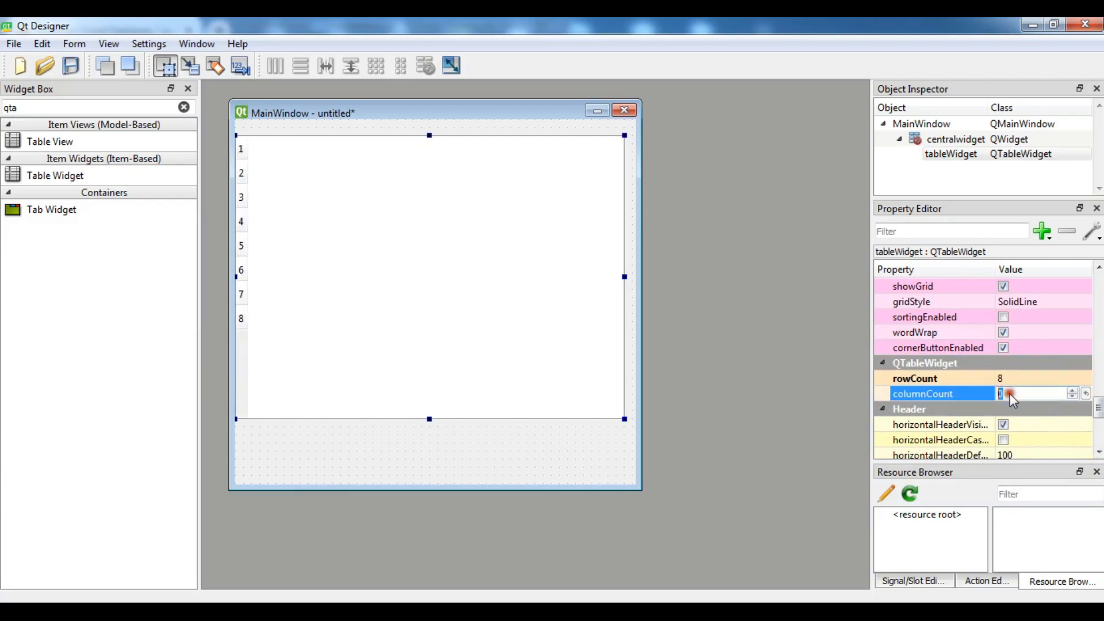
text(3)
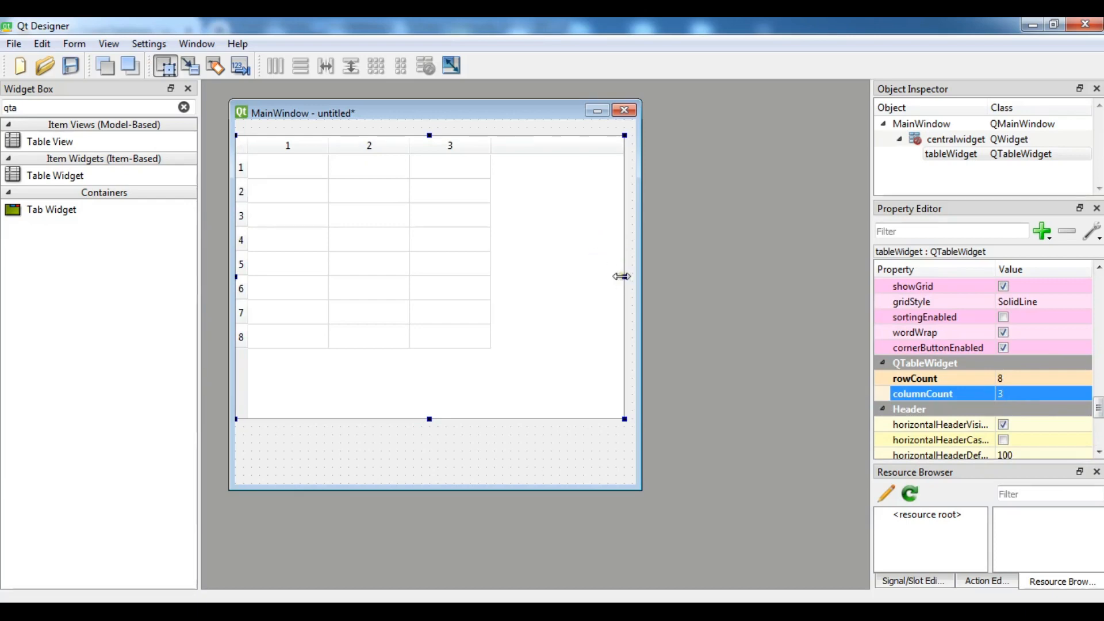
click(369, 145)
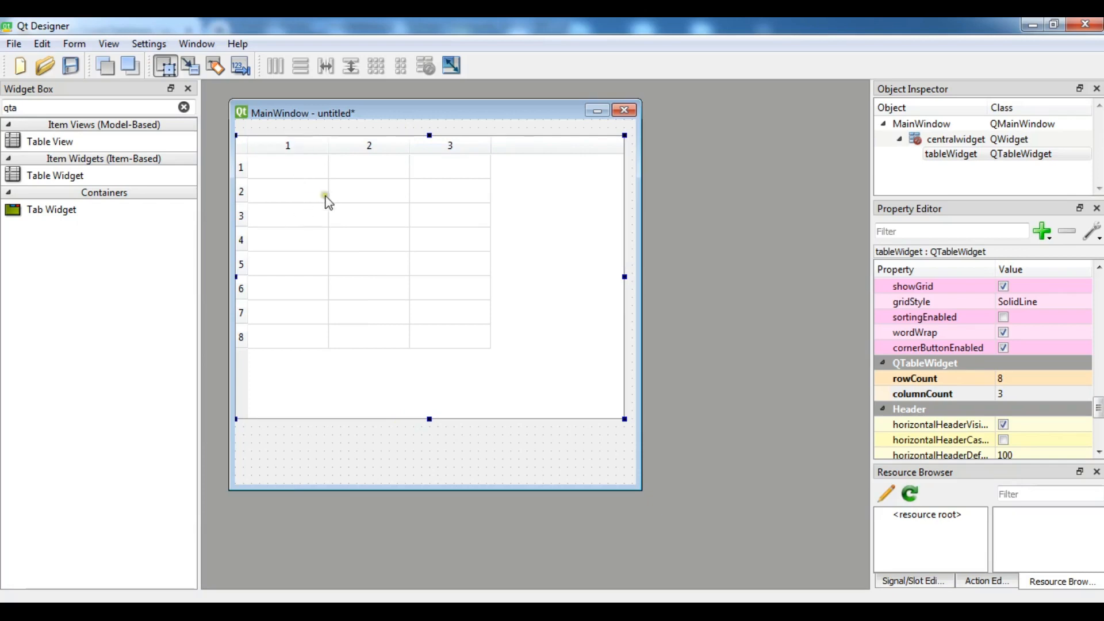
mouse_move(493, 151)
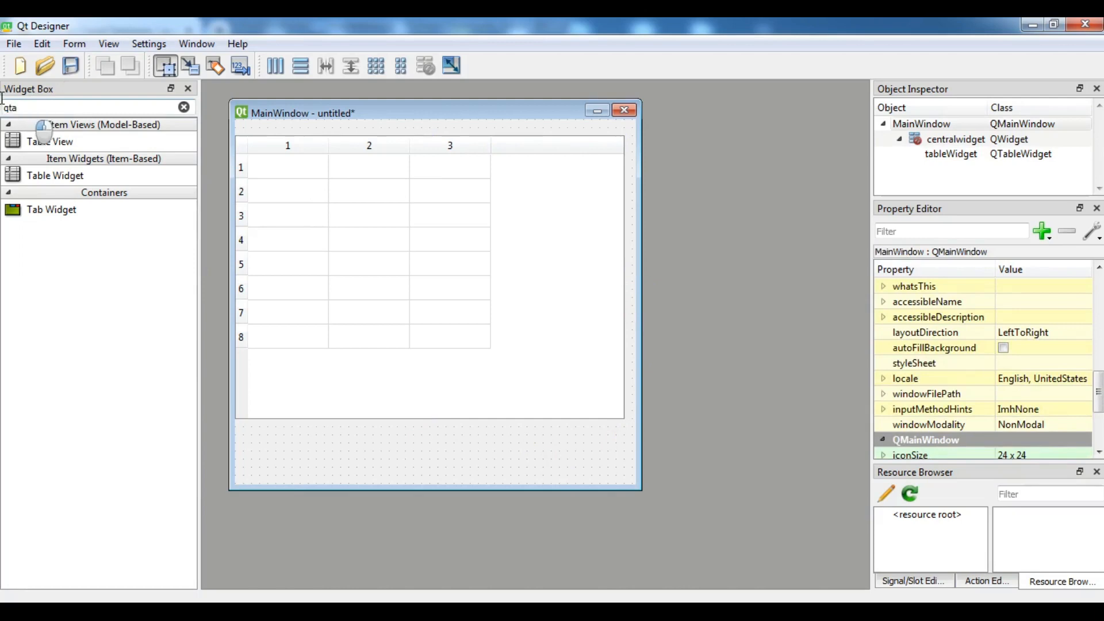
Add a 'Load Data' push button under the table and lay both out vertically
text(pu)
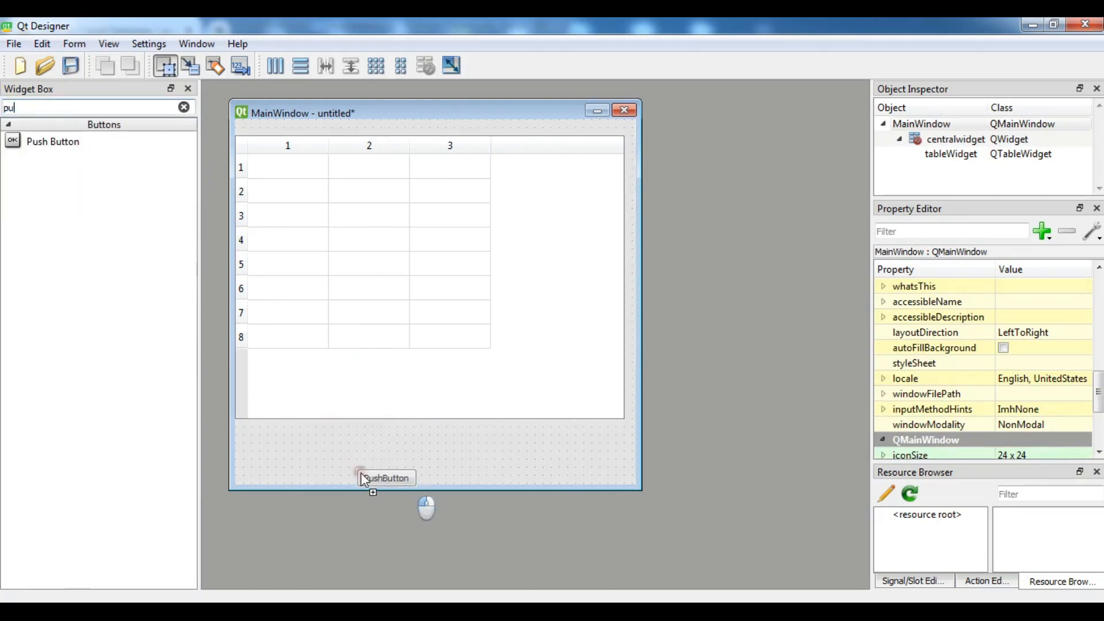
drag(383, 478, 410, 452)
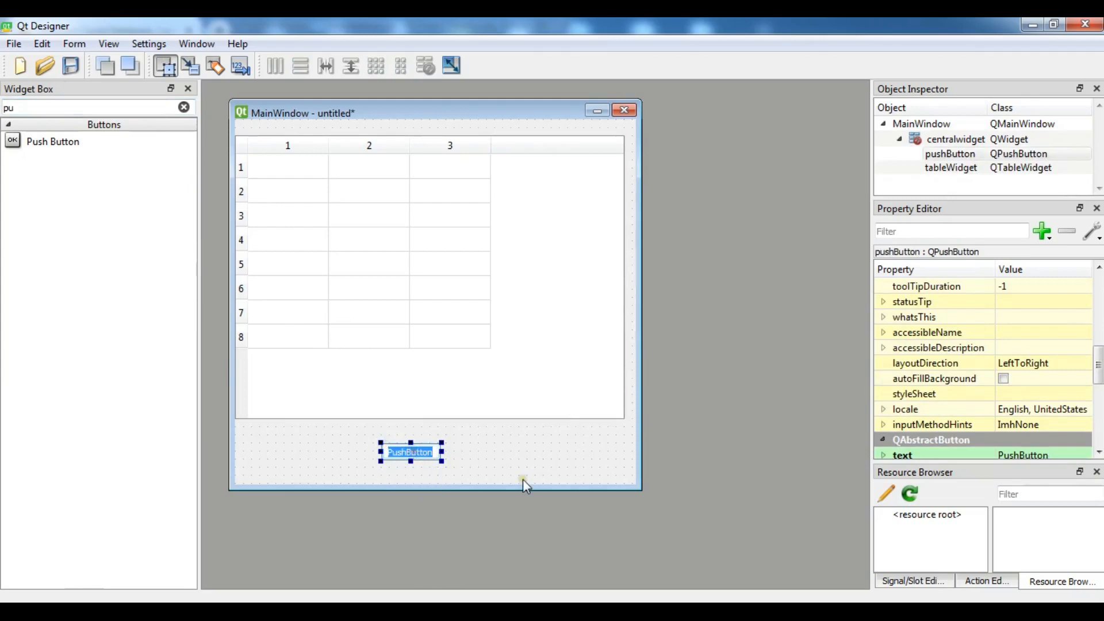
text(Load Data)
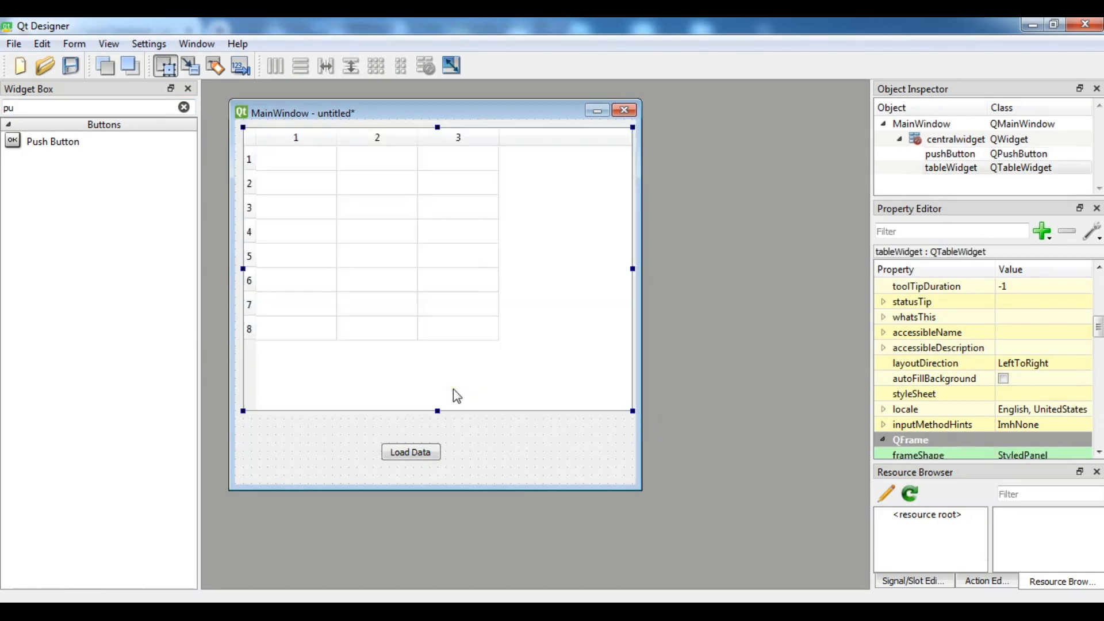
mouse_move(376, 275)
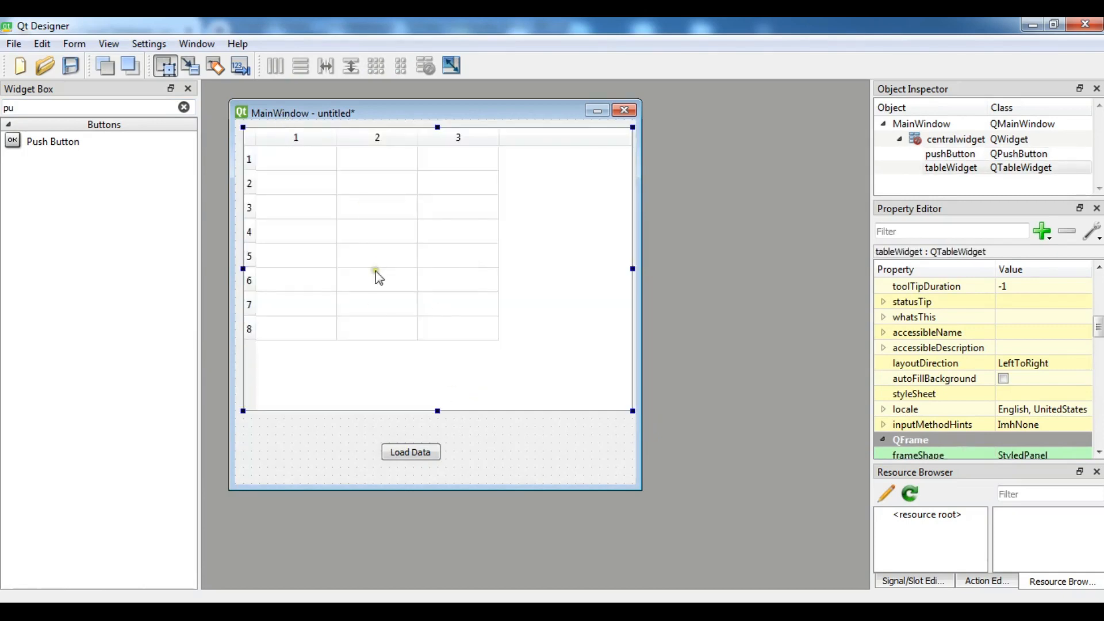
click(410, 451)
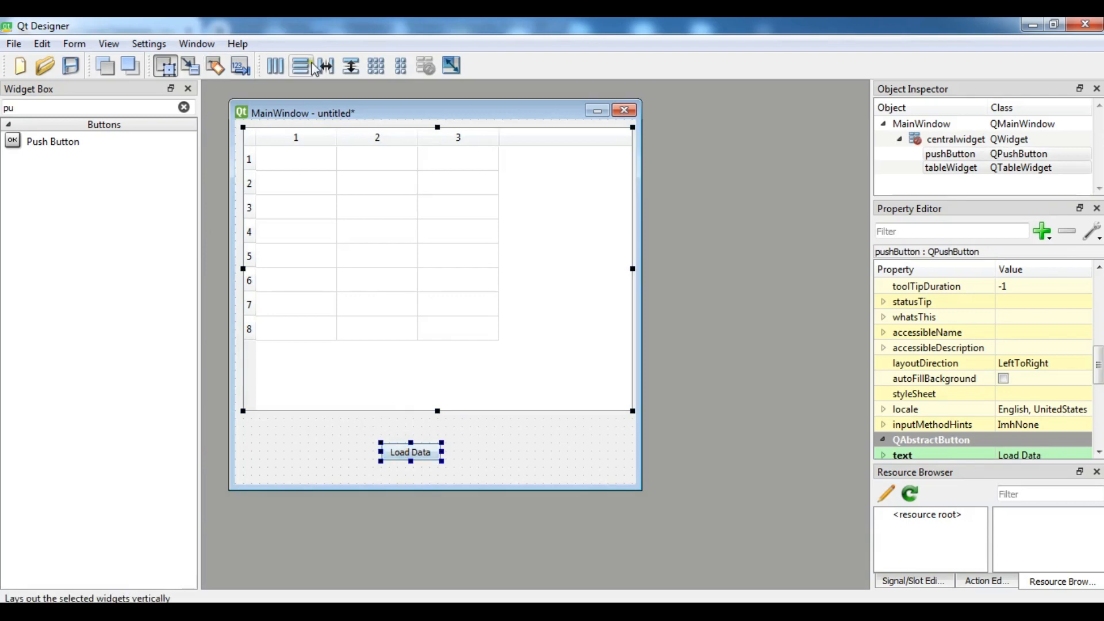
click(300, 66)
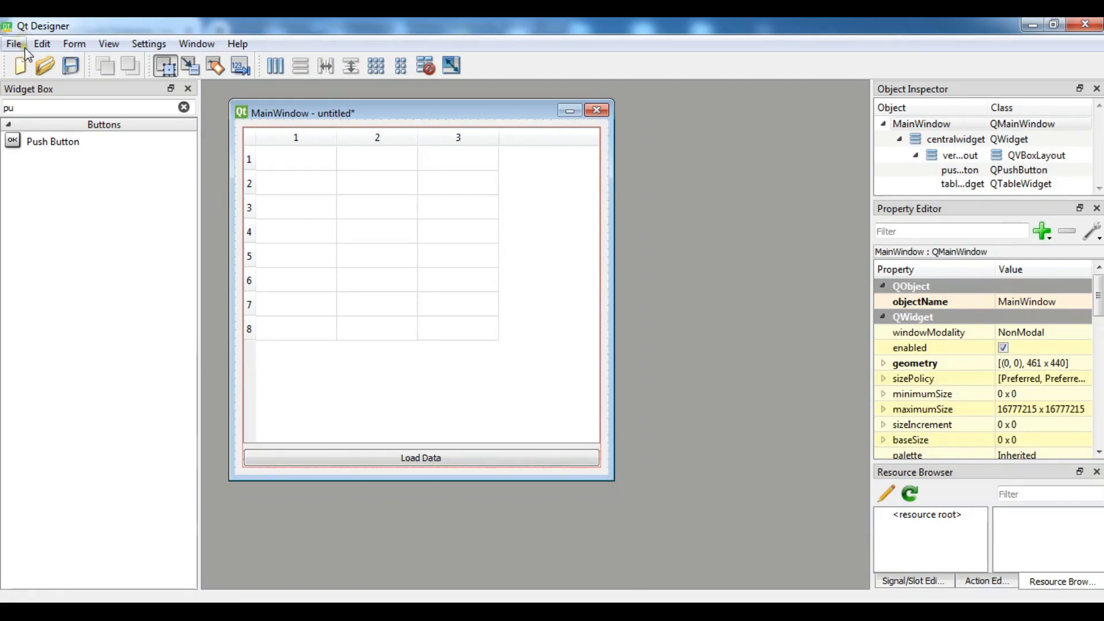
Save the form as 'app' in the Python Scripts folder
click(13, 43)
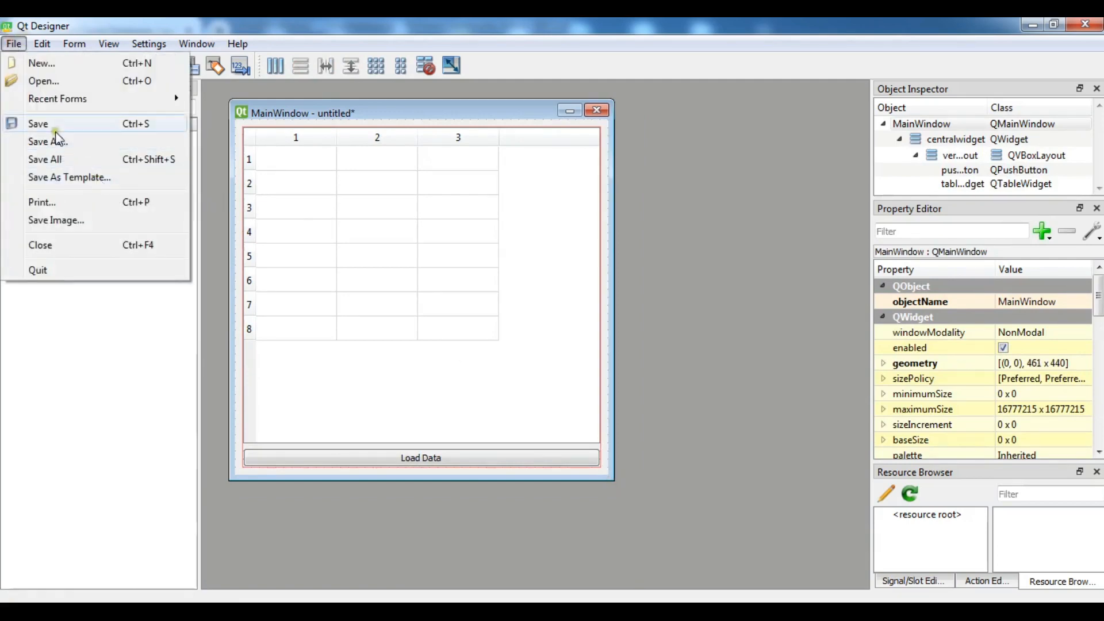
click(48, 141)
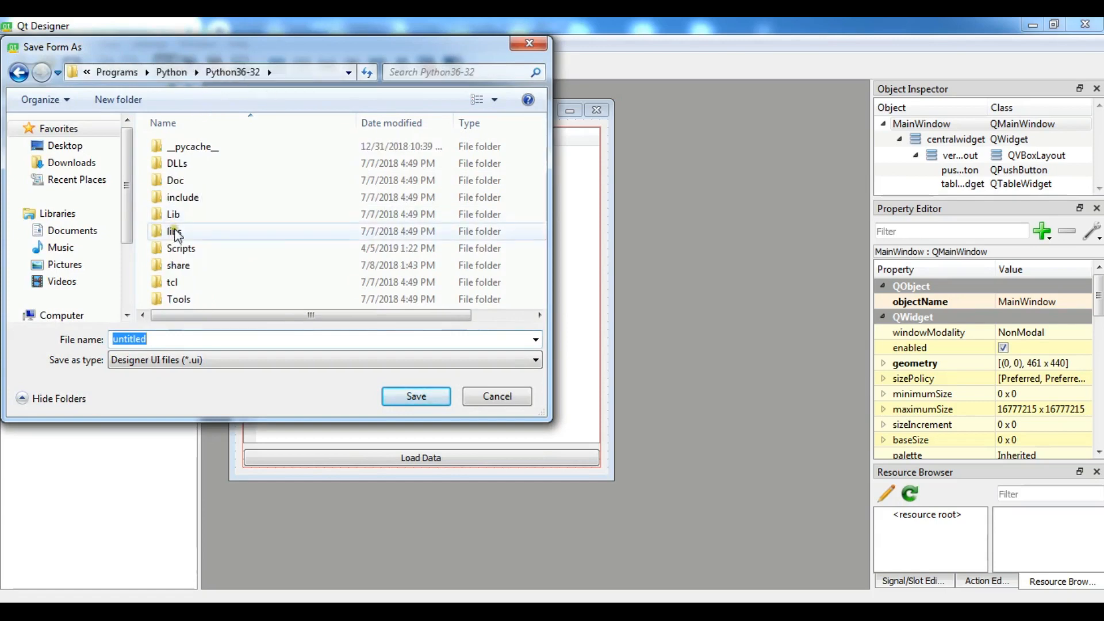
double_click(180, 248)
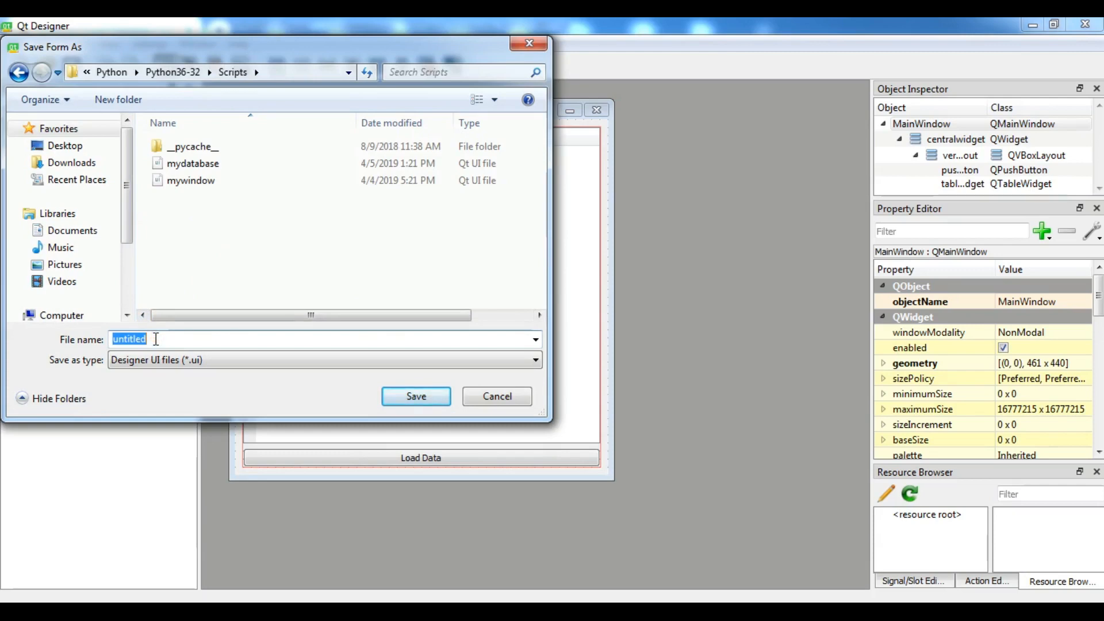
text(app)
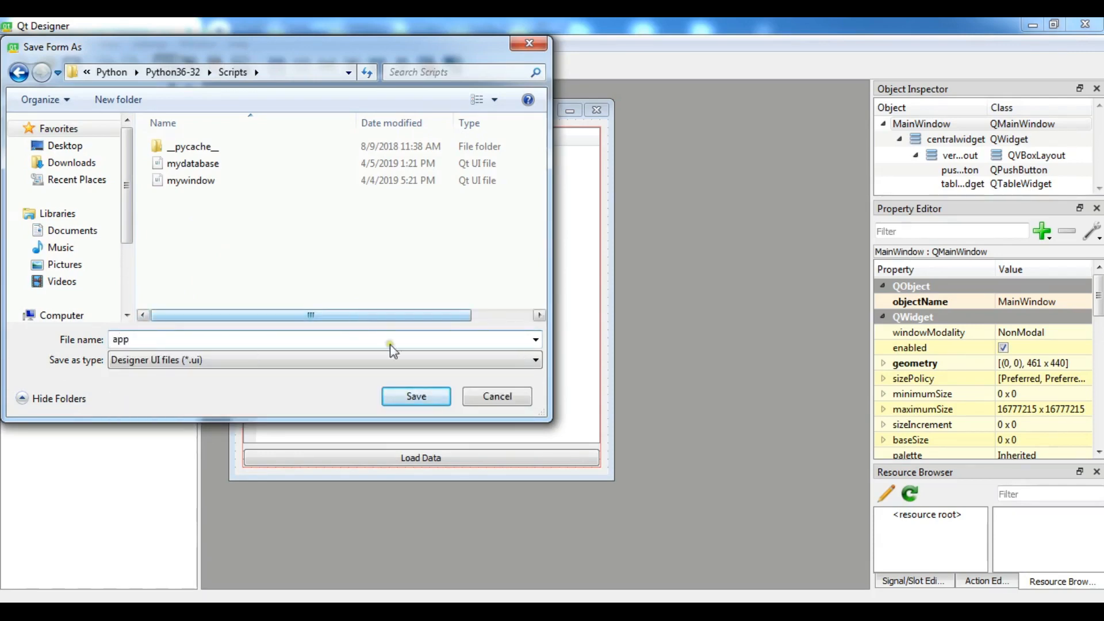
click(415, 396)
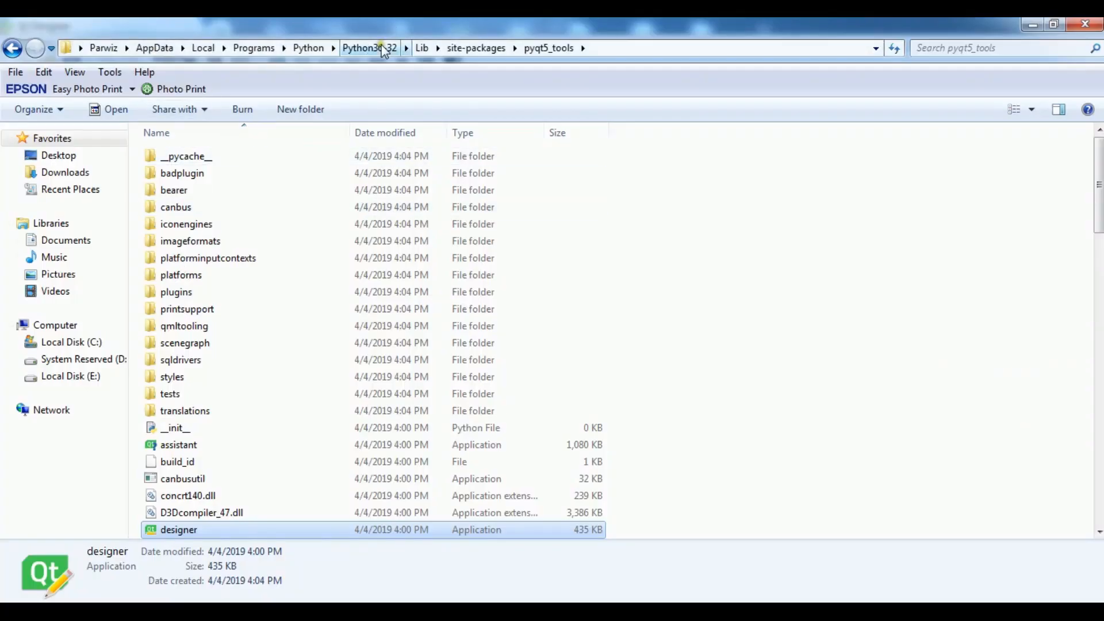
Go from Python36-32 into the Scripts folder and select the app UI file
click(369, 47)
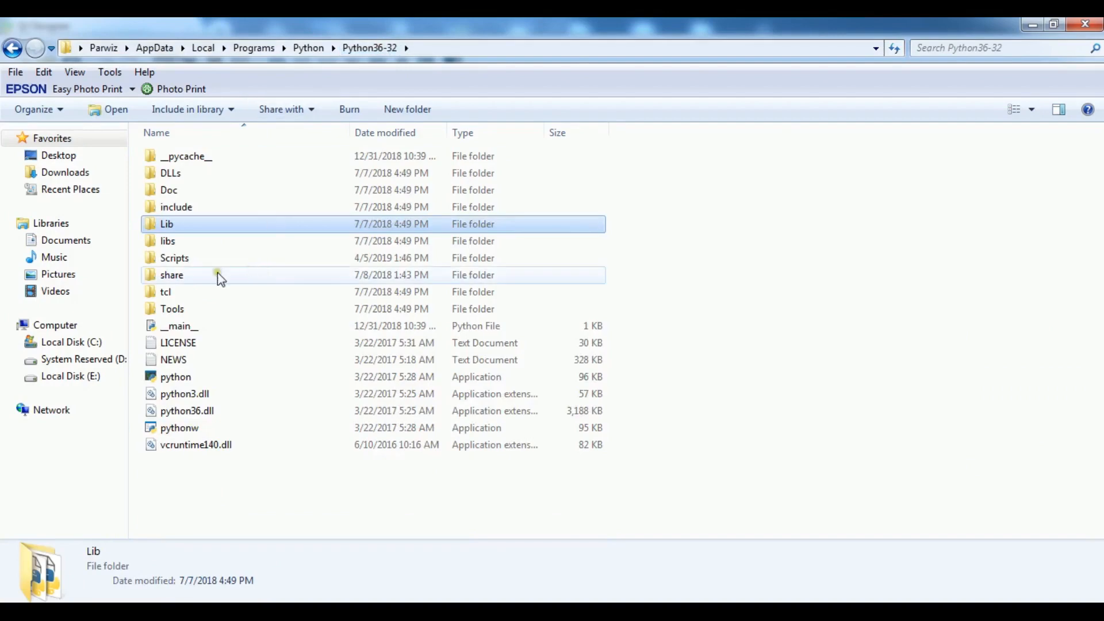
double_click(174, 258)
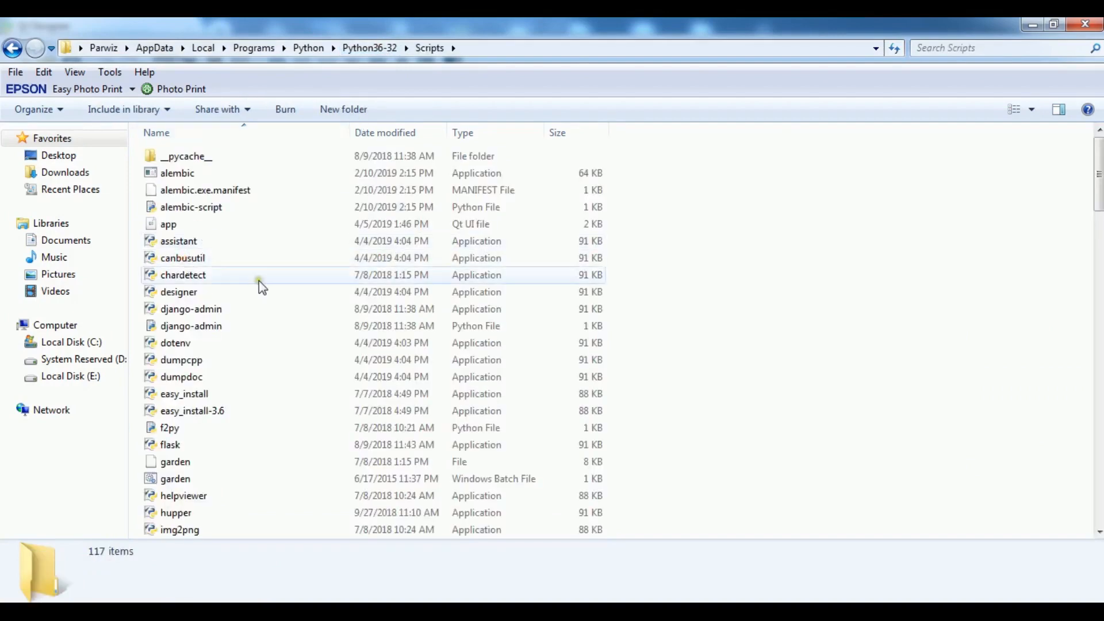
click(168, 224)
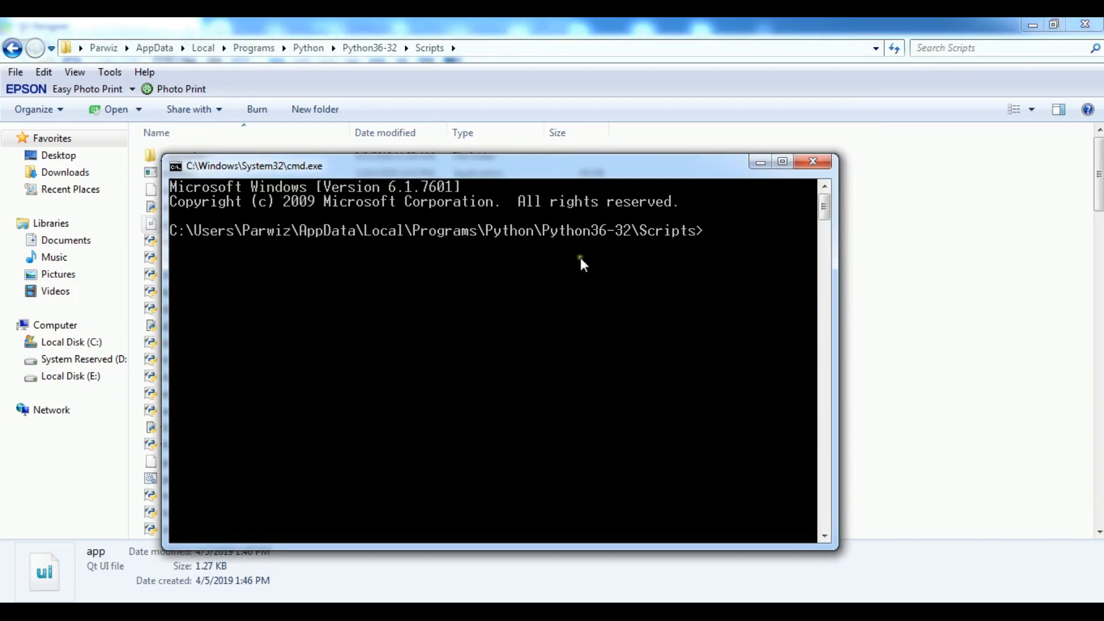
mouse_move(661, 262)
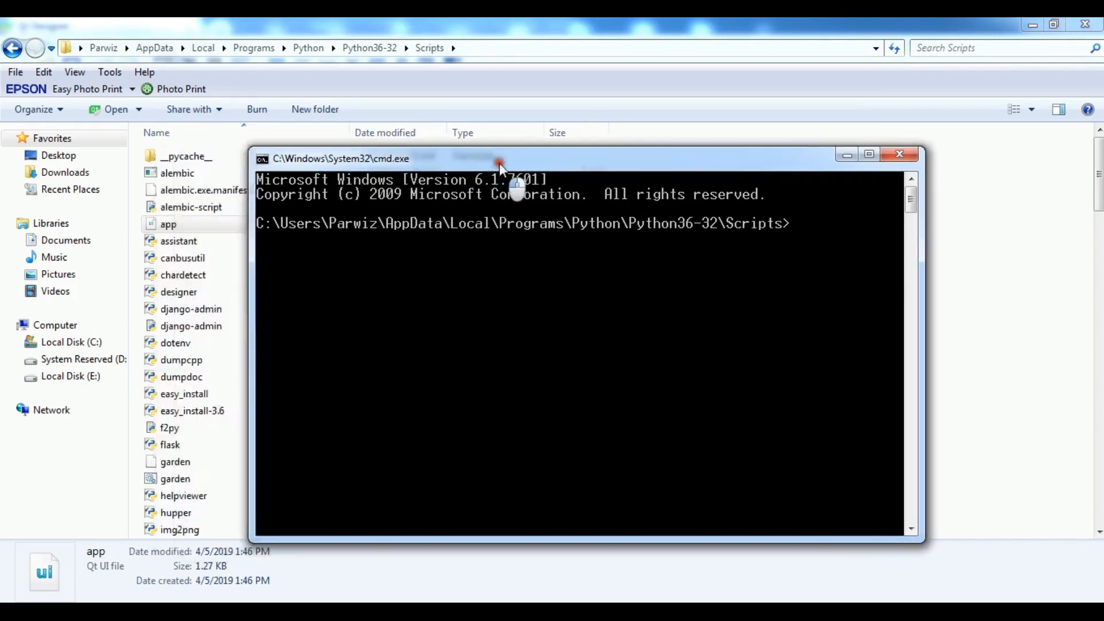
mouse_move(630, 326)
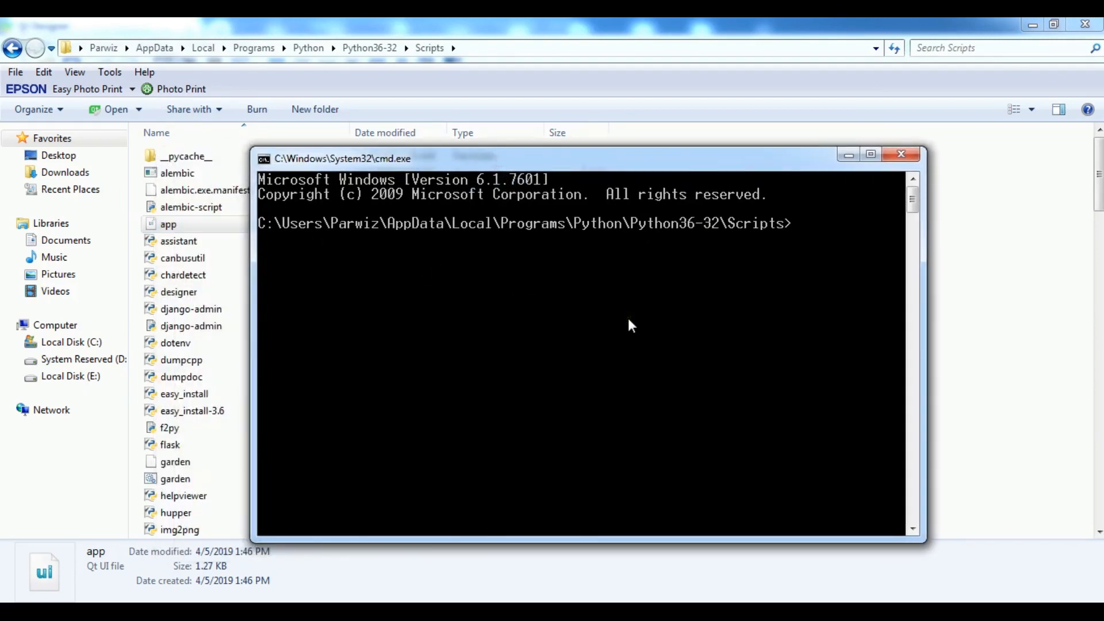
Run pyuic5 -x app.ui -o dbapp.py, correcting the output name from myapp to dbapp
text(p)
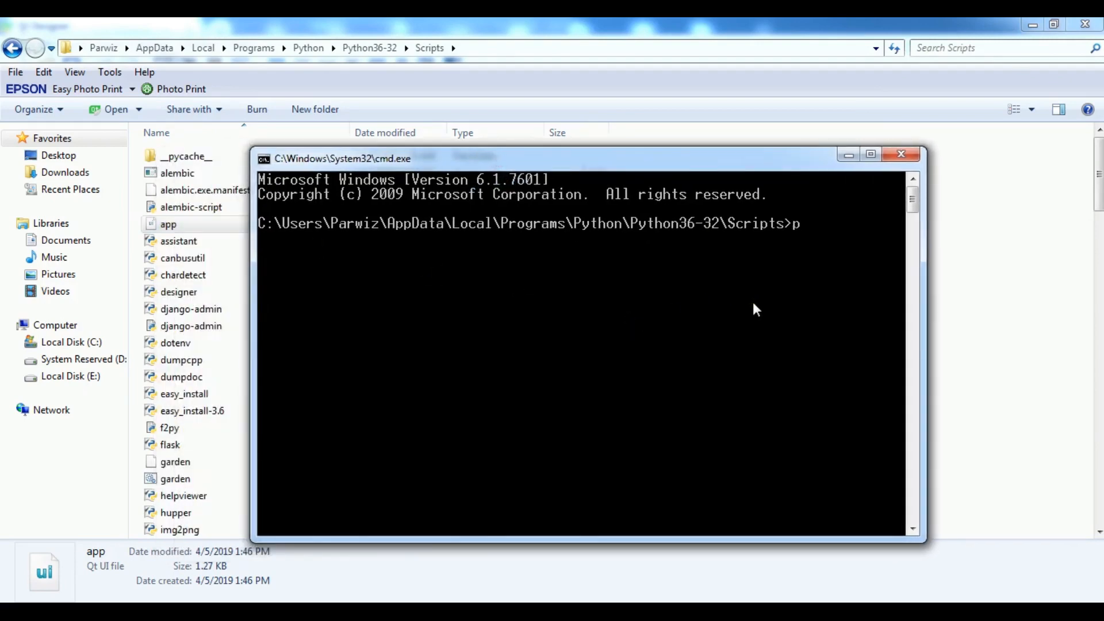
text(yuic5)
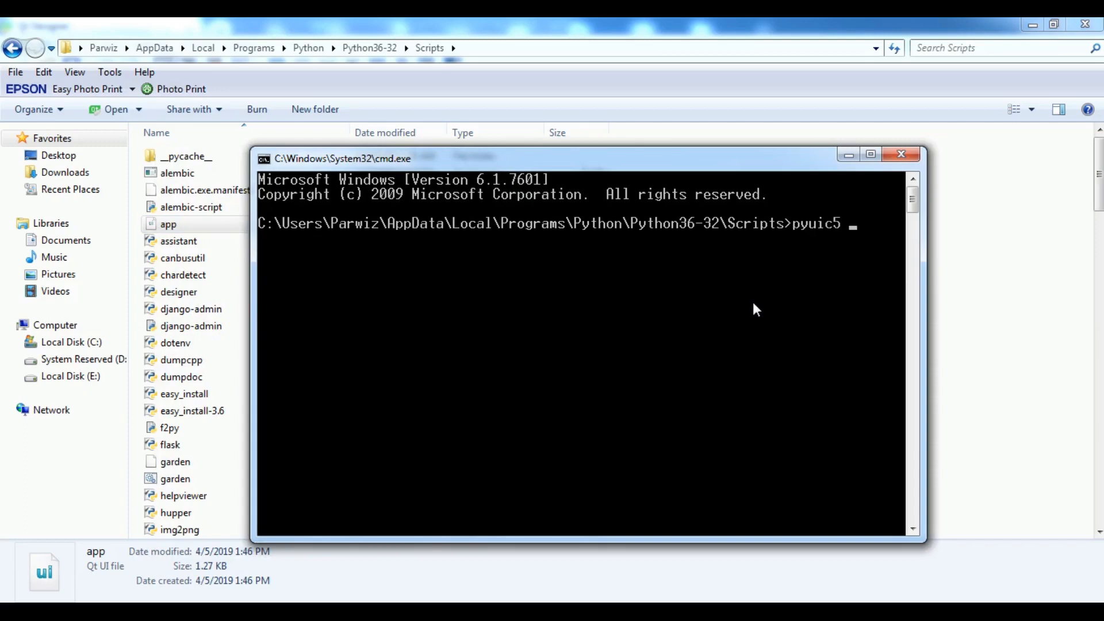
text(-x)
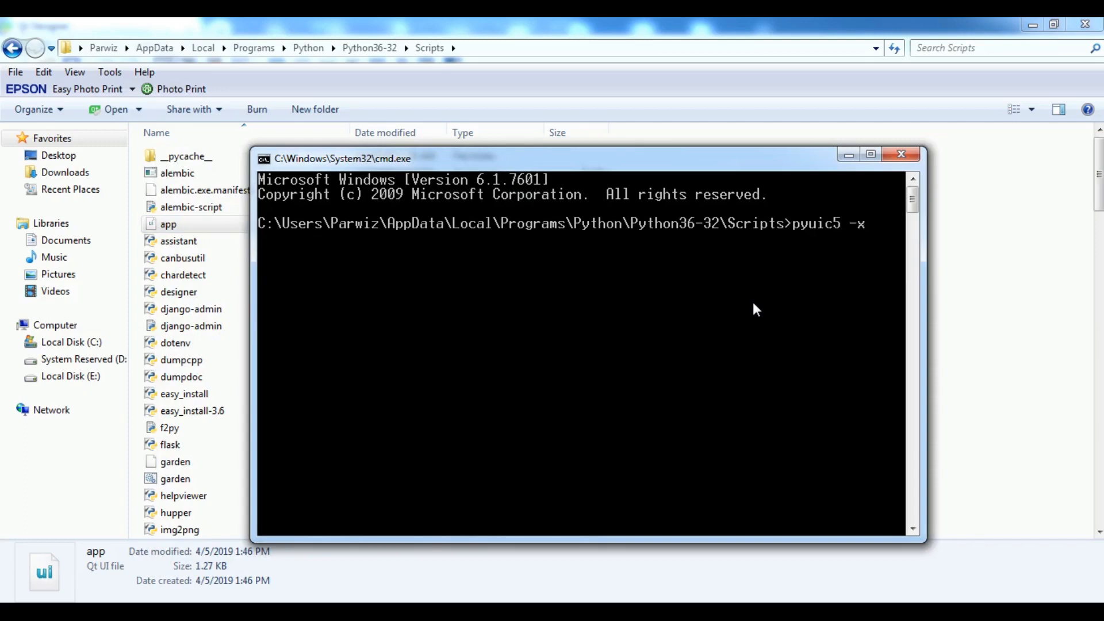
text(app)
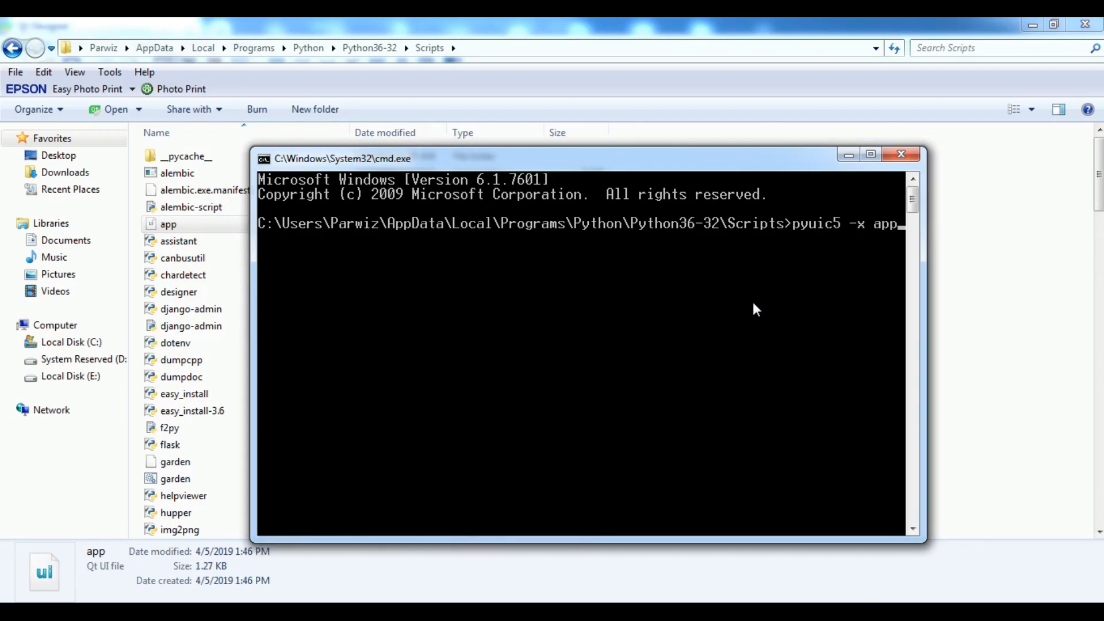
text(ui)
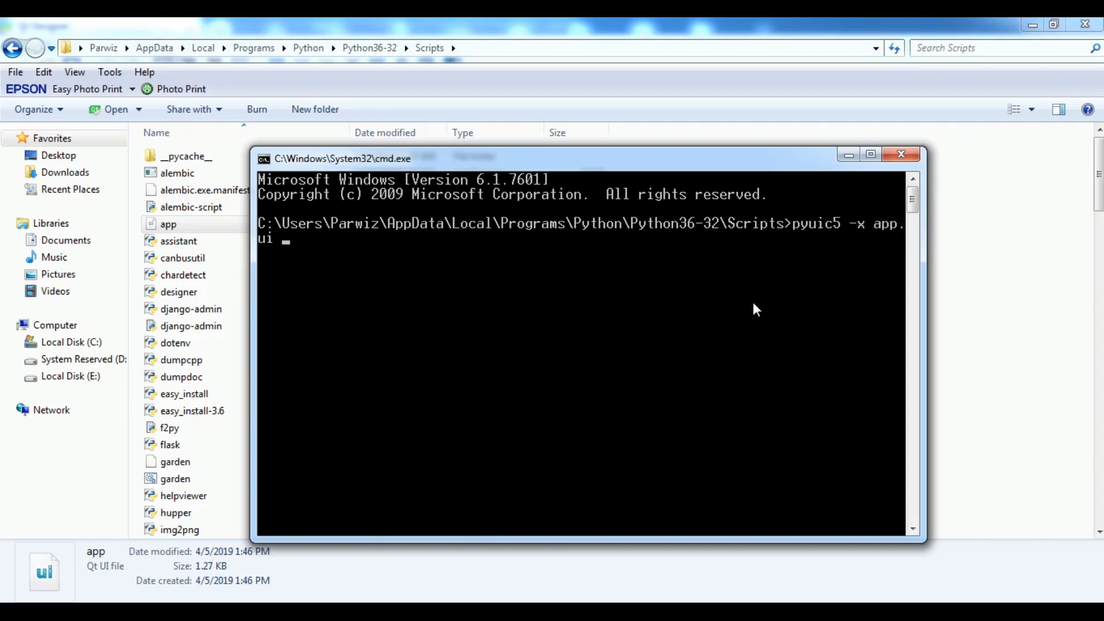
text(-o)
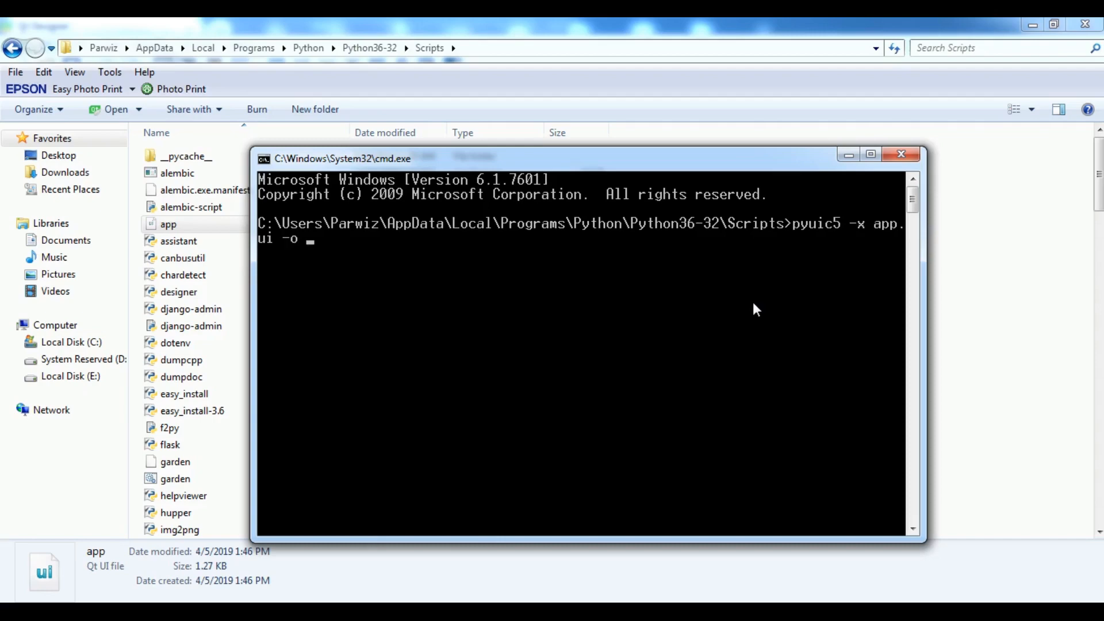
text(my)
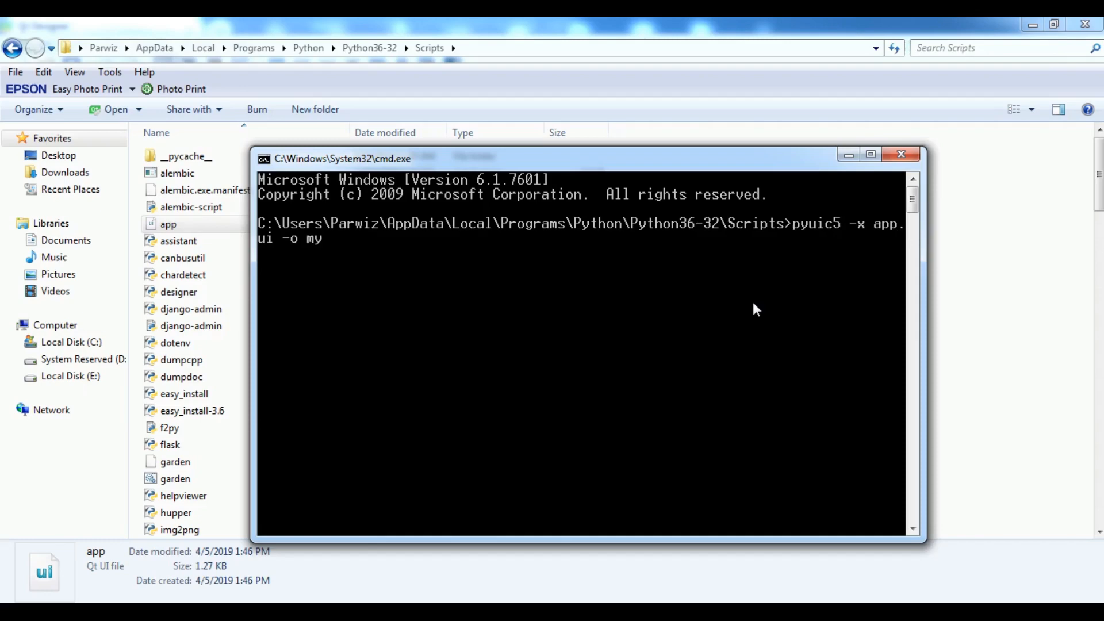
text(app)
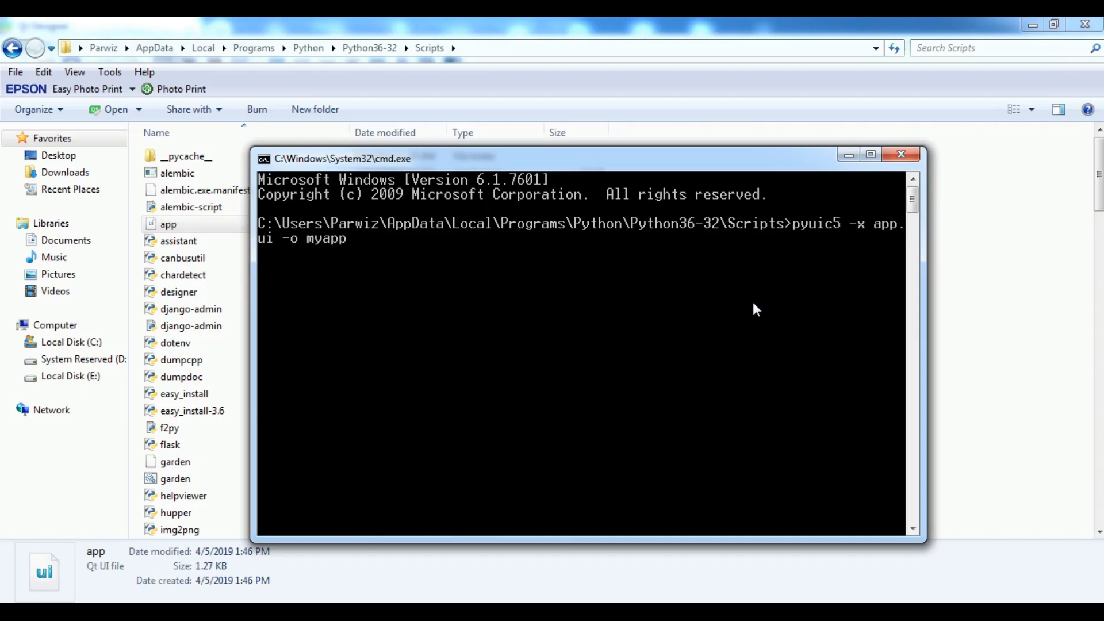
key(backspace)
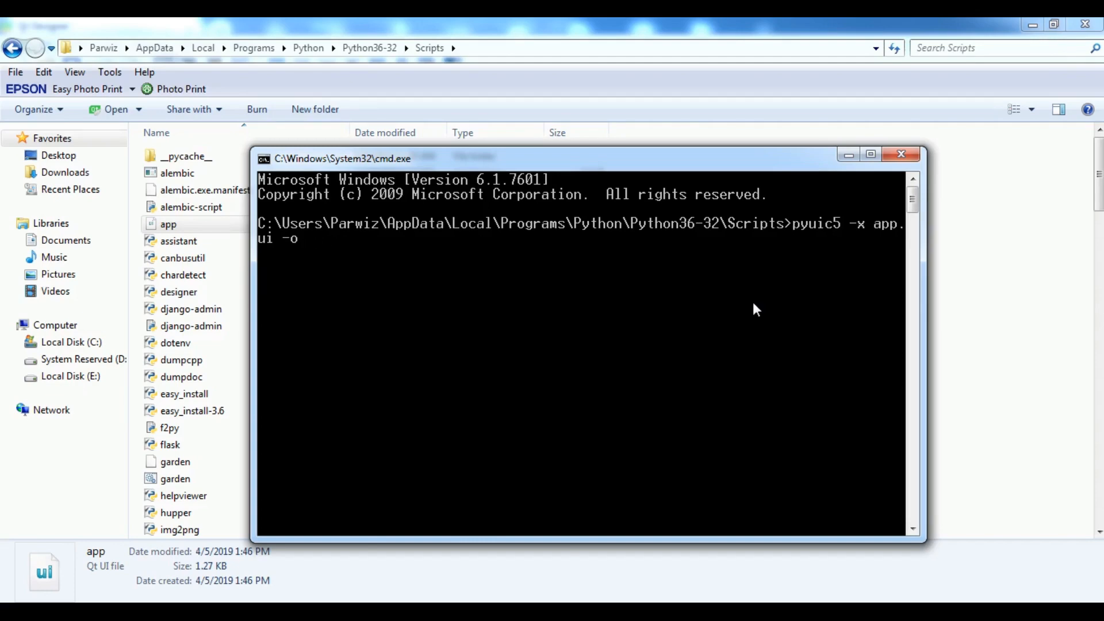
text(dbapp.py)
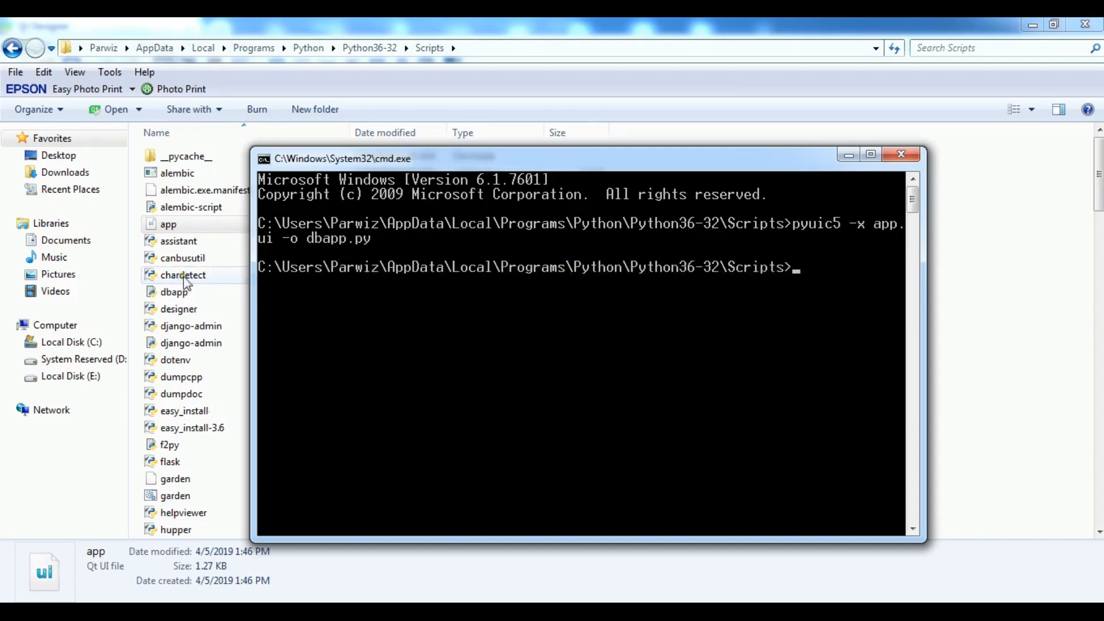
Copy dbapp.py from the Scripts folder via its context menu
right_click(174, 291)
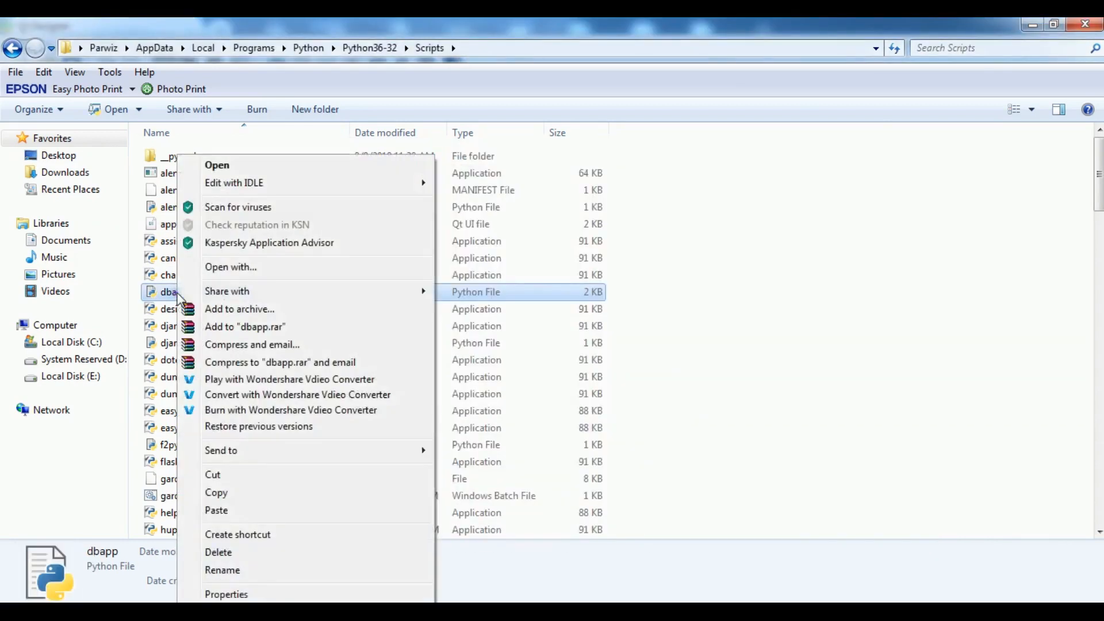
click(432, 574)
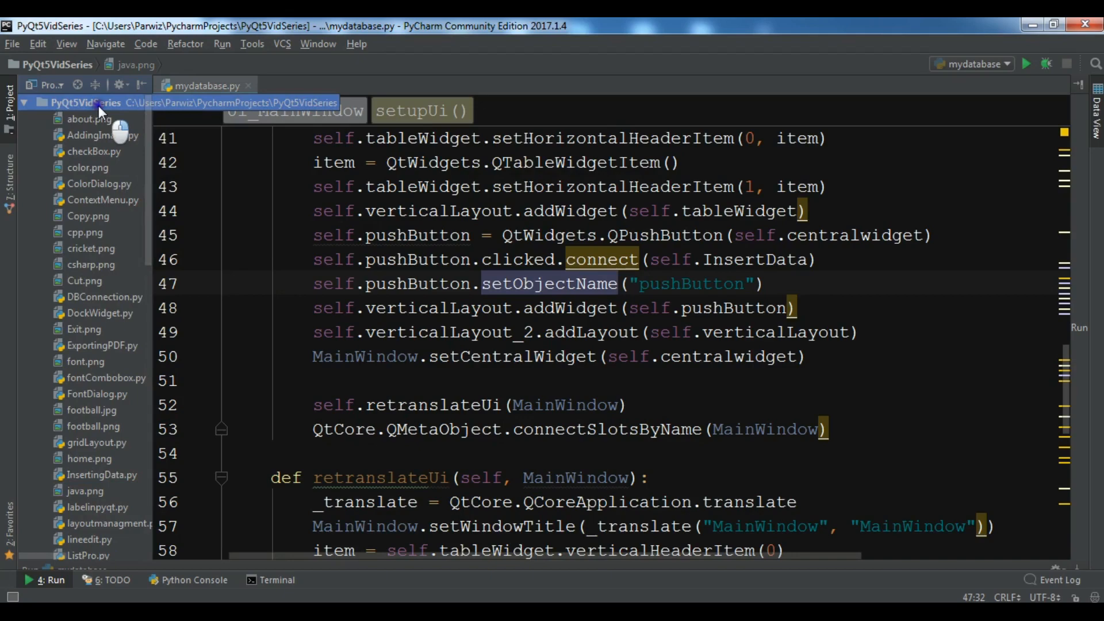
Paste dbapp.py into the PyQt5VidSeries project root
right_click(86, 103)
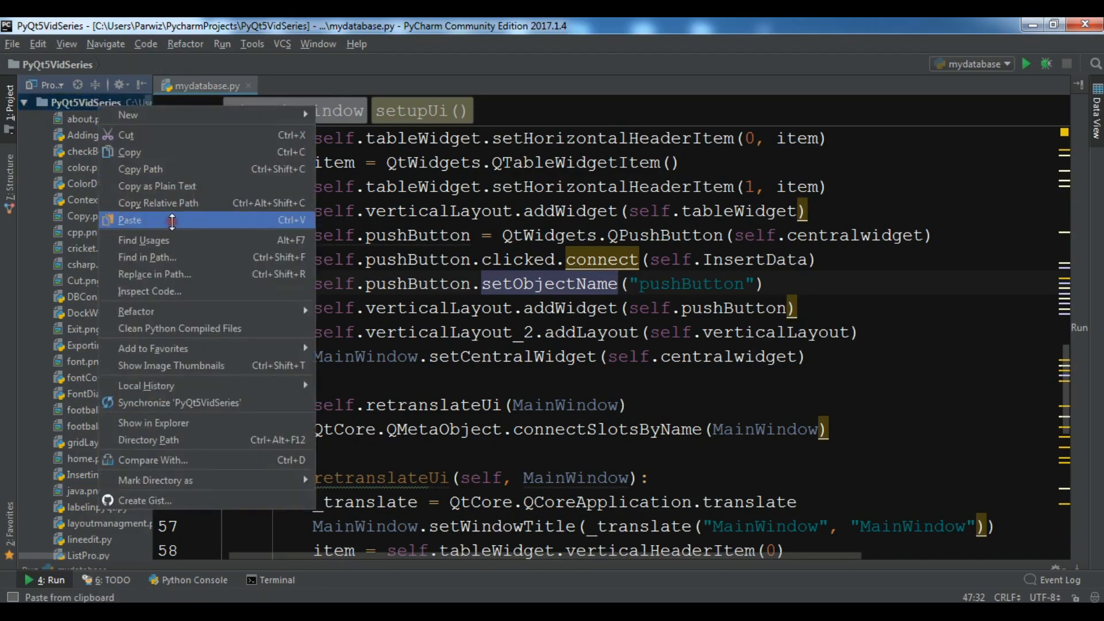
click(297, 85)
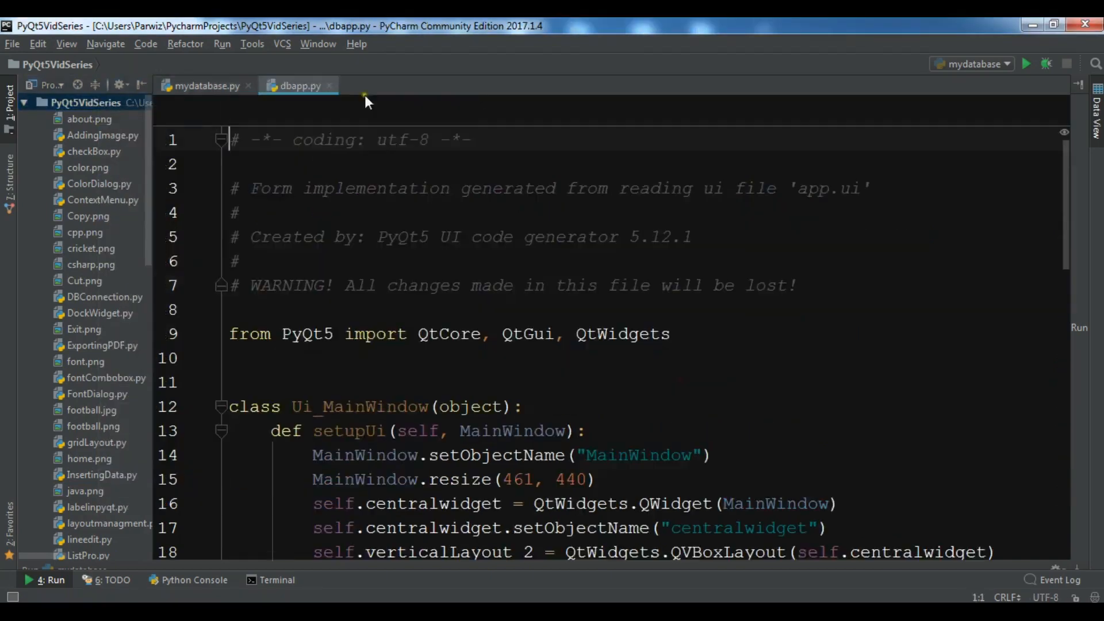
click(248, 85)
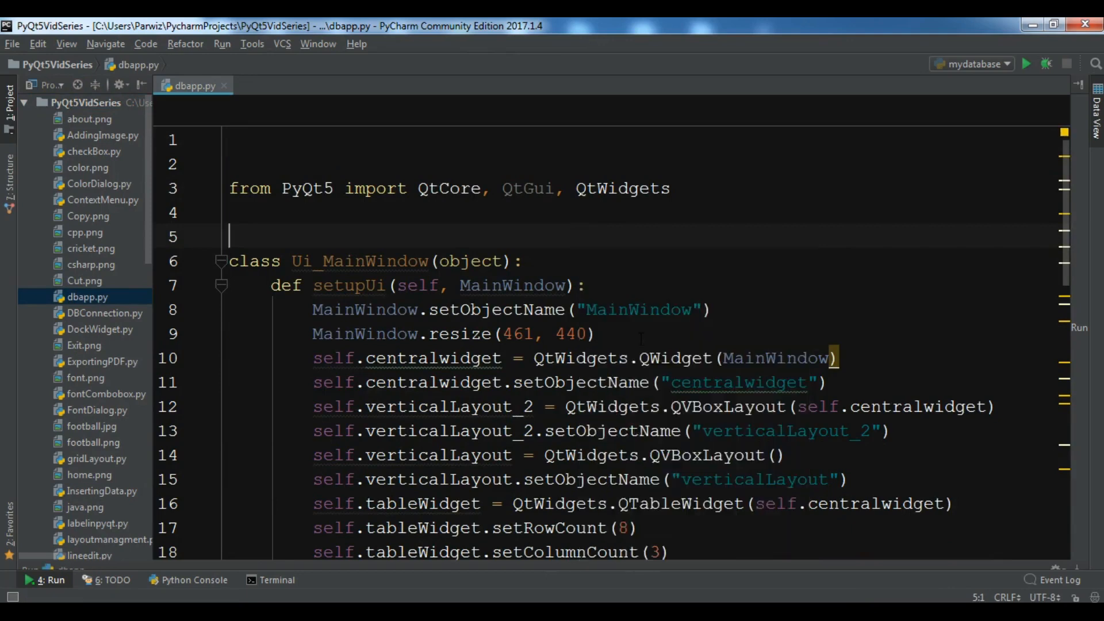
Run dbapp to check the 8×3 table window with Load Data button, then close it
click(972, 63)
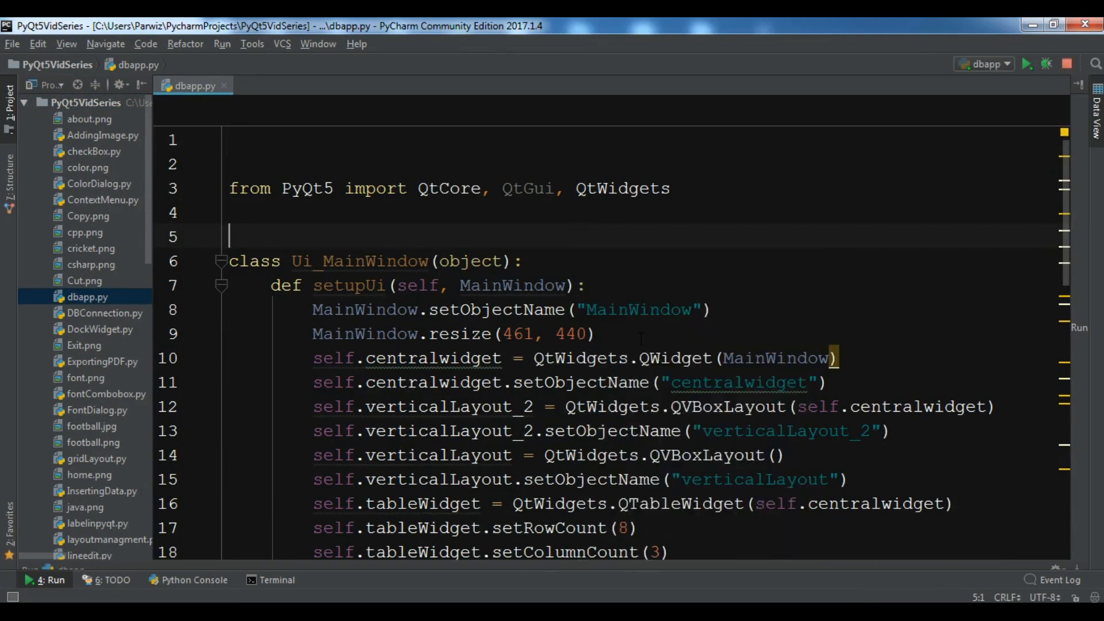
click(1026, 64)
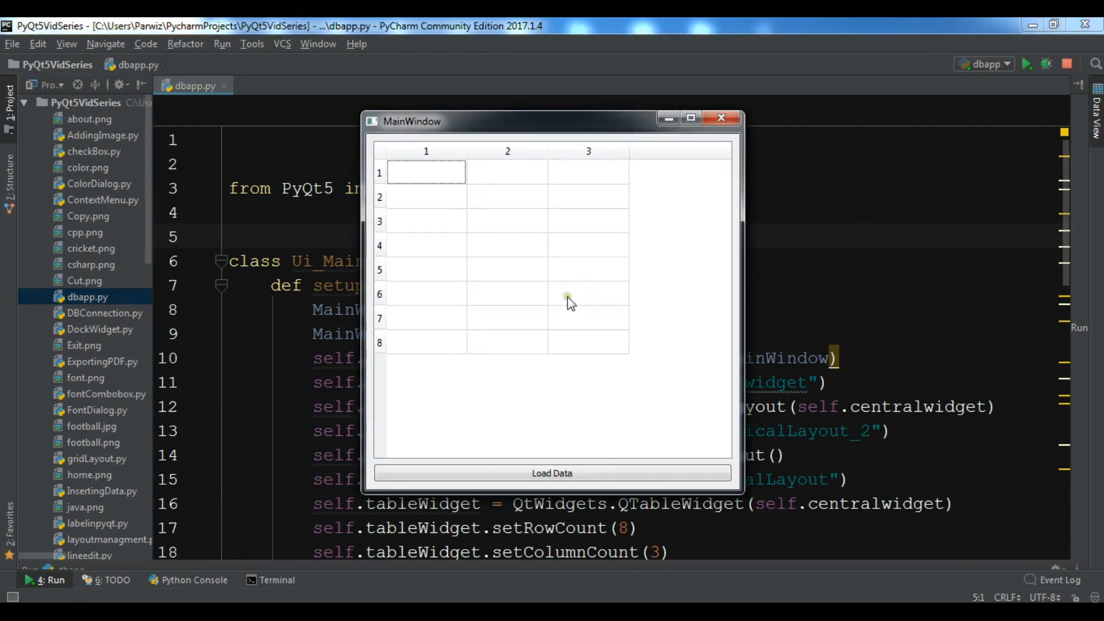
mouse_move(711, 132)
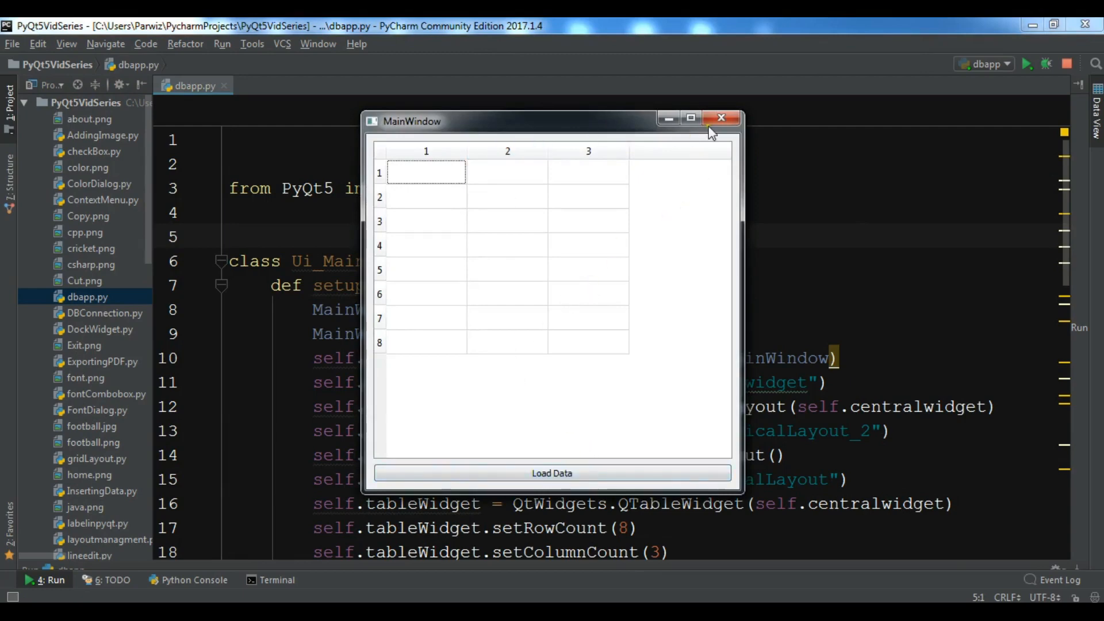
click(722, 117)
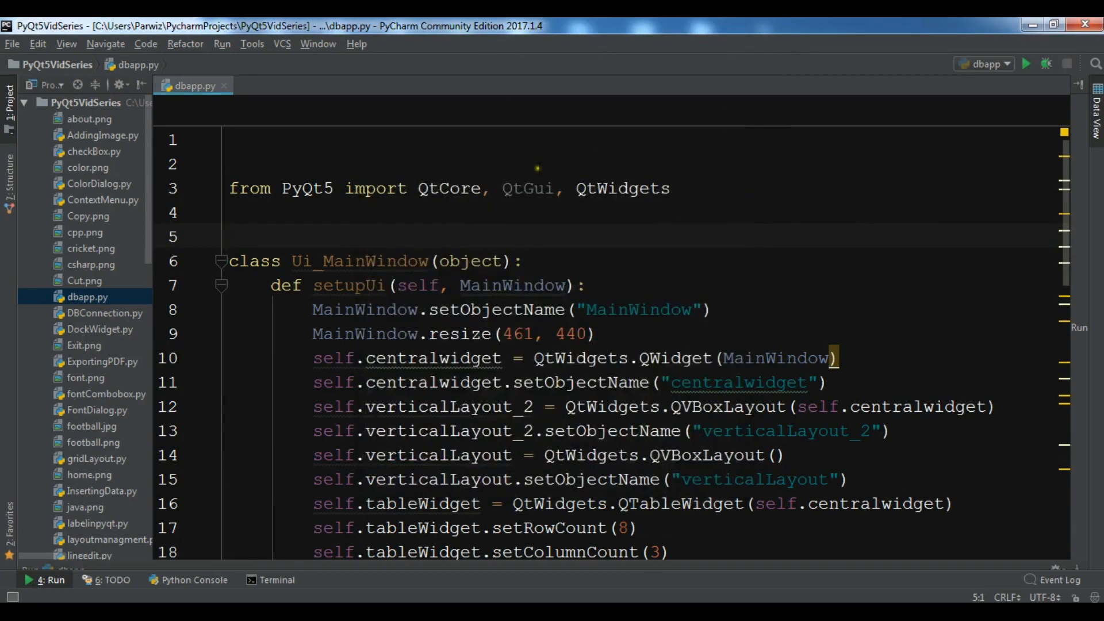
Add 'import MySQLdb as mdb' and 'import ast' beneath the PyQt5 import line
text(f)
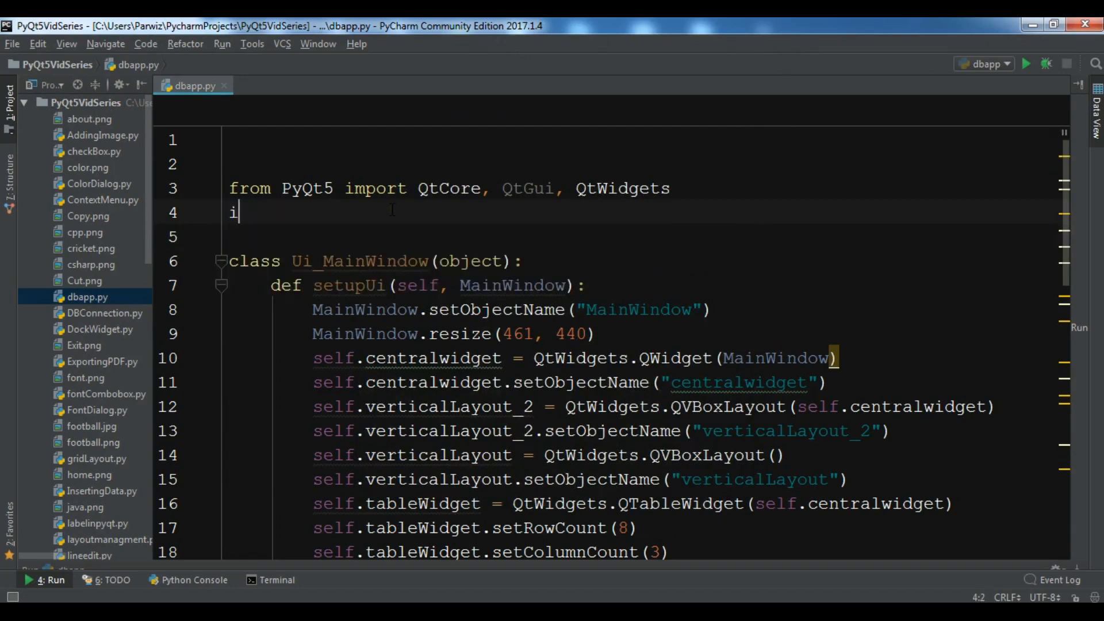
text(mport Mys)
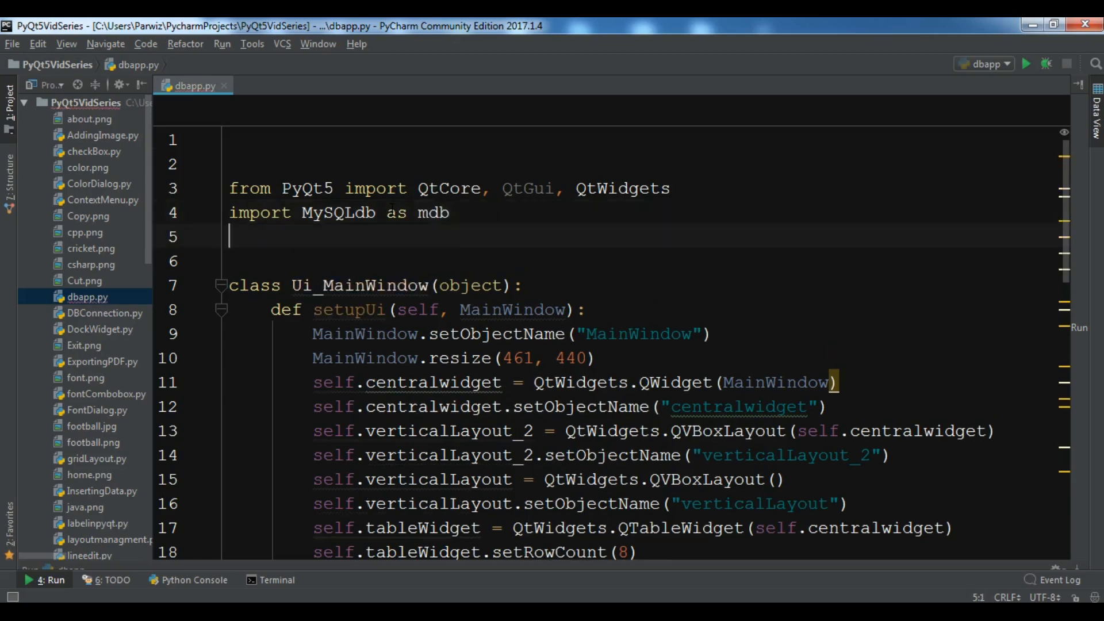
text(import)
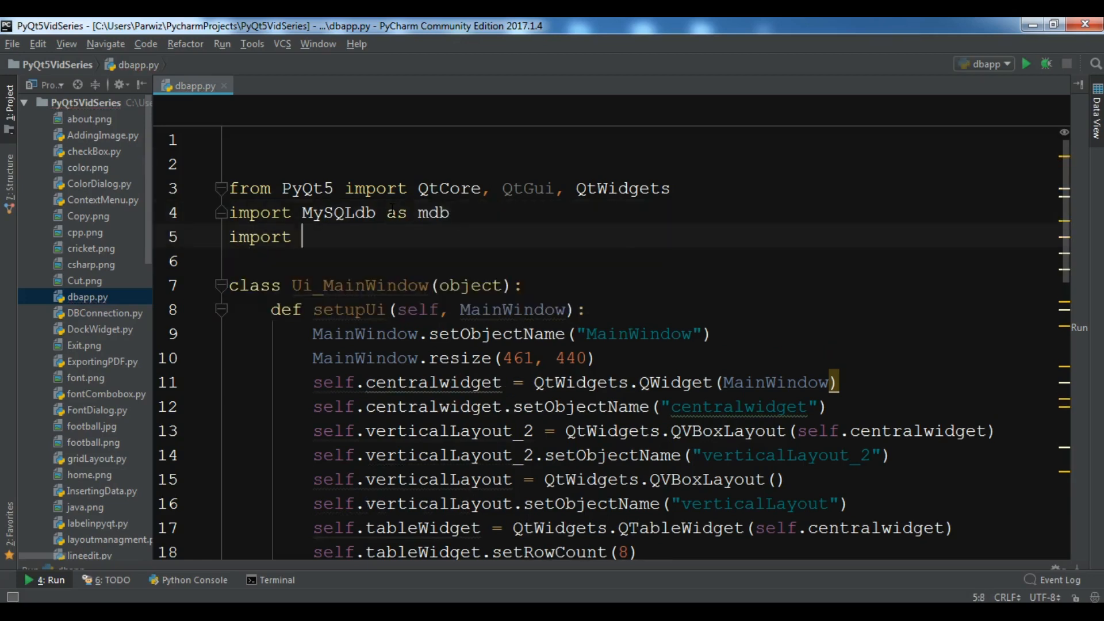
text(ast)
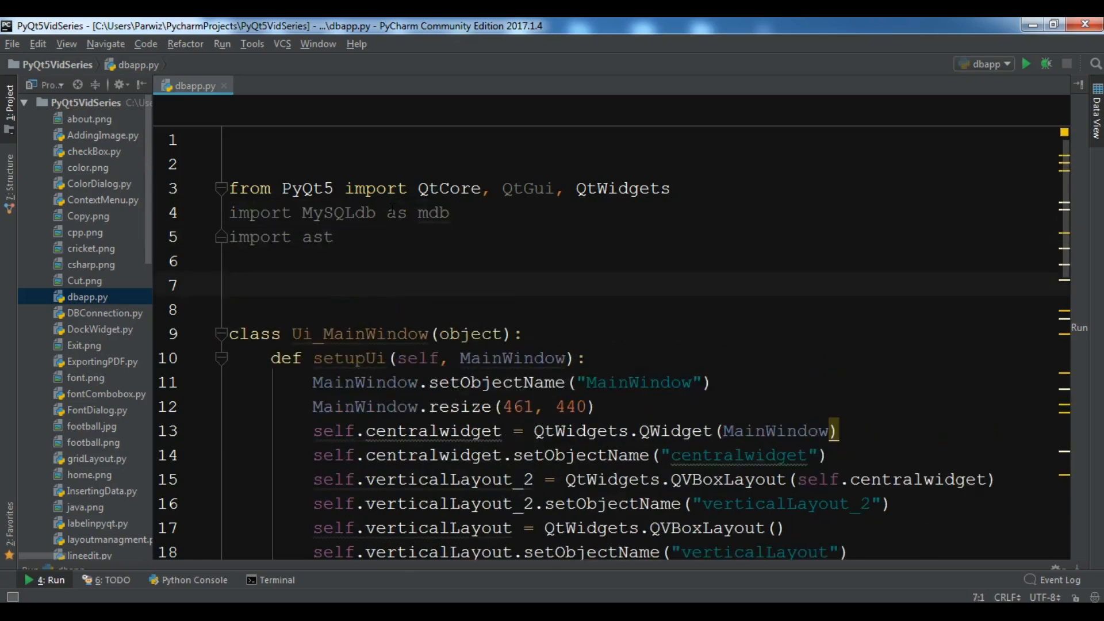
Define a MyConverter(mydata) function with a nested cvt(data) function
text(def)
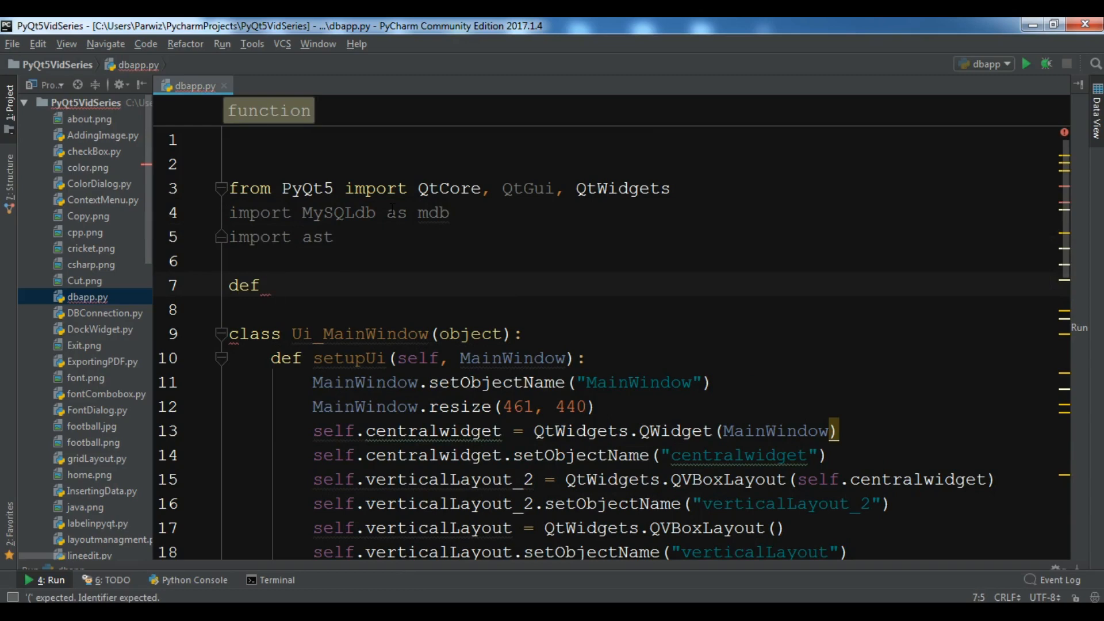
text(MyConverter()
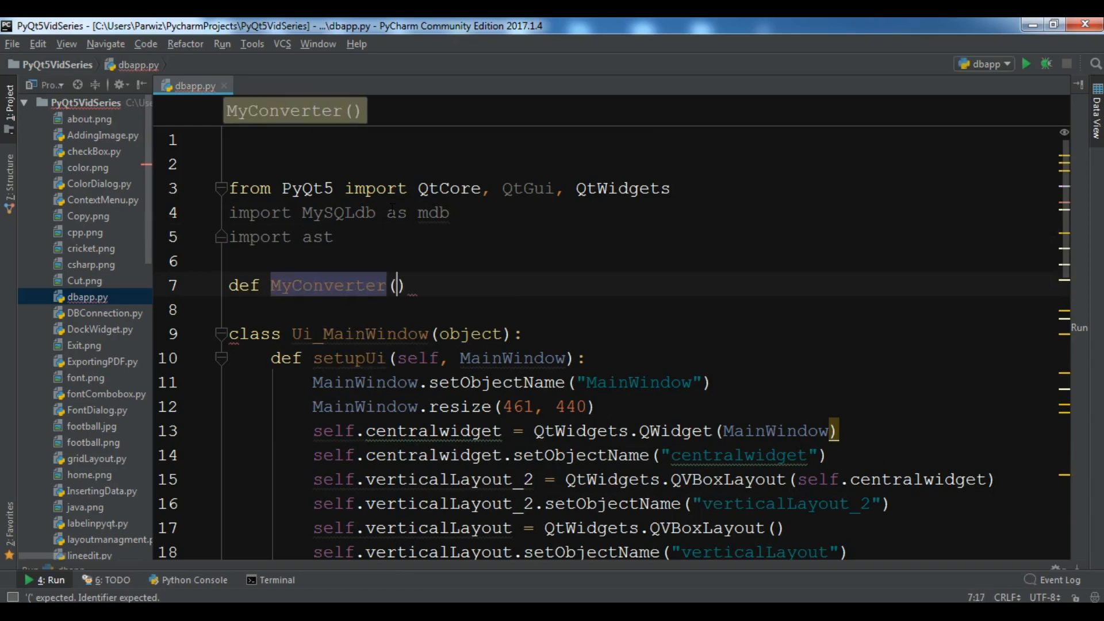
text(mydata)
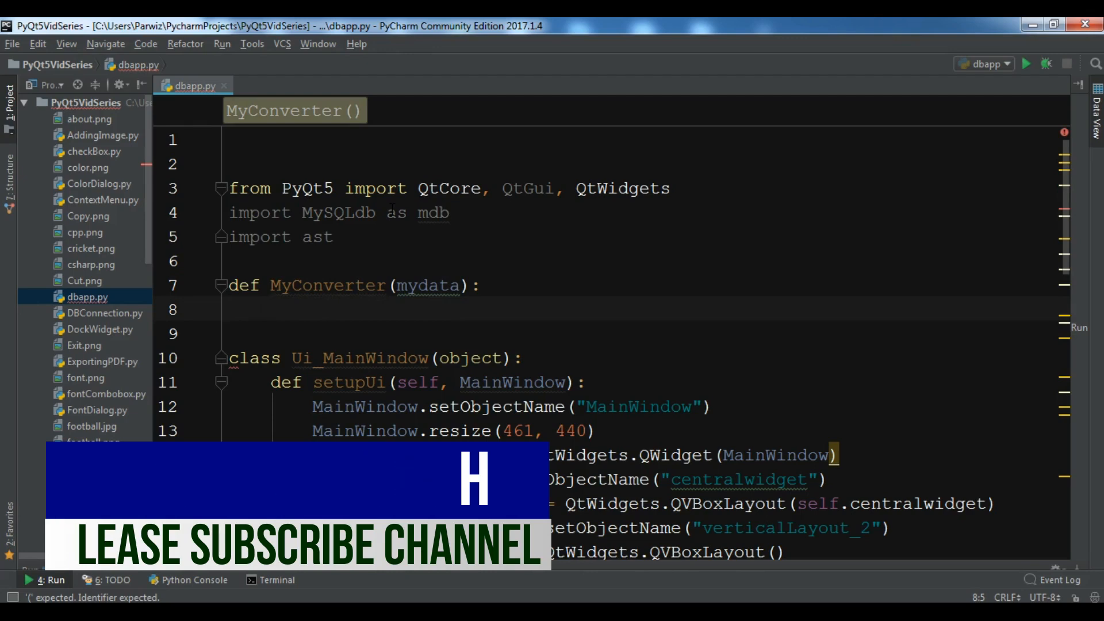
text(def)
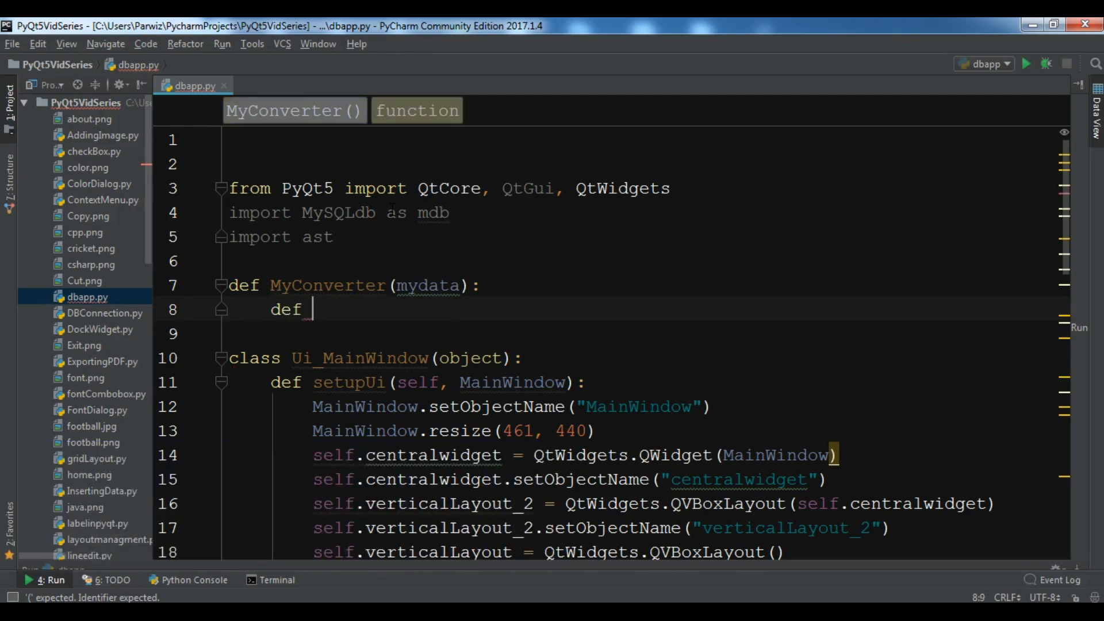
text(cv)
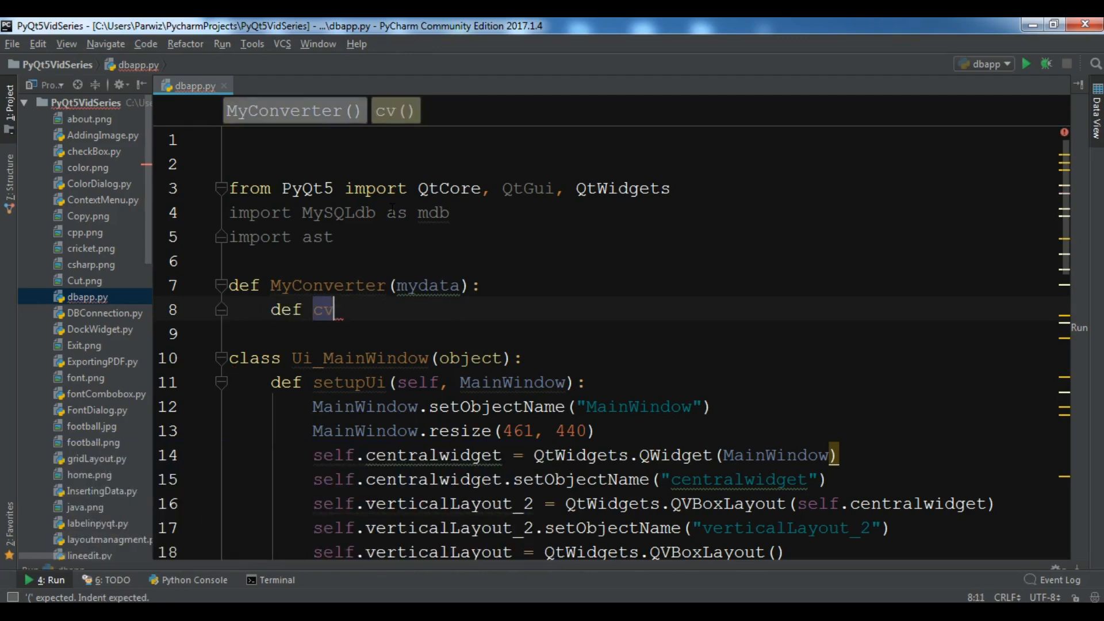
text(t(data):)
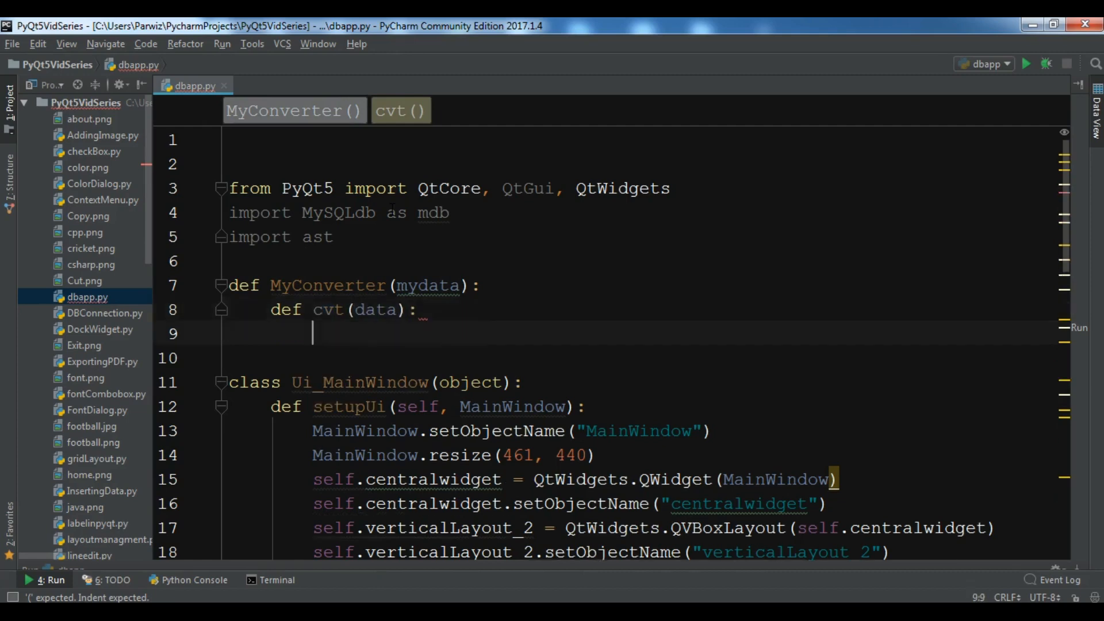
Make cvt try returning ast.literal_eval(data), returning str(data) on exceptions
text(try:)
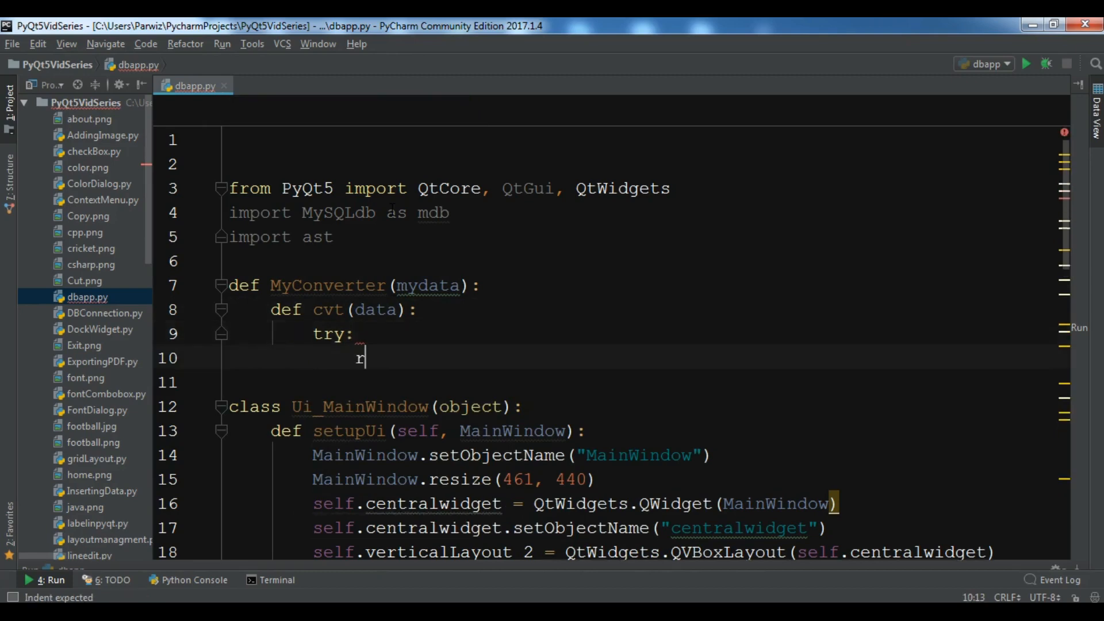
text(eturn)
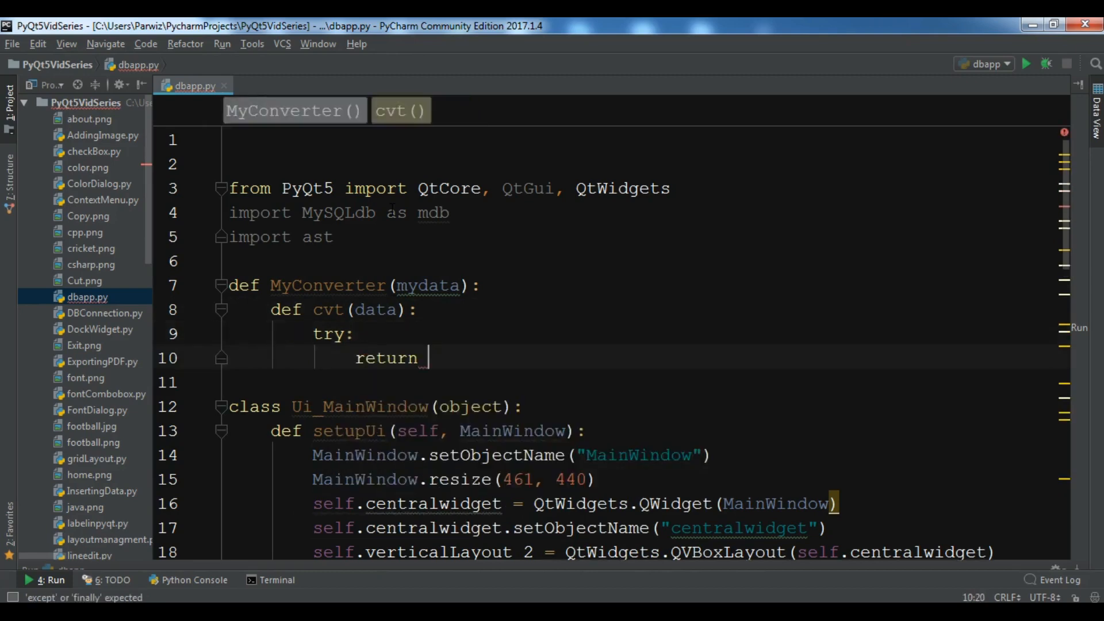
text(ast)
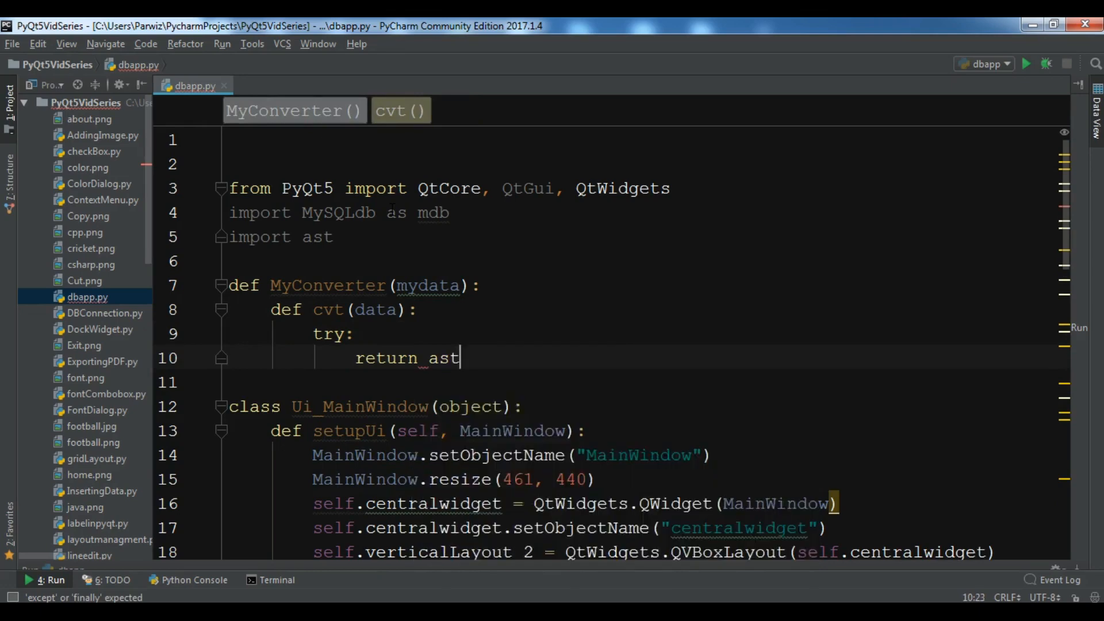
text(.lin)
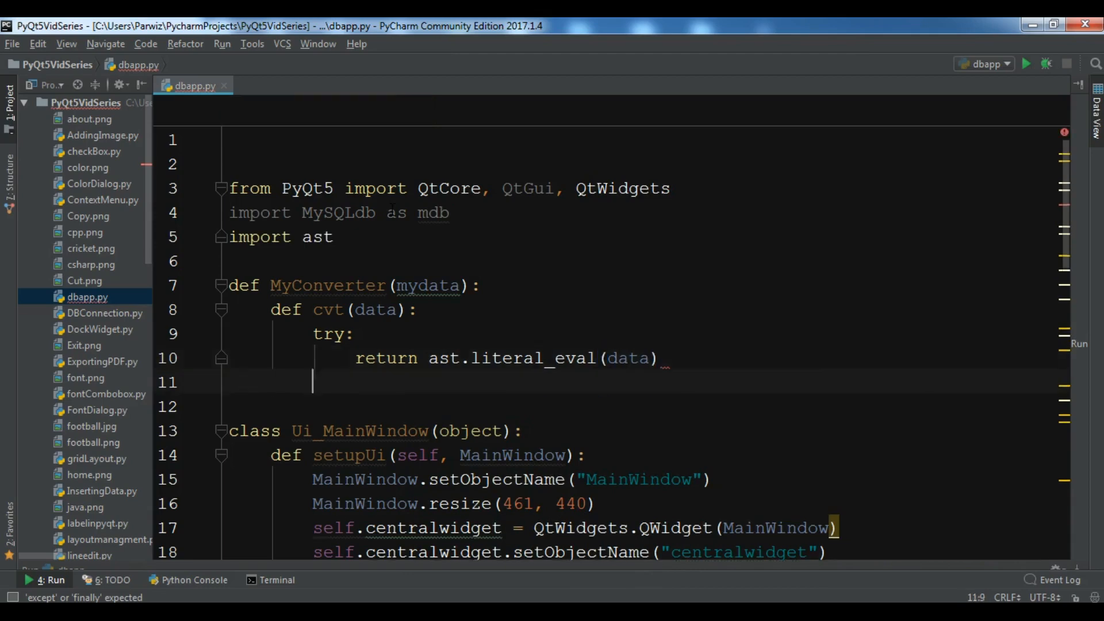
text(except e)
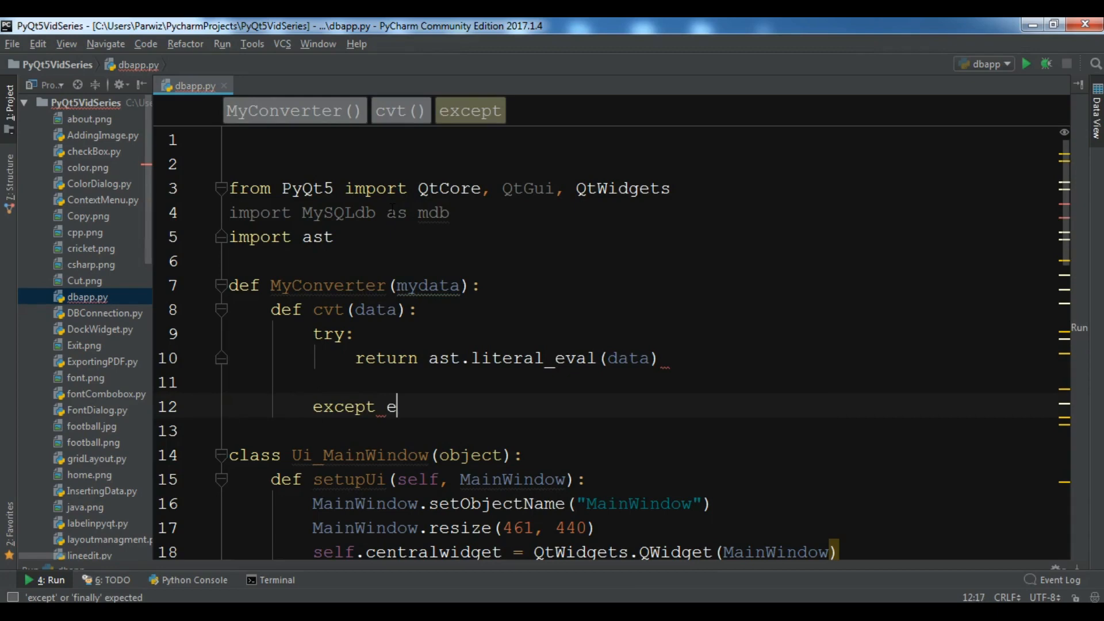
text(c)
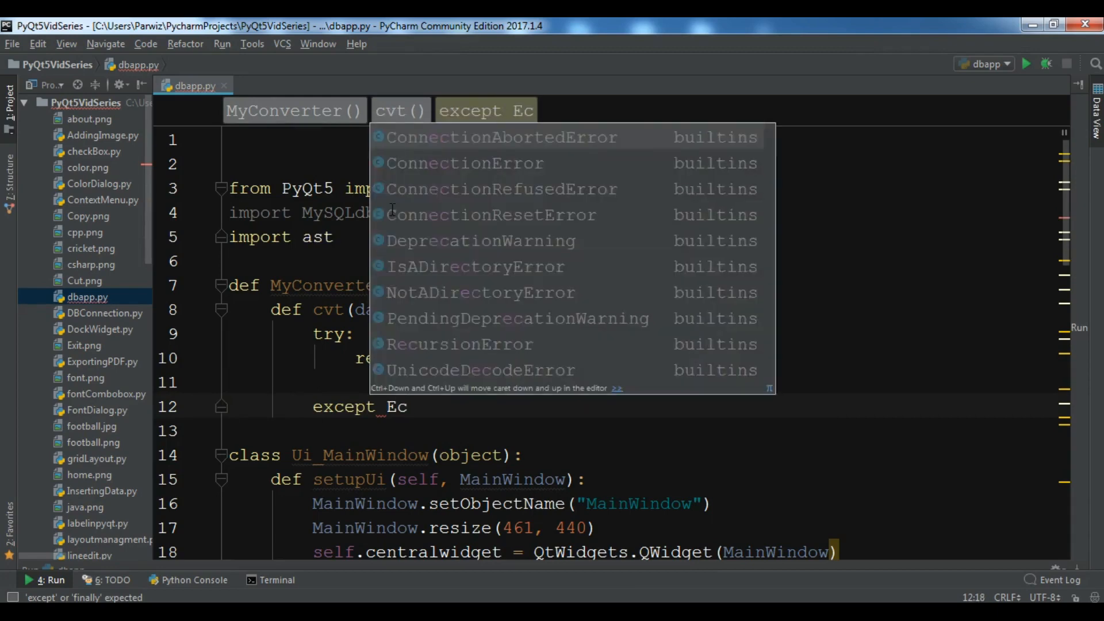
text(xception:)
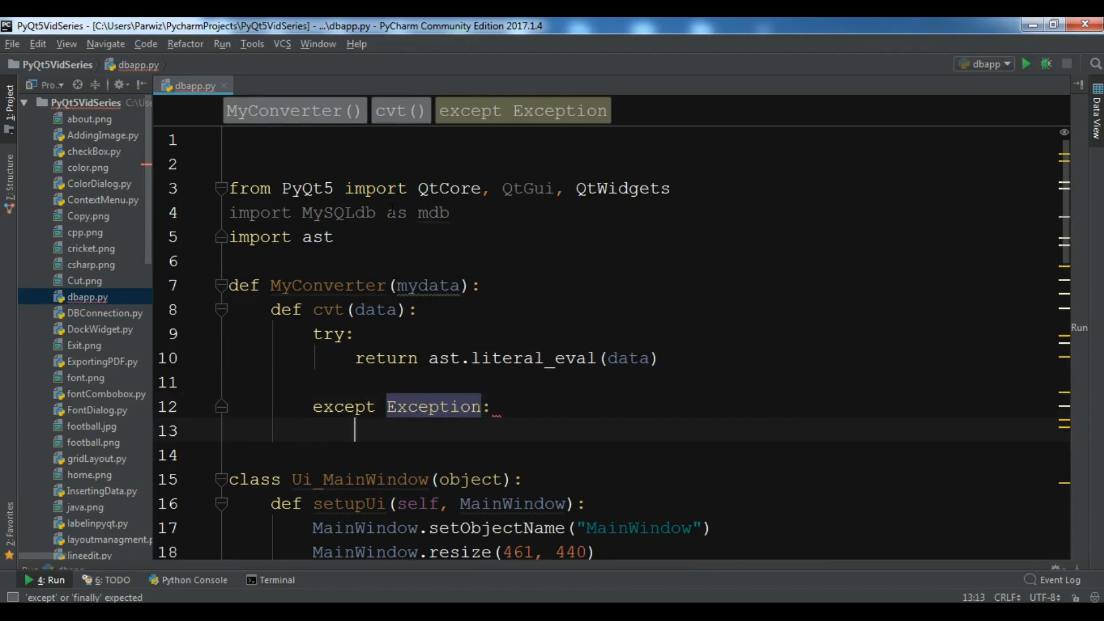
text(re)
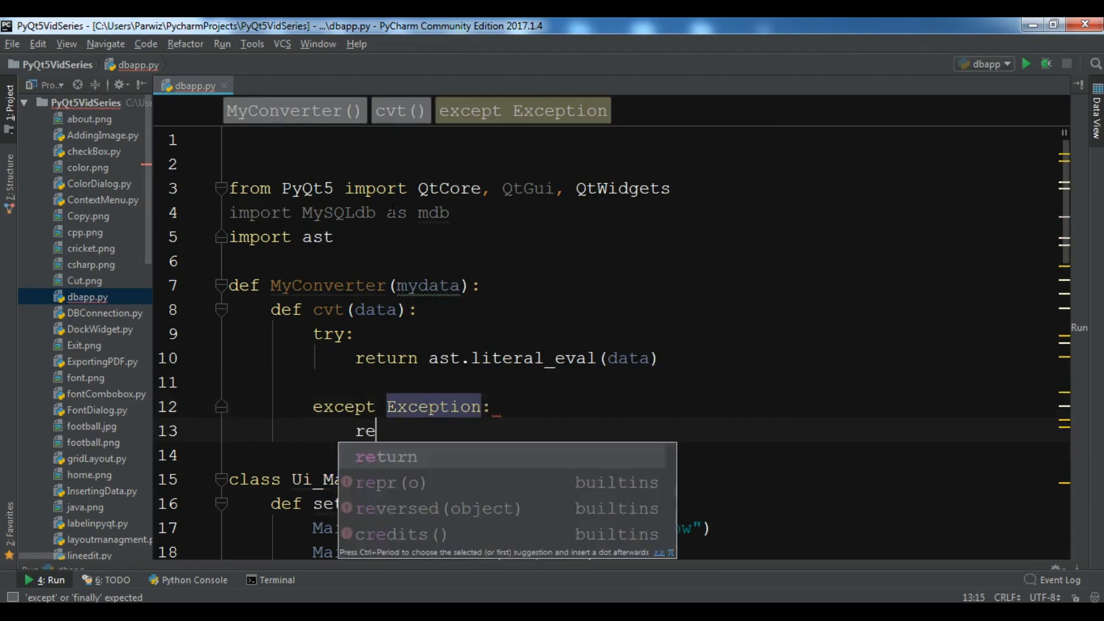
text(turn str)
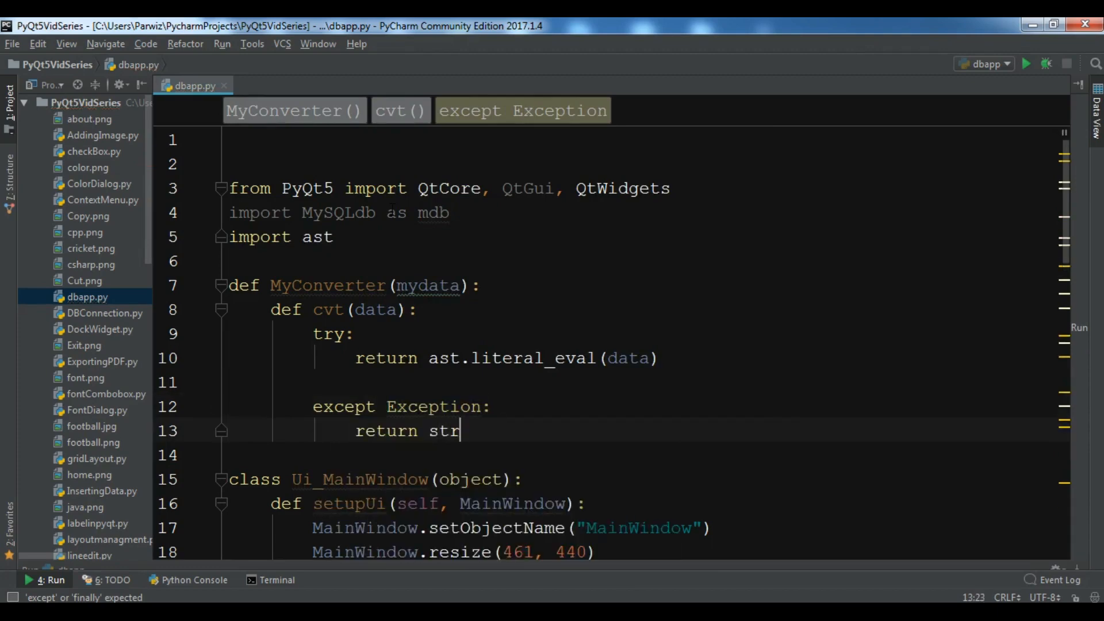
text((data)
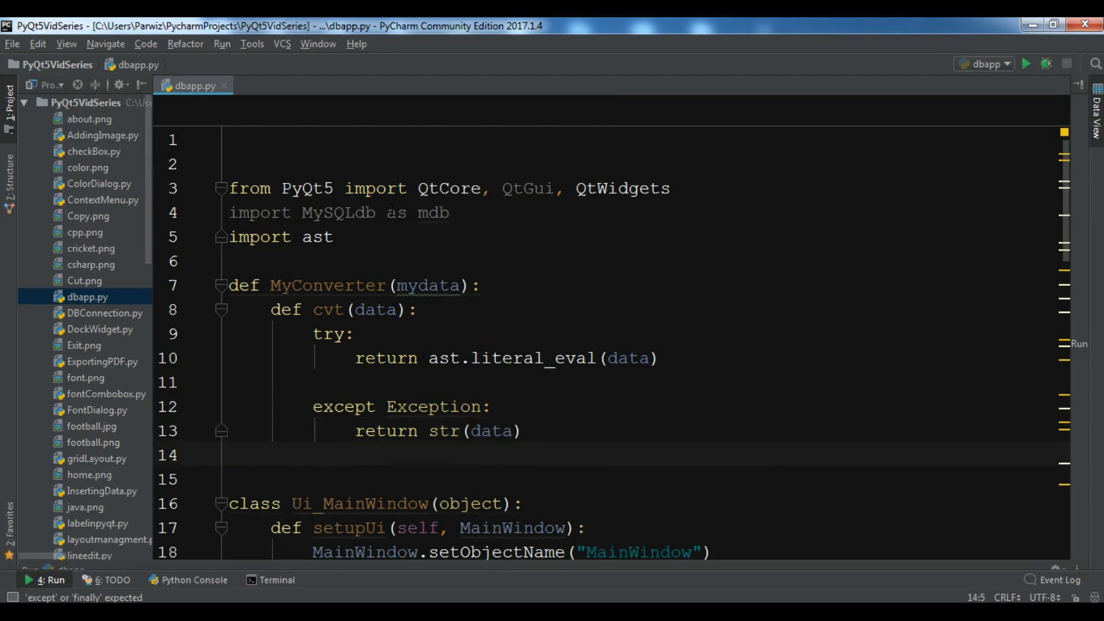
End MyConverter with return tuple(map(cvt, mydata))
text(return)
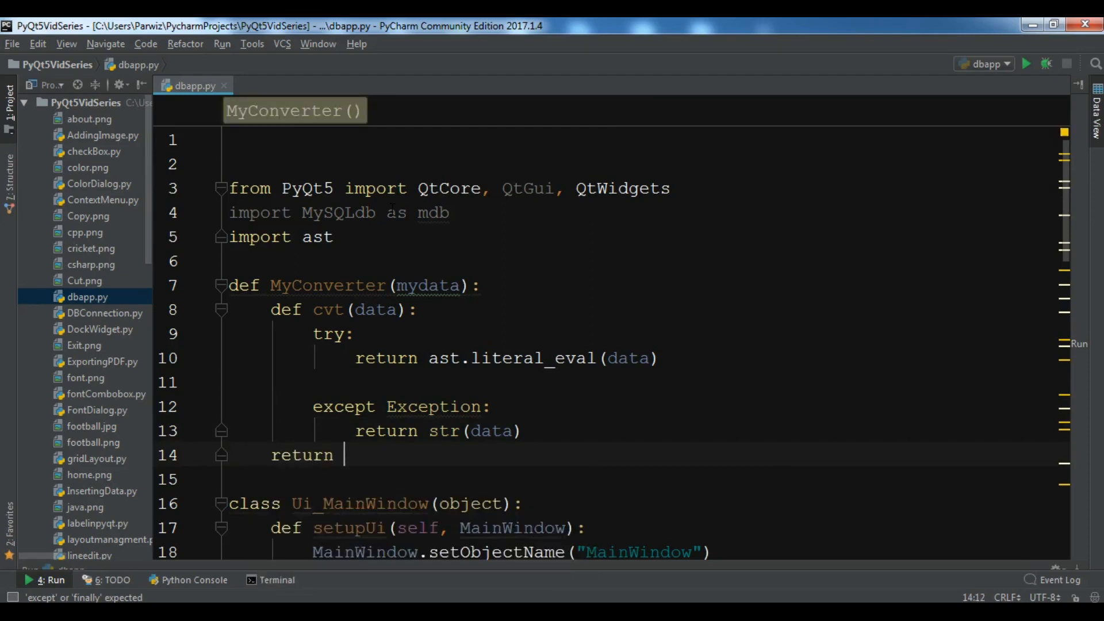
text(tuple)
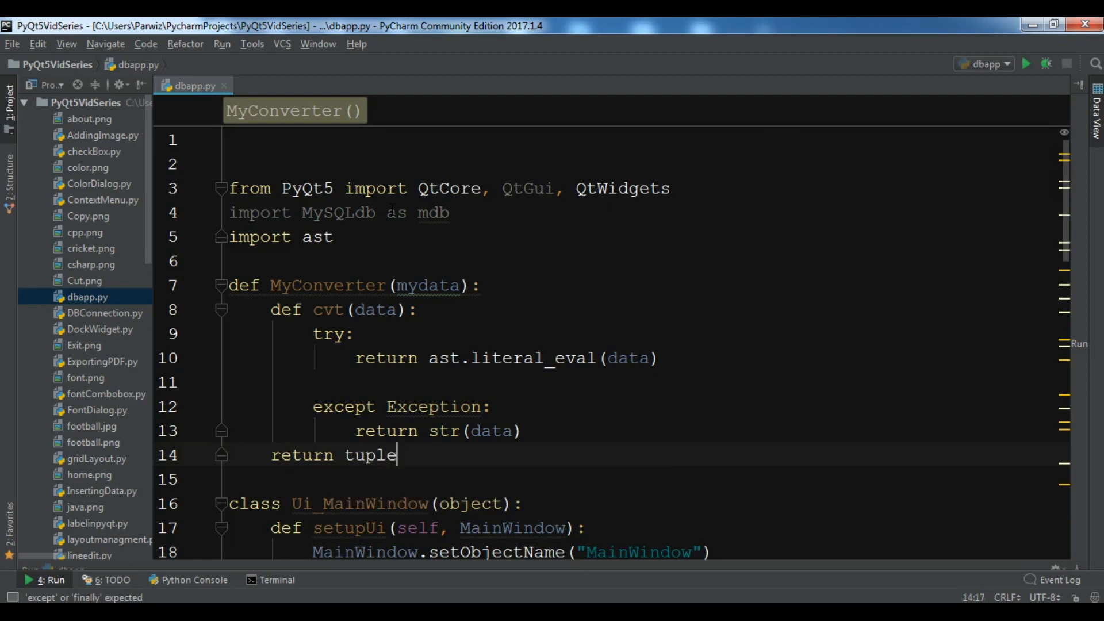
double_click(370, 455)
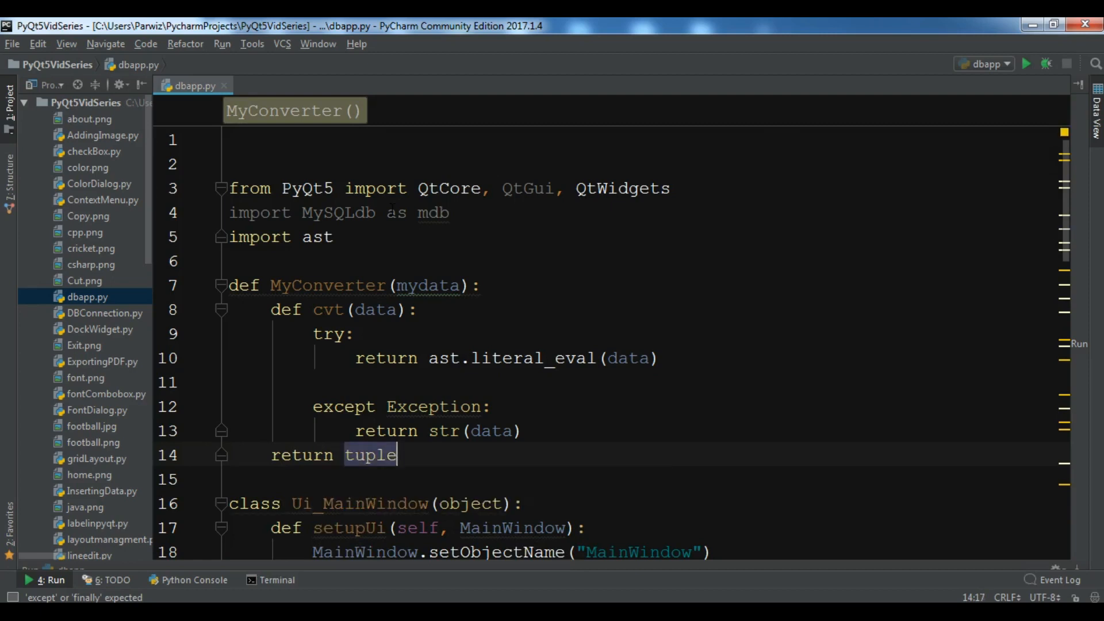
text((map()
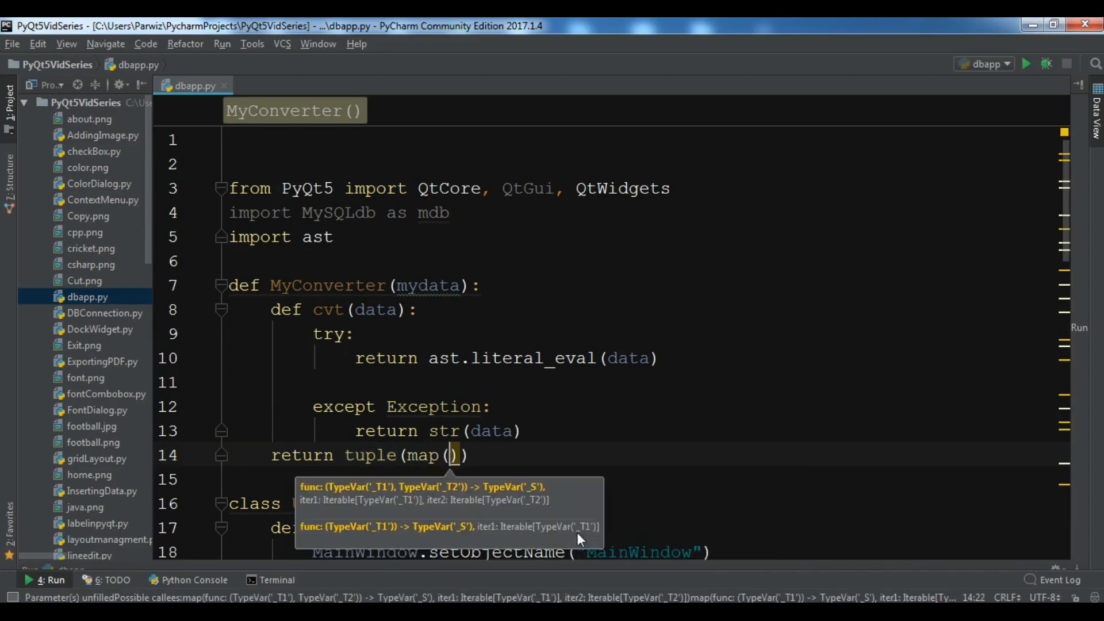
text(cvt,)
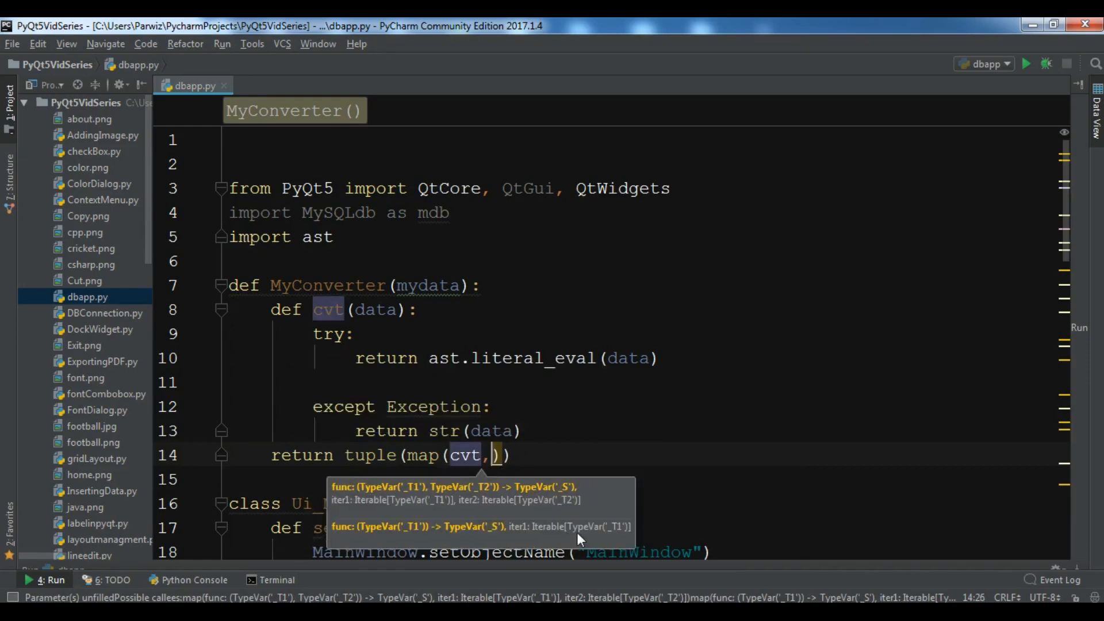
text(mydata)
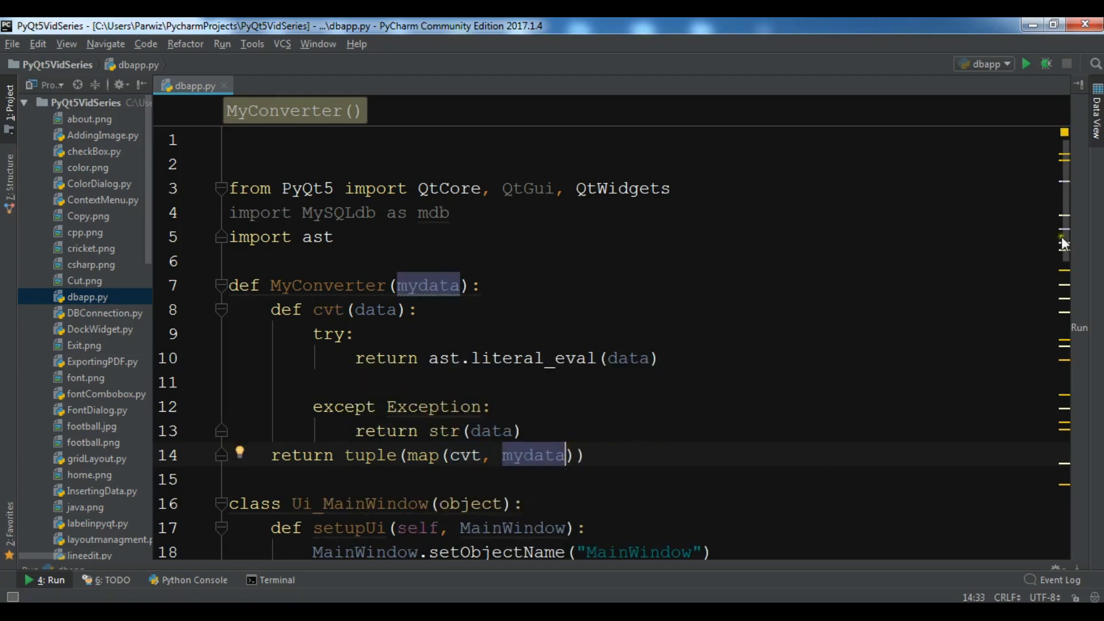
Add a LoadData(self) method that starts a db = mdb.connect call
scroll(down, 3)
text(def)
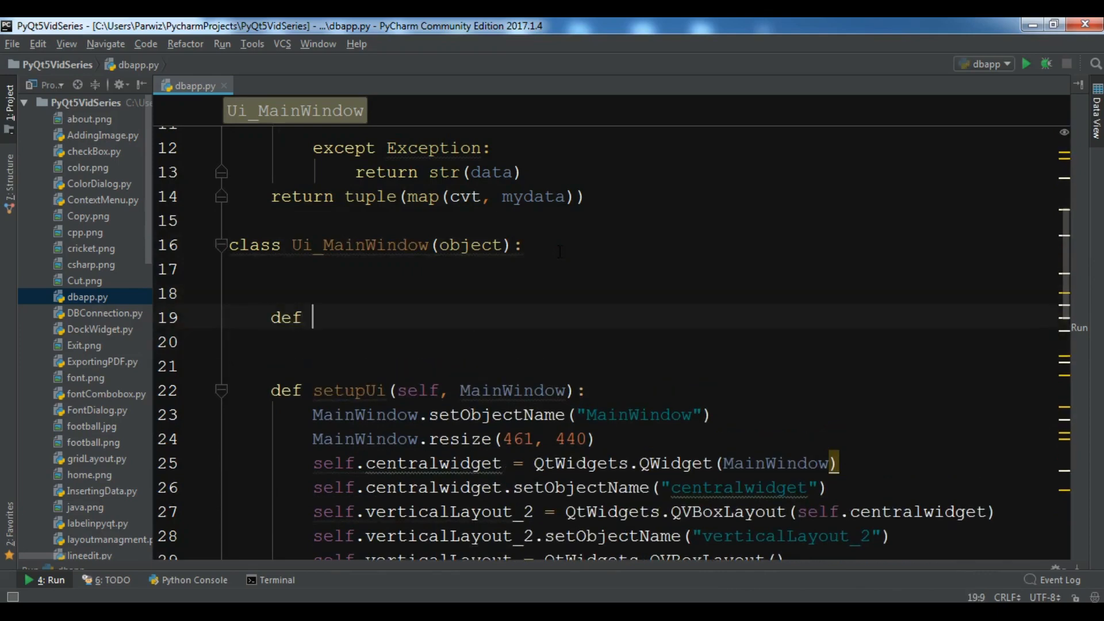
text(Lo)
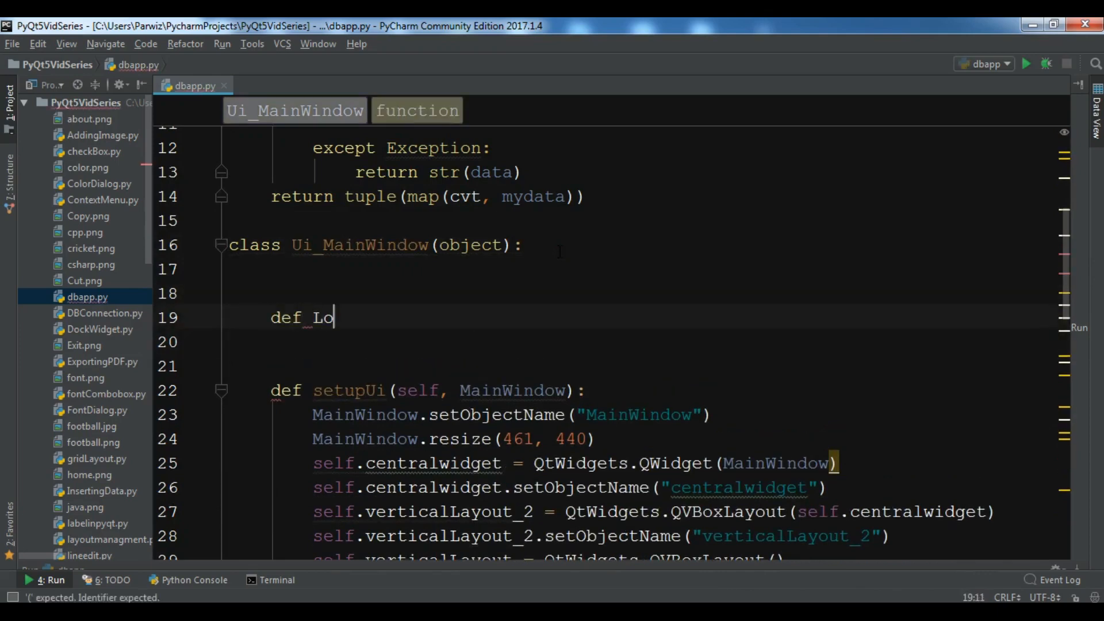
text(adData(self):)
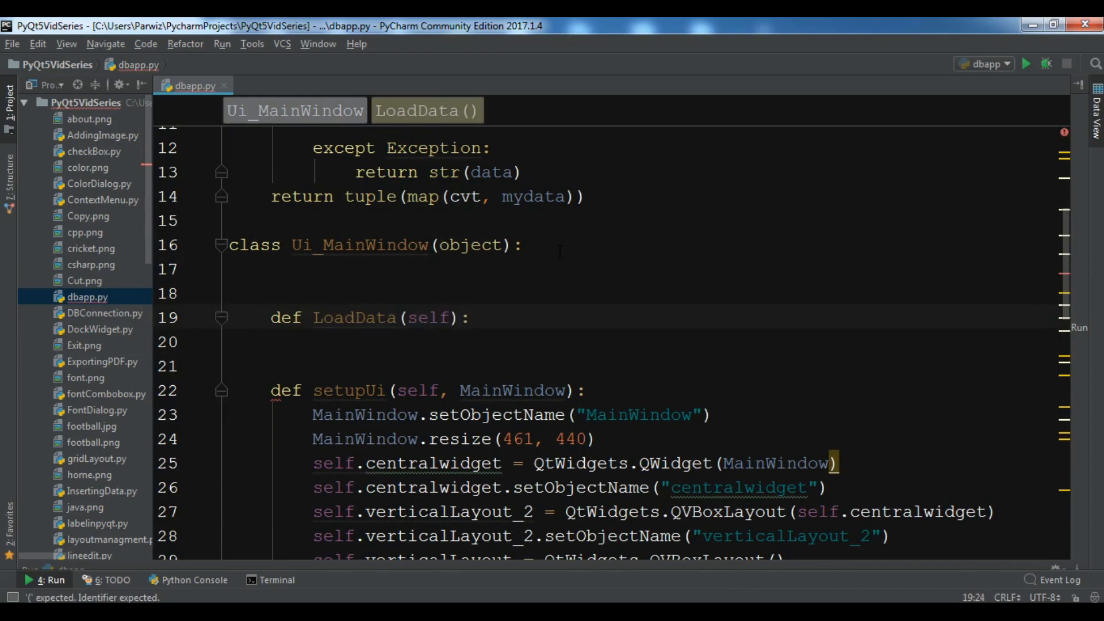
text(db =)
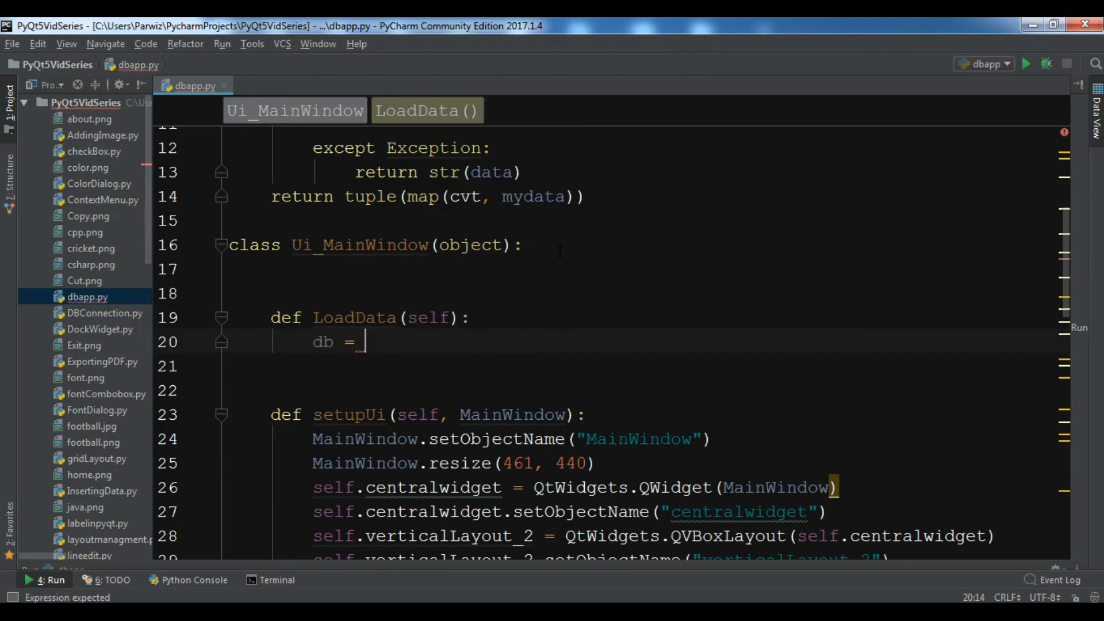
text(mdb.co)
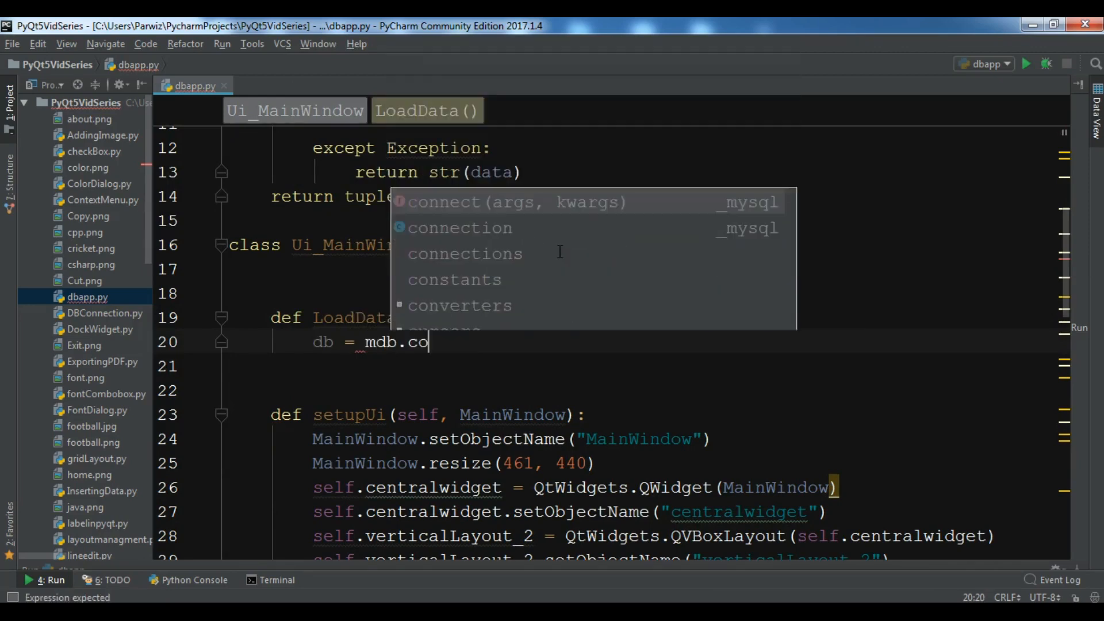
Pass 'localhost', 'root', an empty password and 'pyqt5' to mdb.connect
key(Tab)
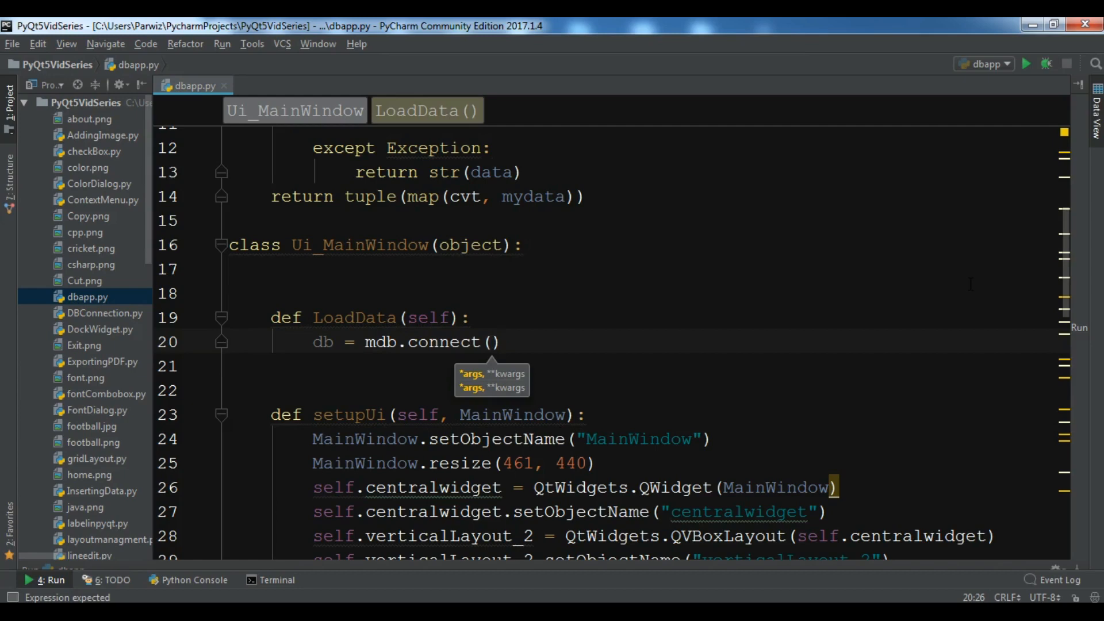
text('local')
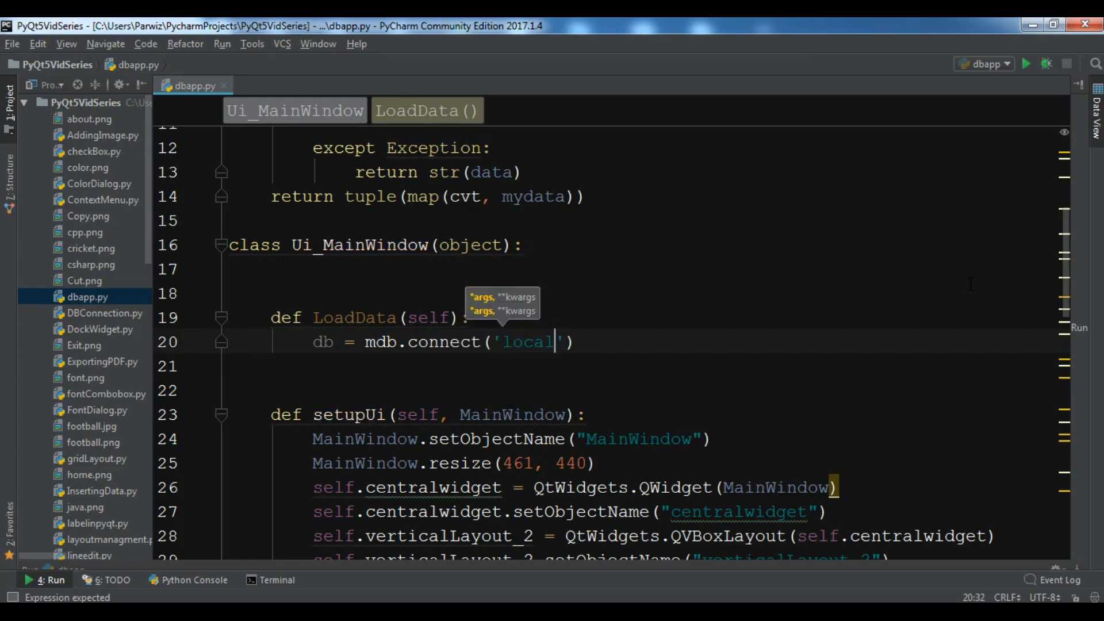
text(host)
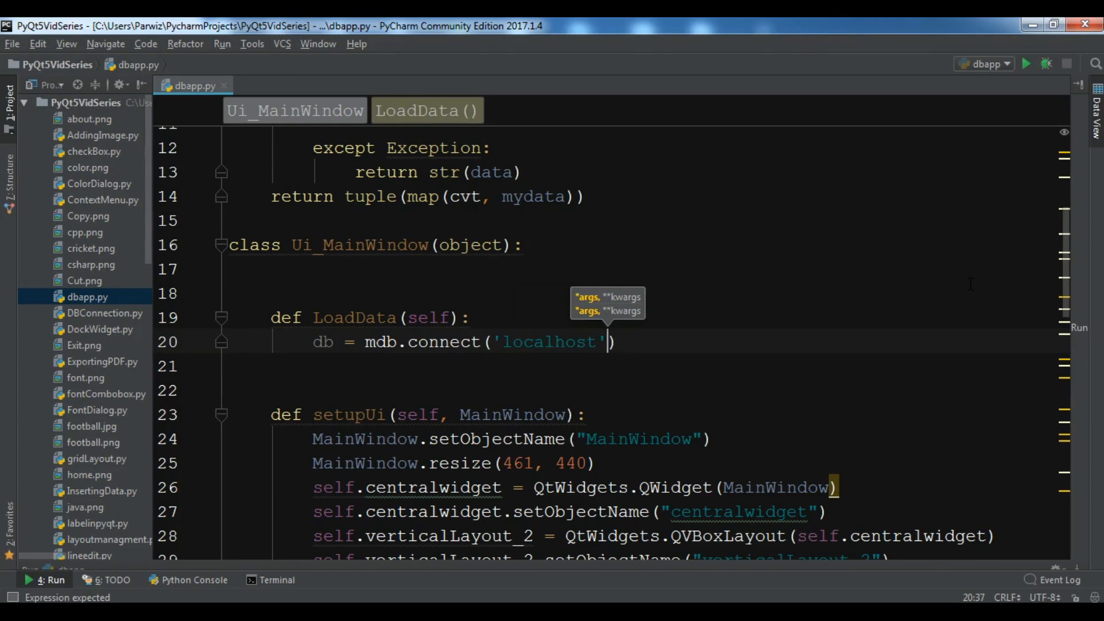
text(,)
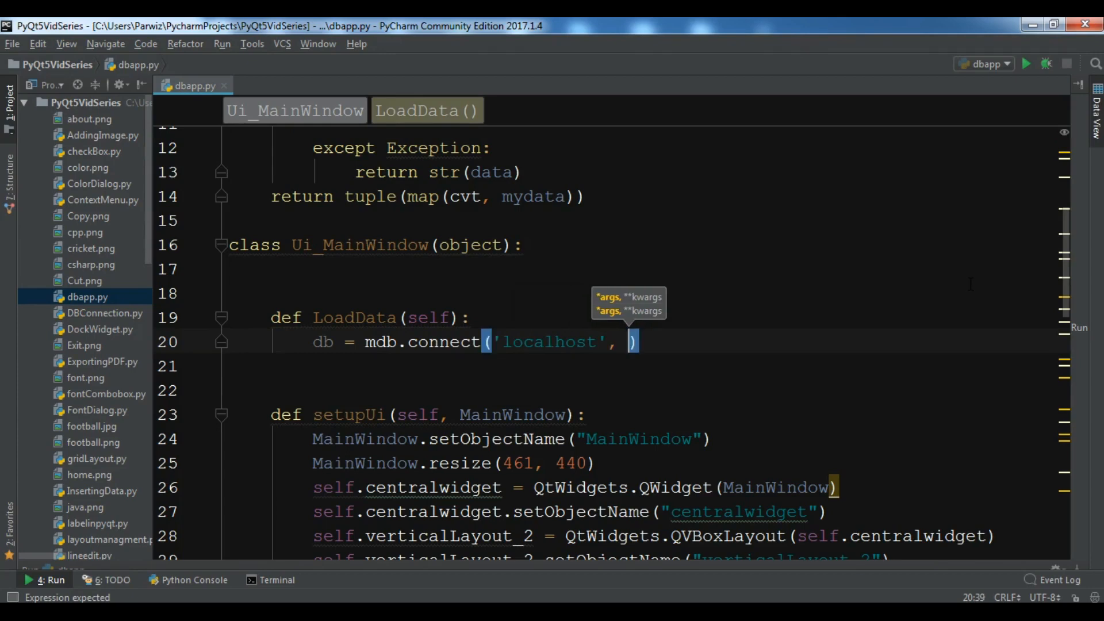
text('root')
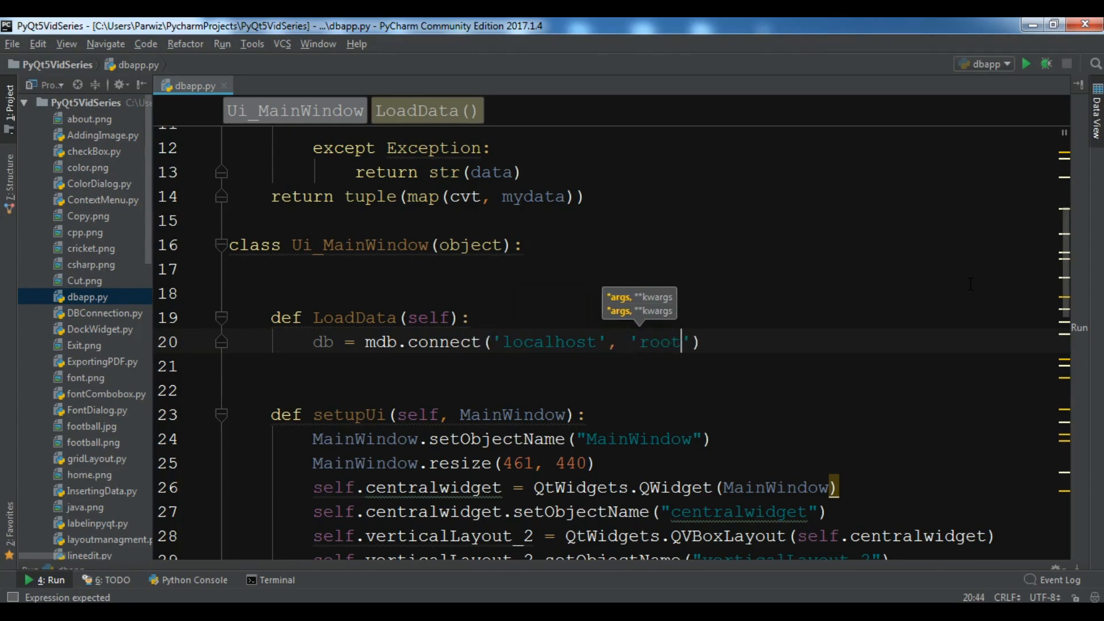
text(,)
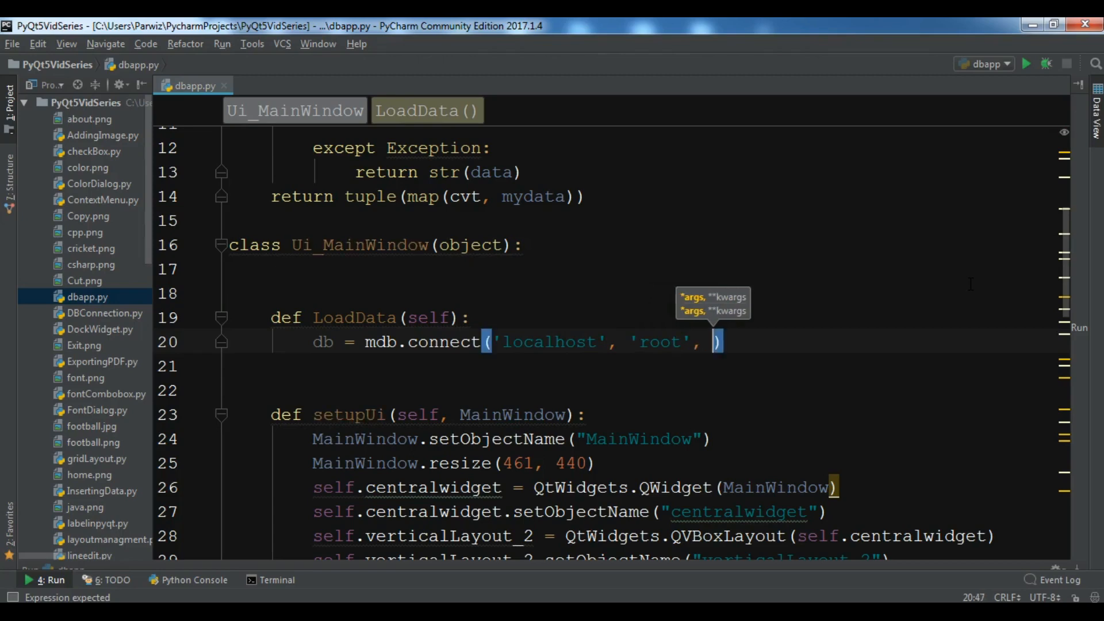
text('', ')
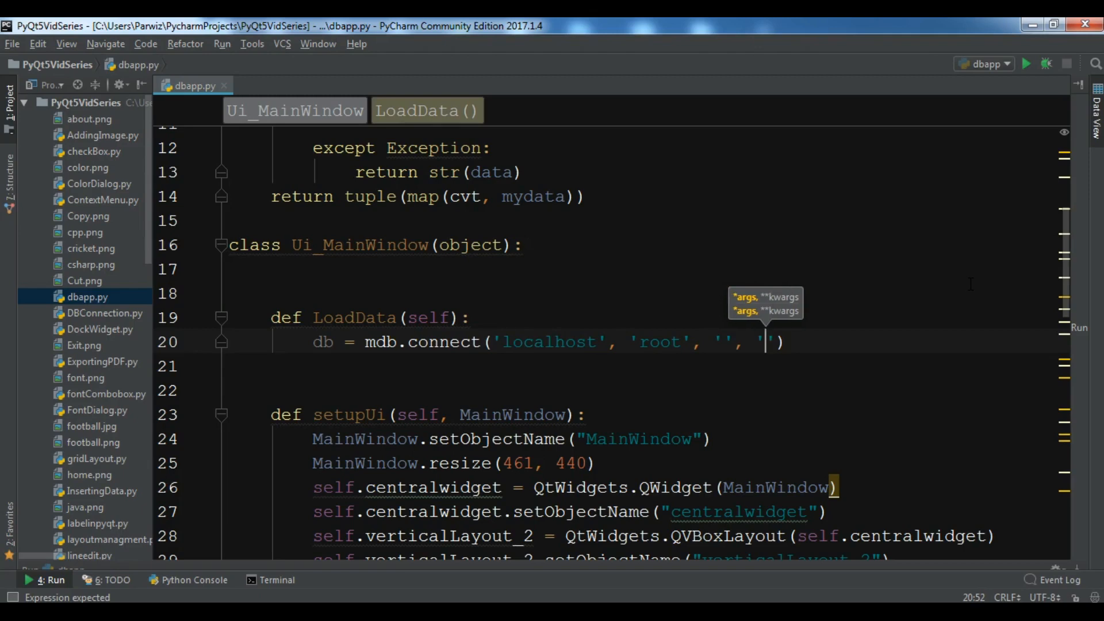
text(pyqt5)
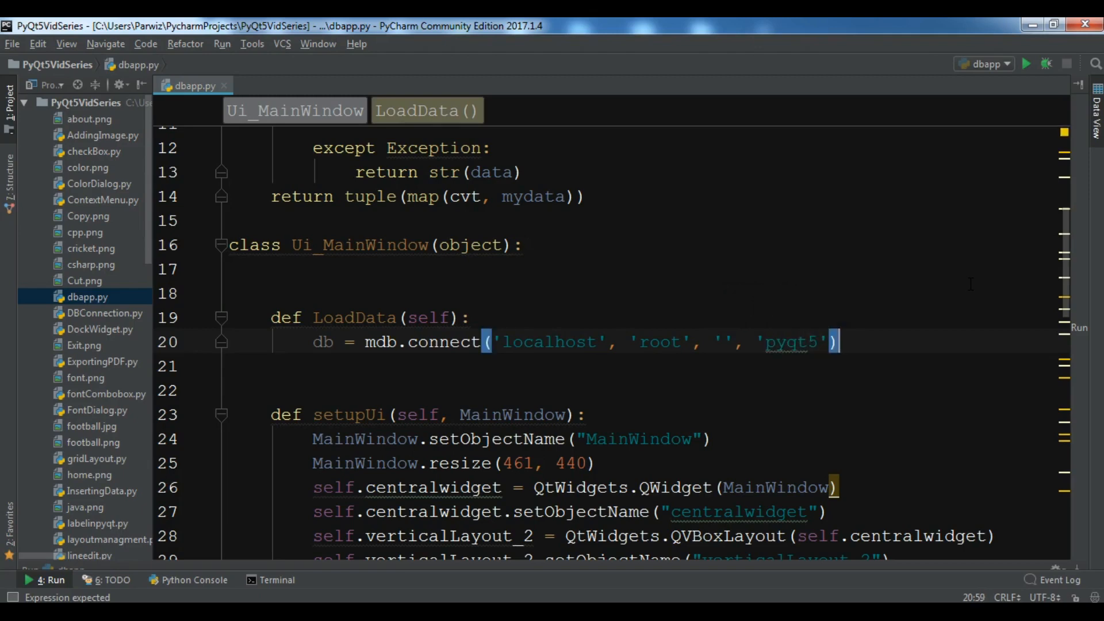
Open a with db: block that creates cur = db.cursor()
text(with)
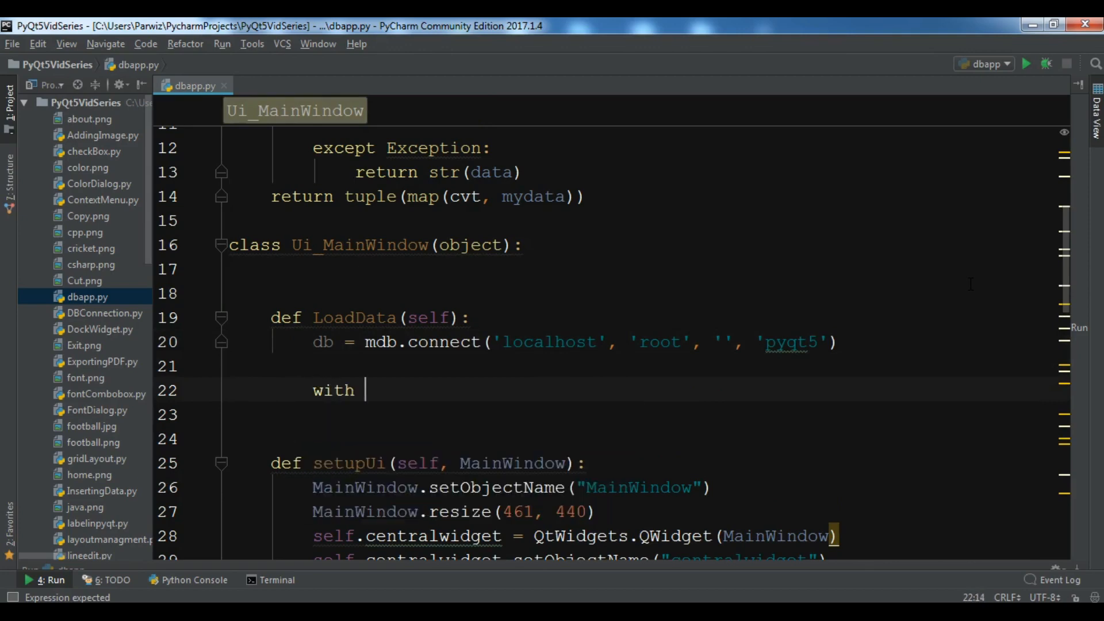
text(db:)
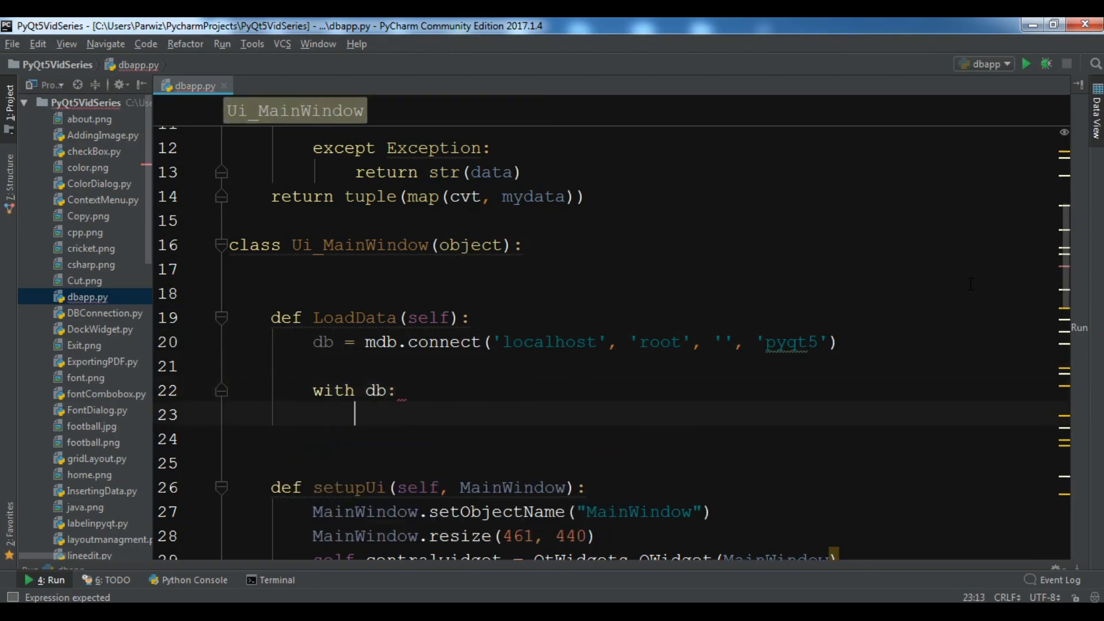
text(cu)
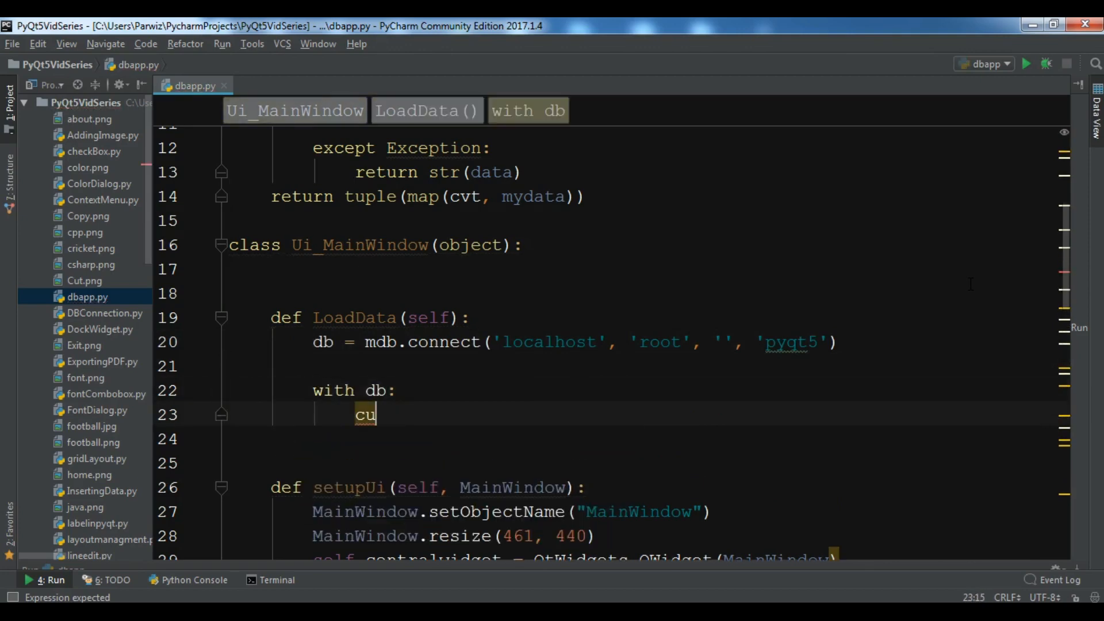
text(r = db)
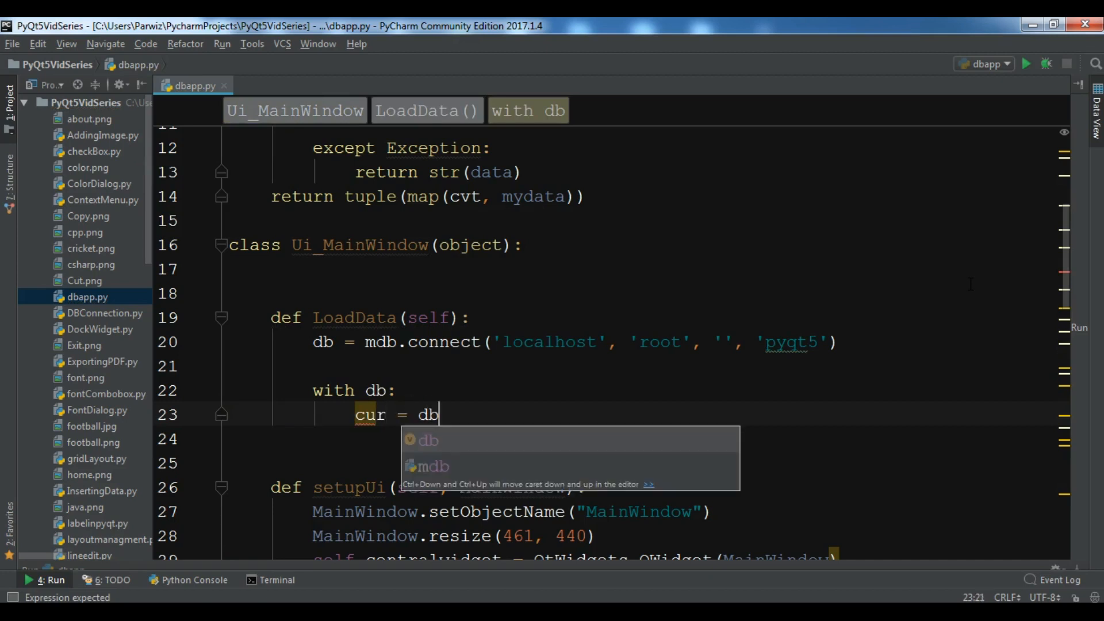
text(.cursor)
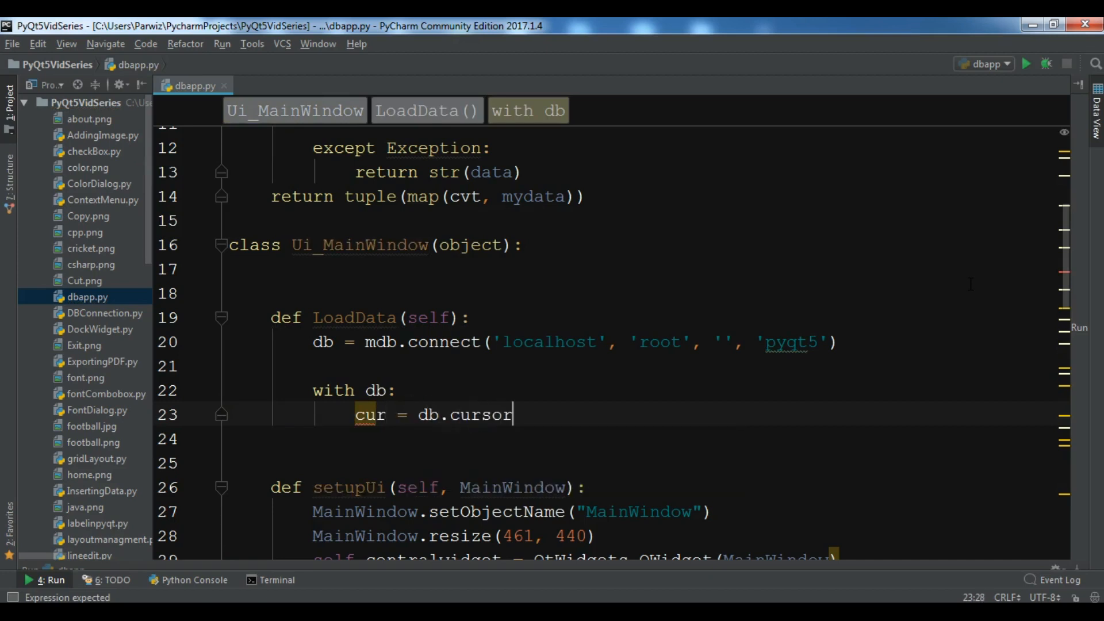
text(())
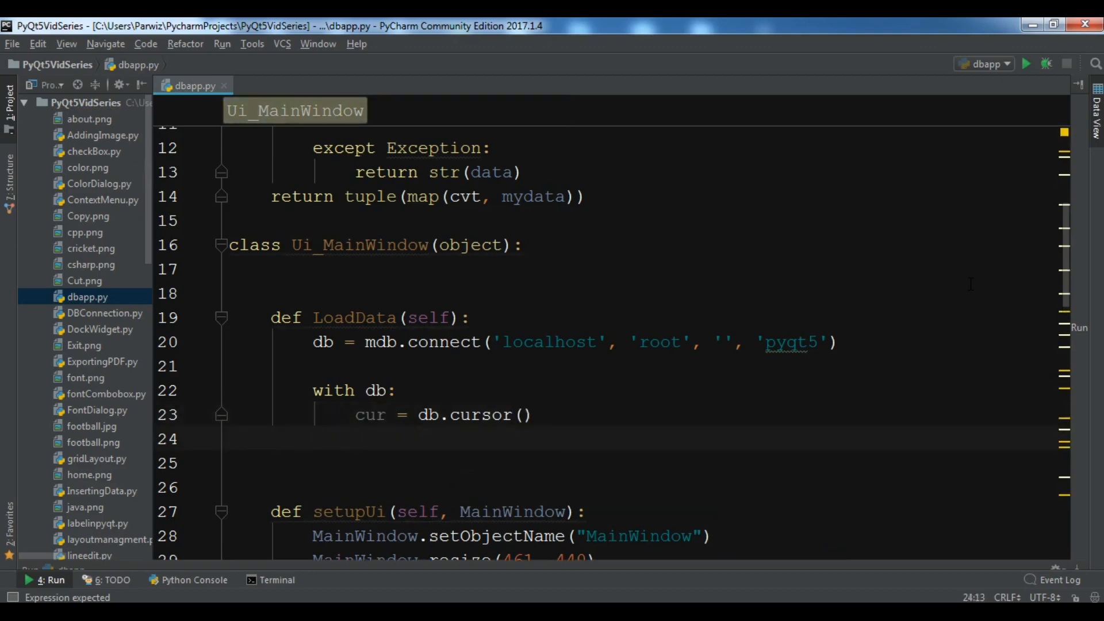
Set rows to cur.execute("select * from data")
text(rows =)
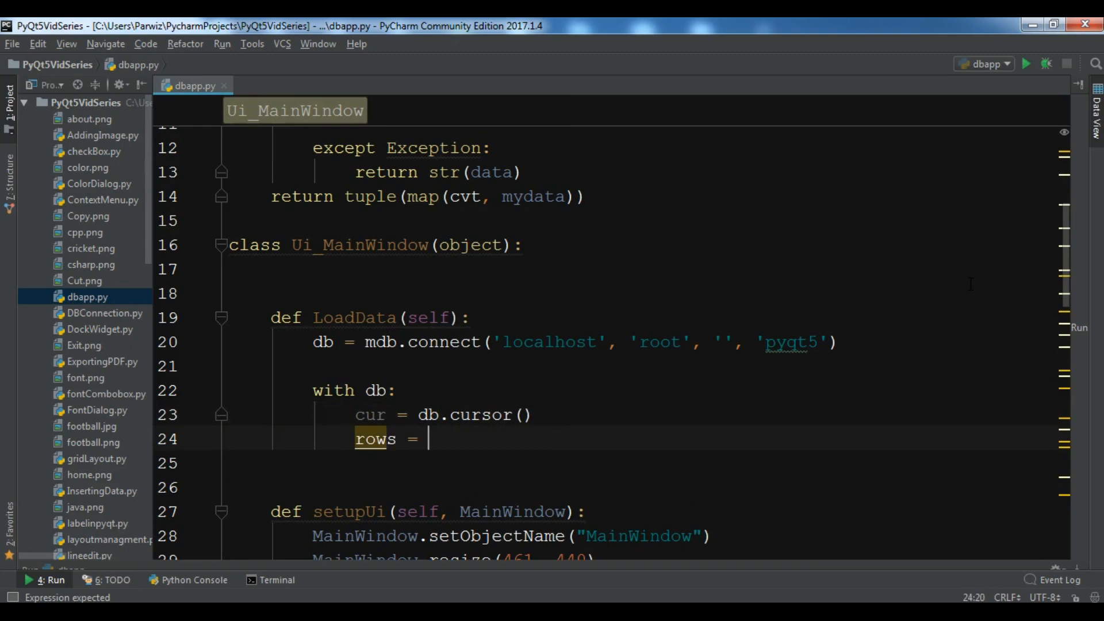
text(cur.)
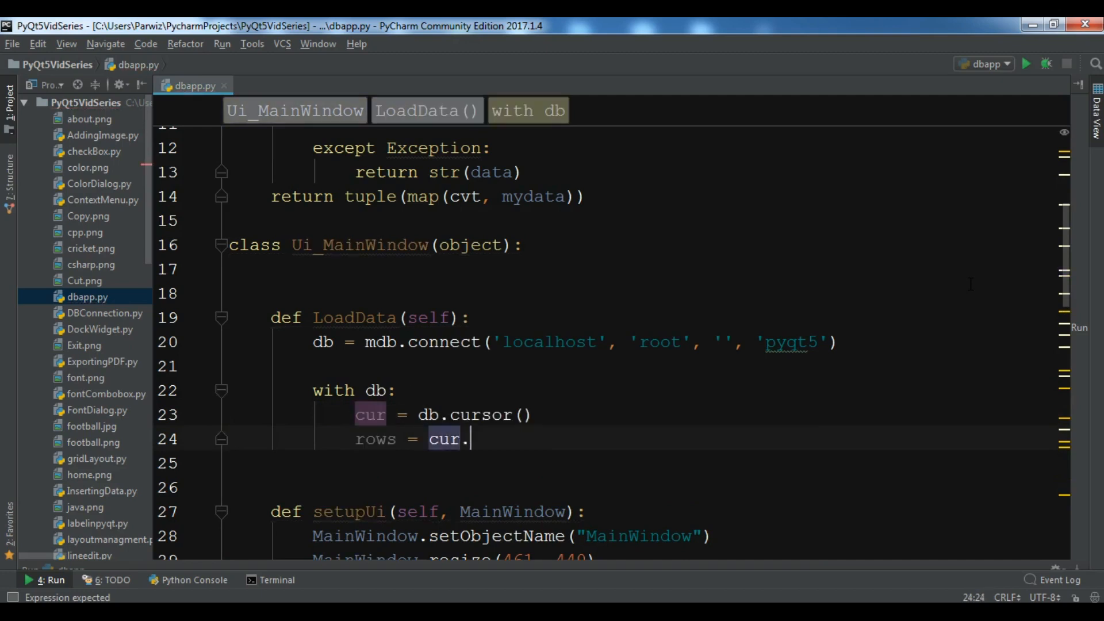
text(execute)
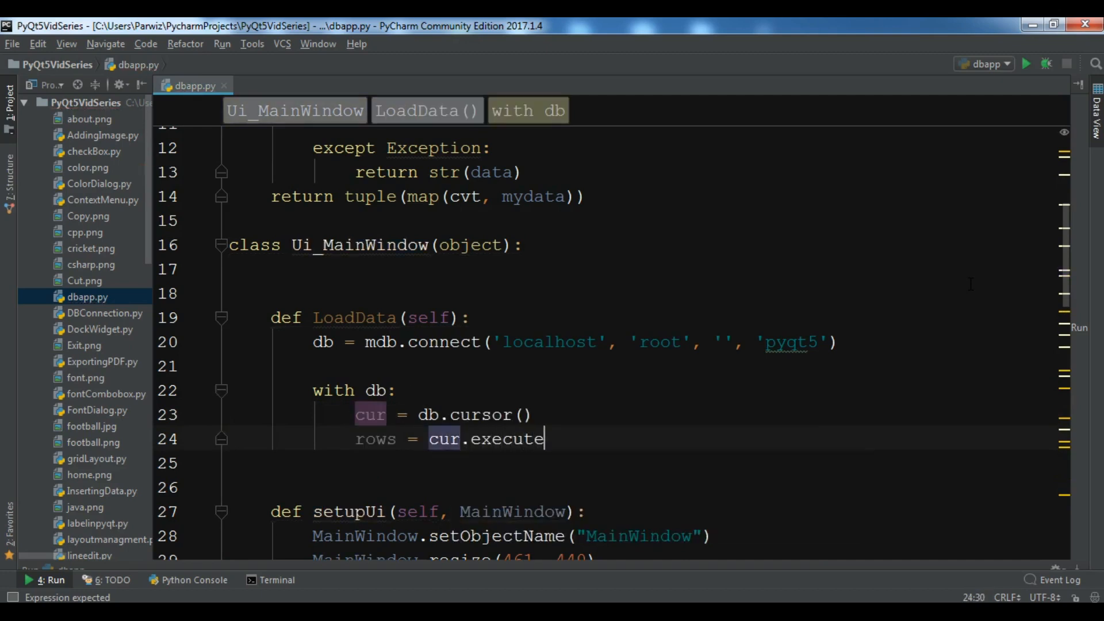
text(()
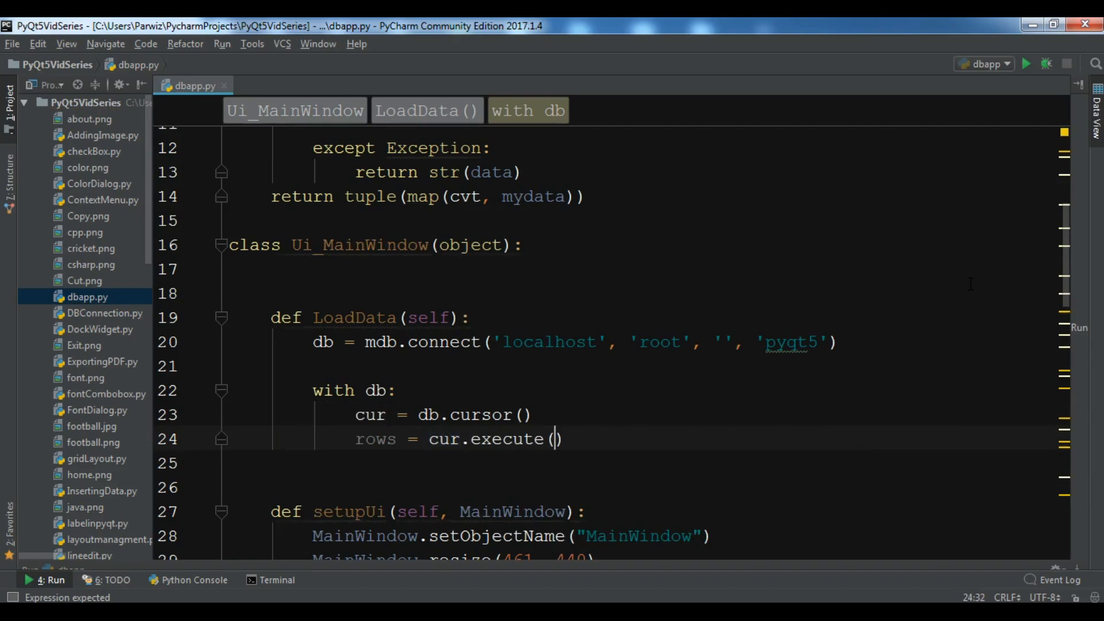
text("select)
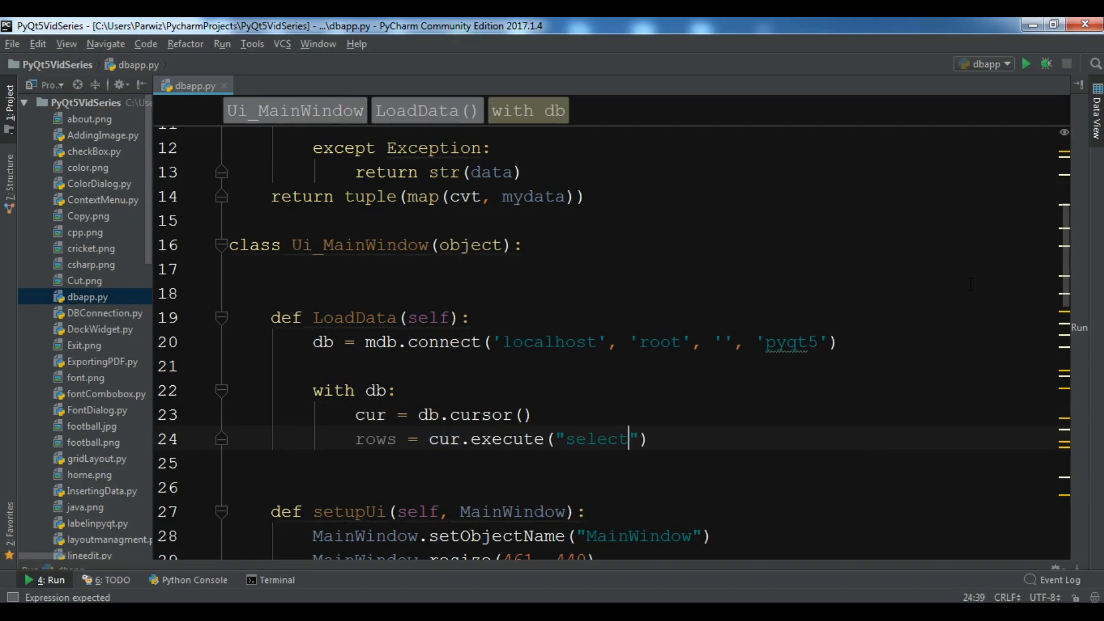
text(* from)
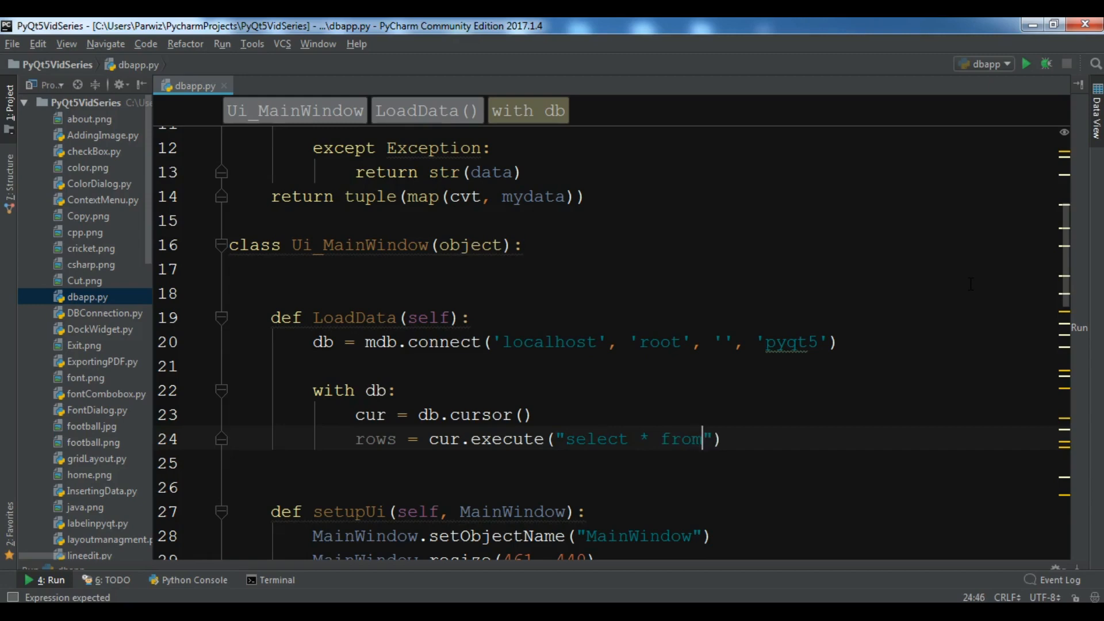
text(data)
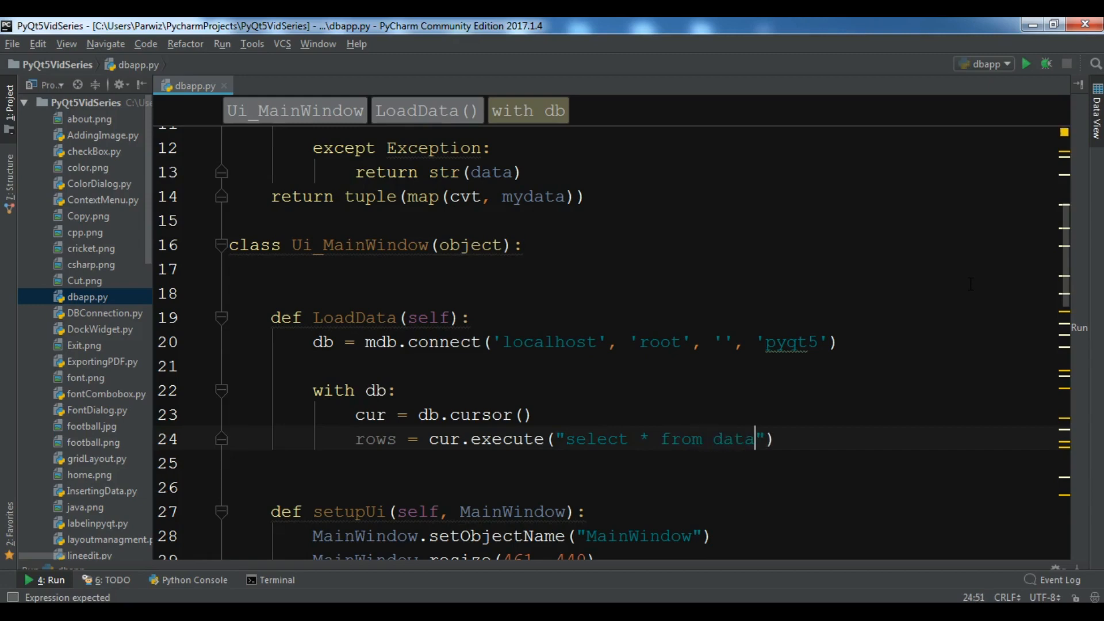
On a new line, store cur.fetchall() in data
key(enter)
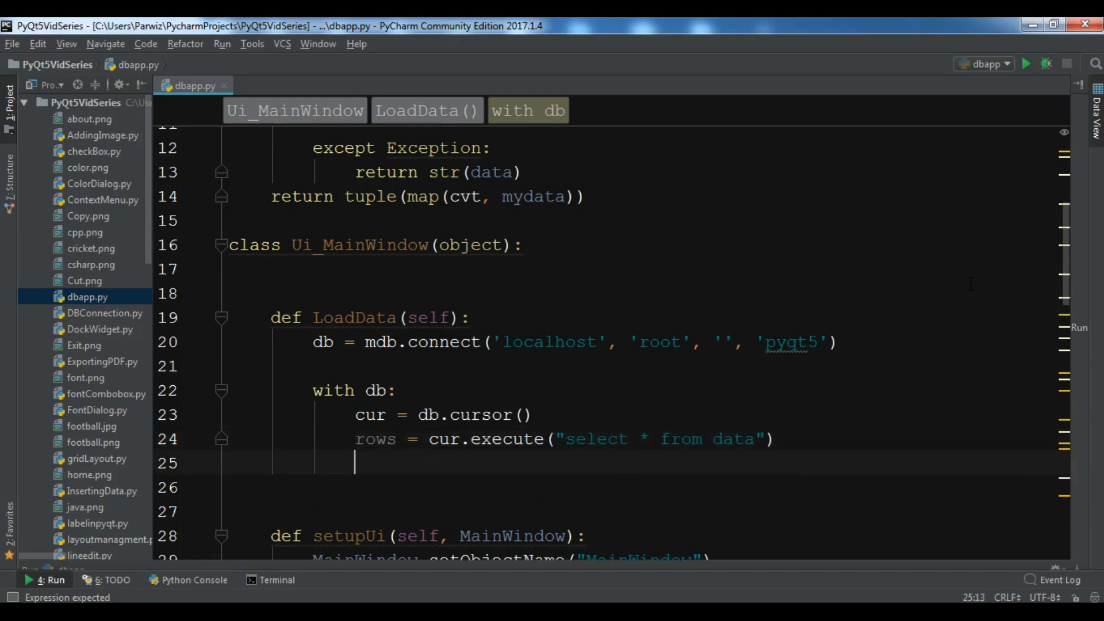
text(da)
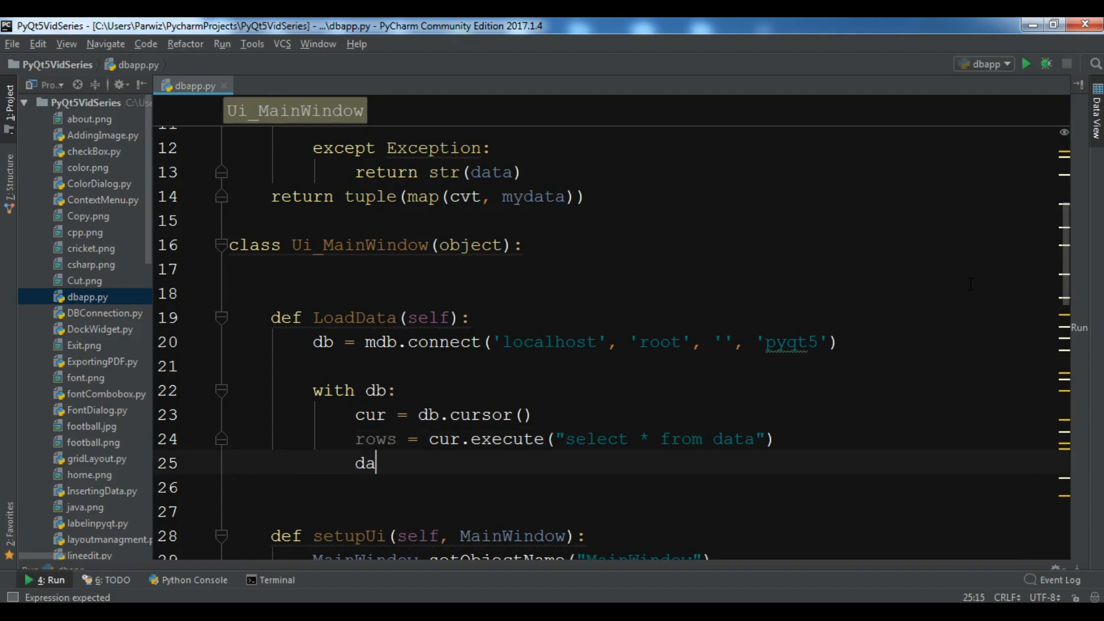
text(ta =)
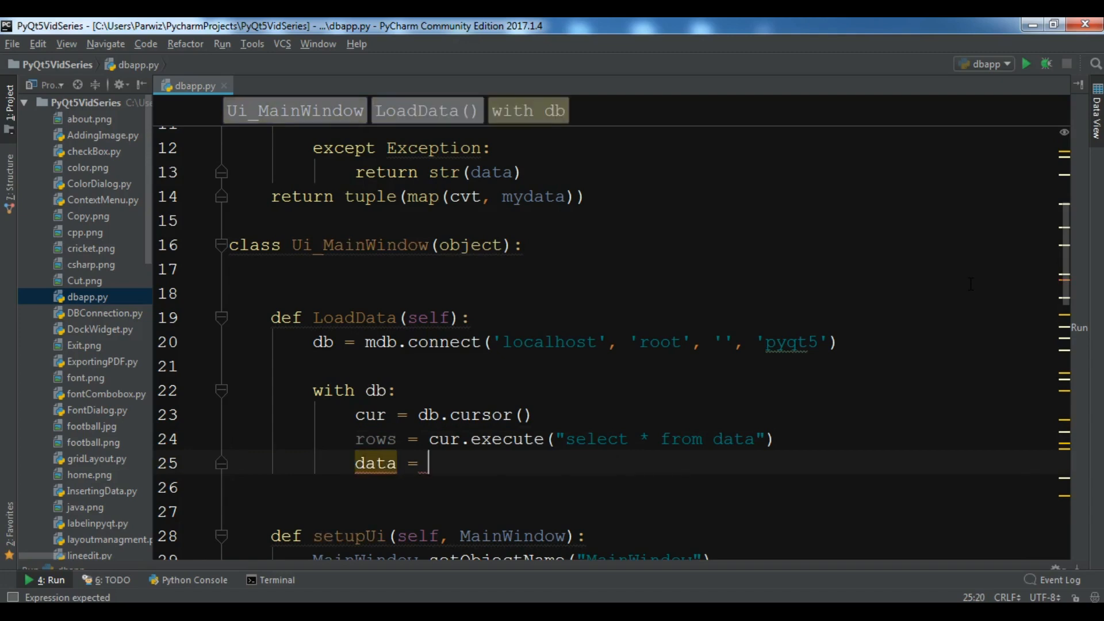
text(cur.fe)
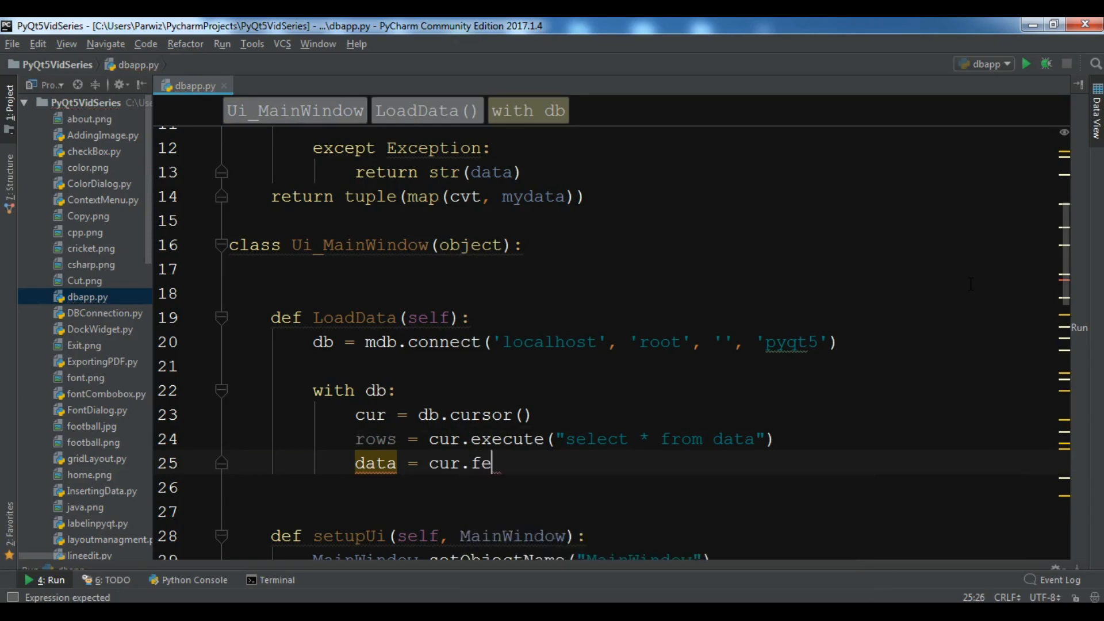
text(tcha)
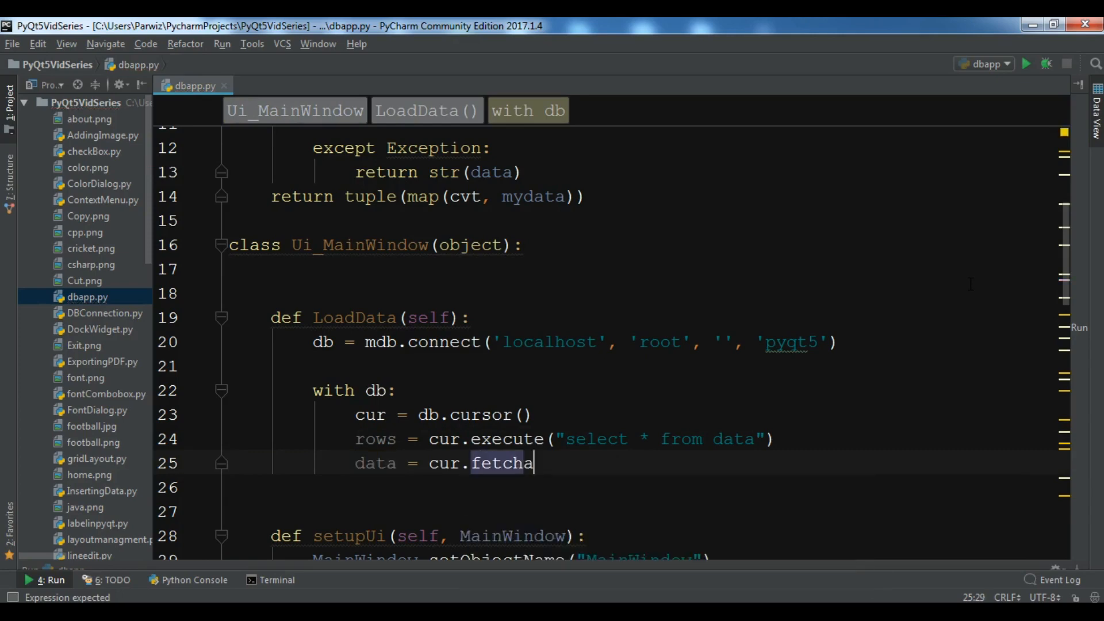
text(ll())
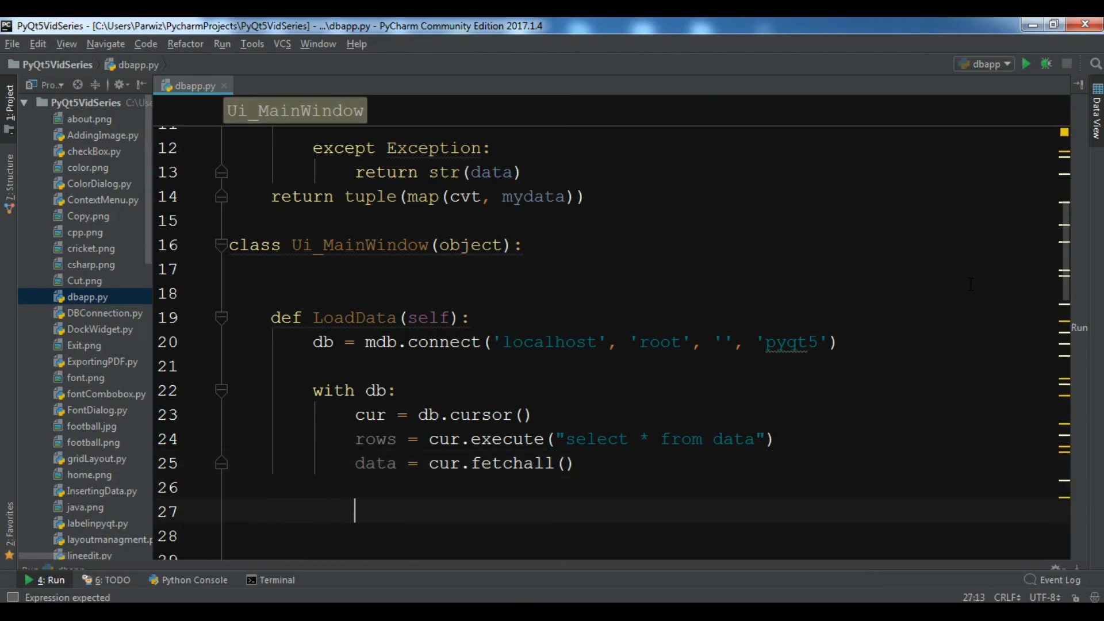
text(for)
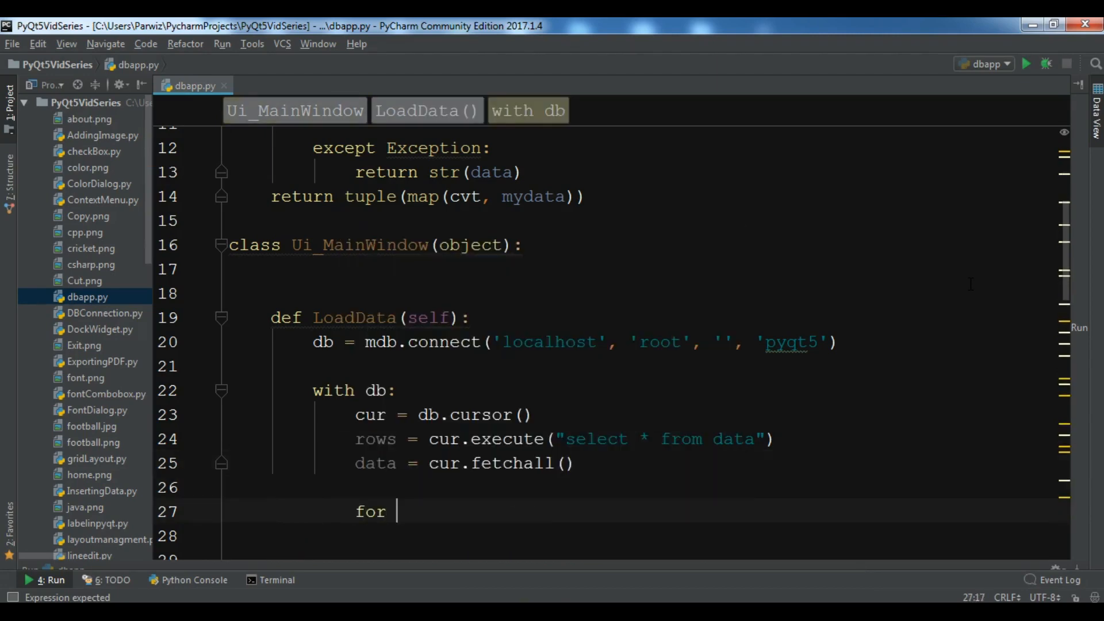
text(row in data:)
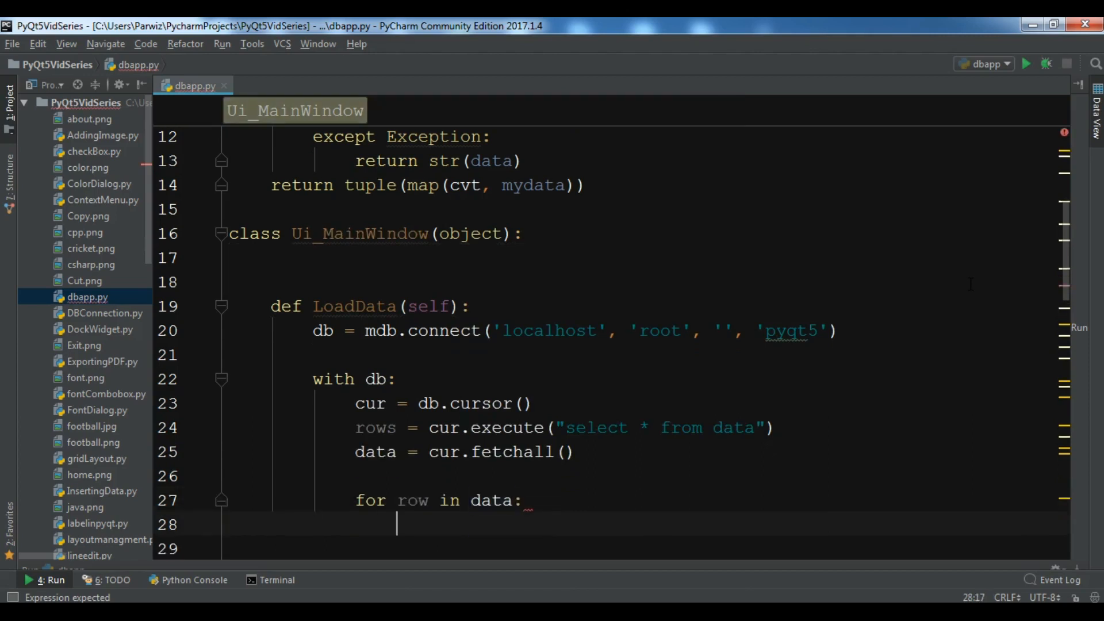
text(self.)
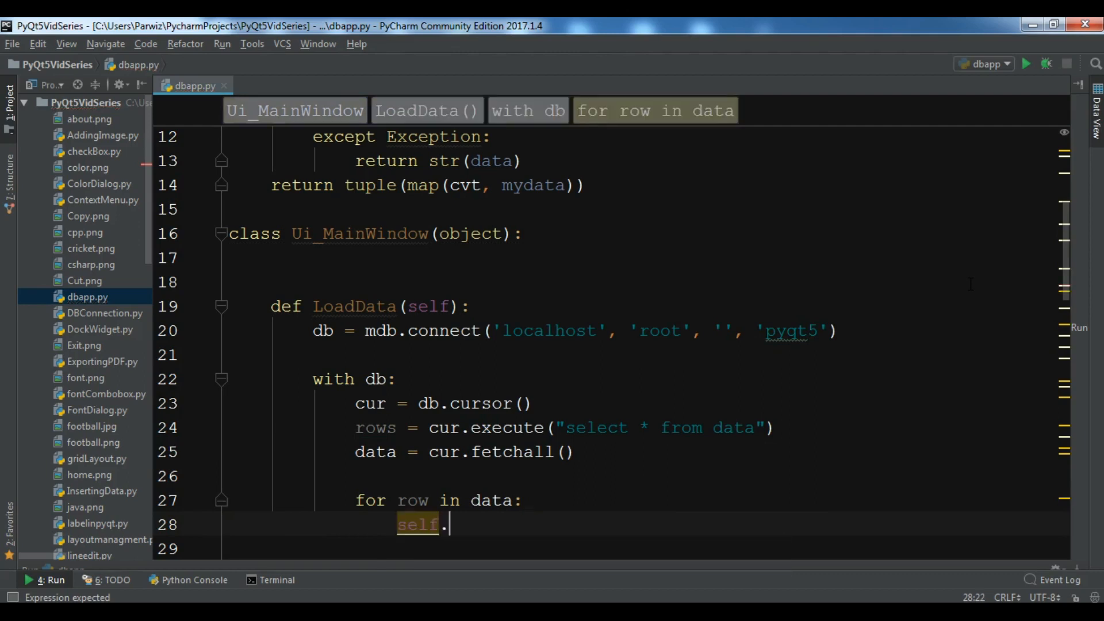
text(ad)
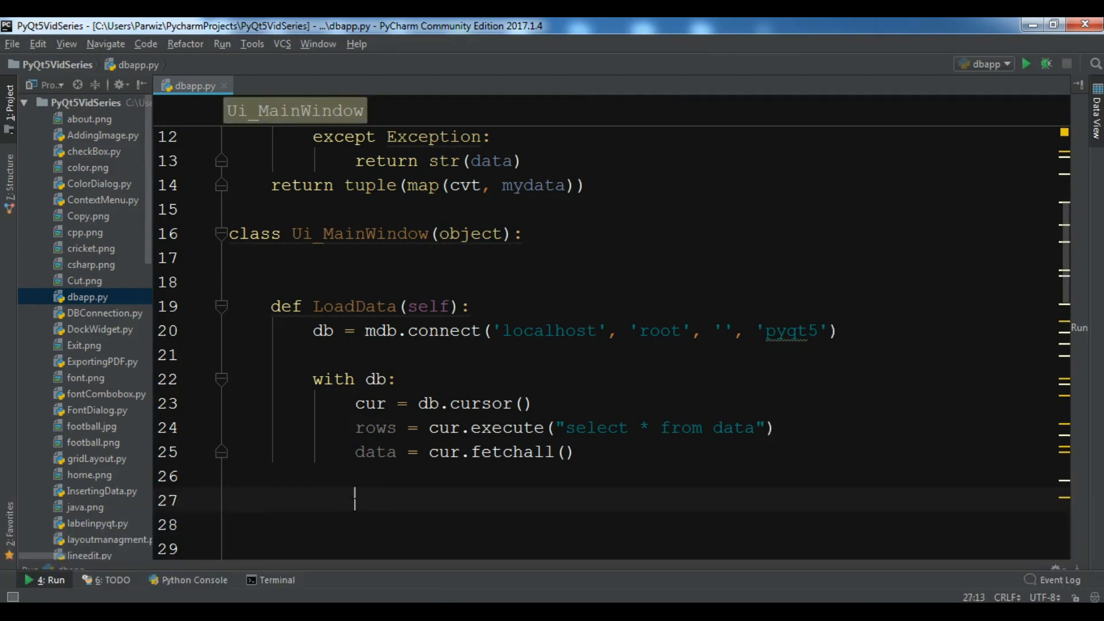
Add an addTable(self, columns) method to dbapp.py
click(354, 500)
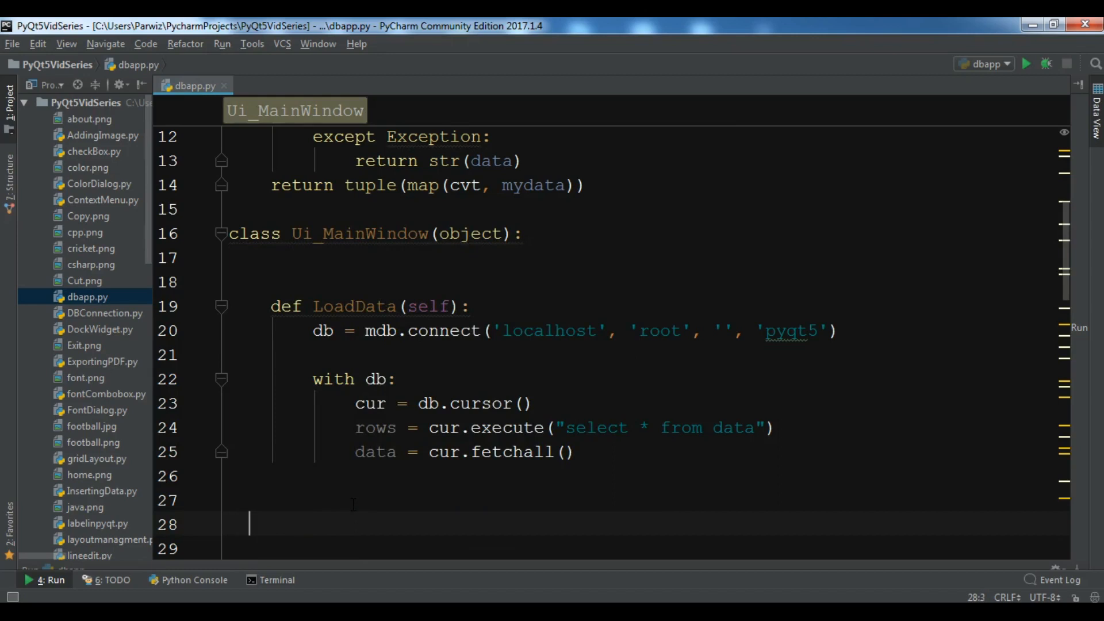
text(def)
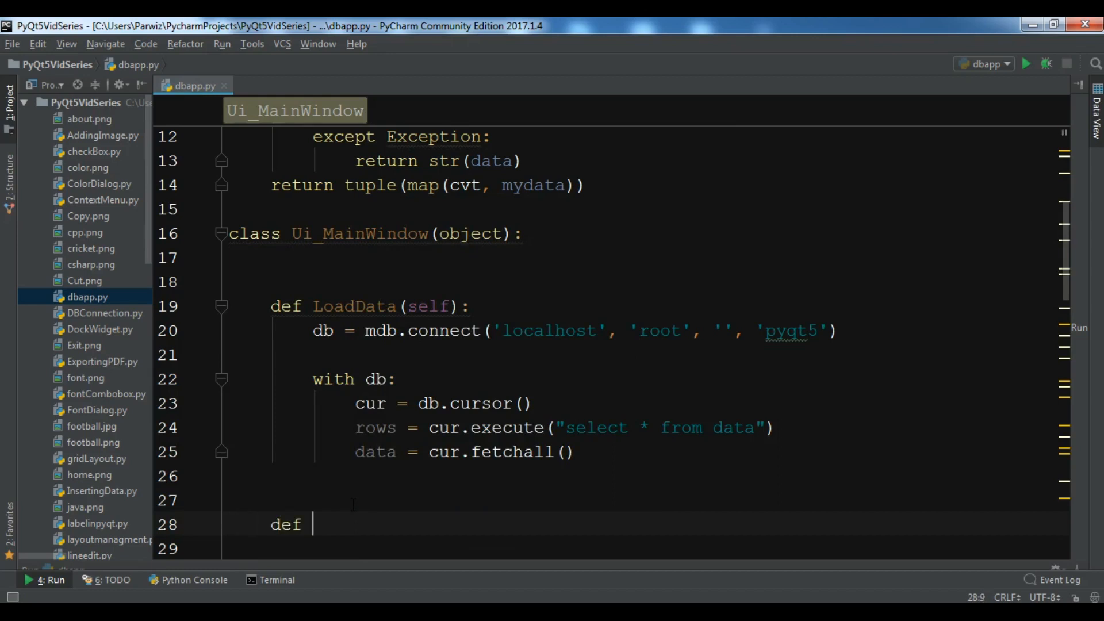
text(addTable(self):)
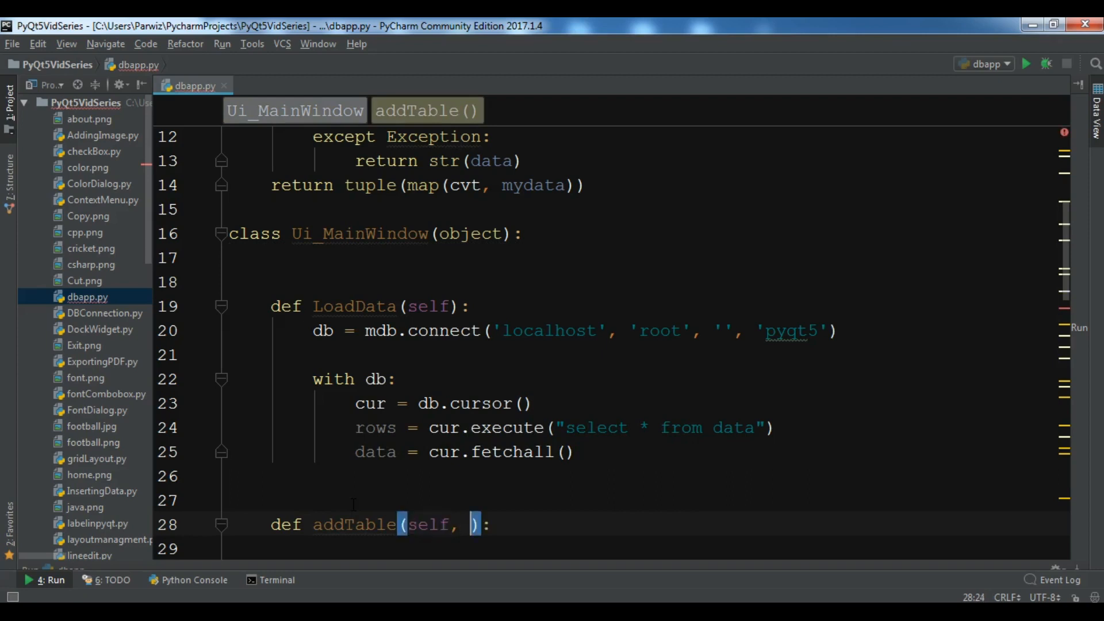
text(columns)
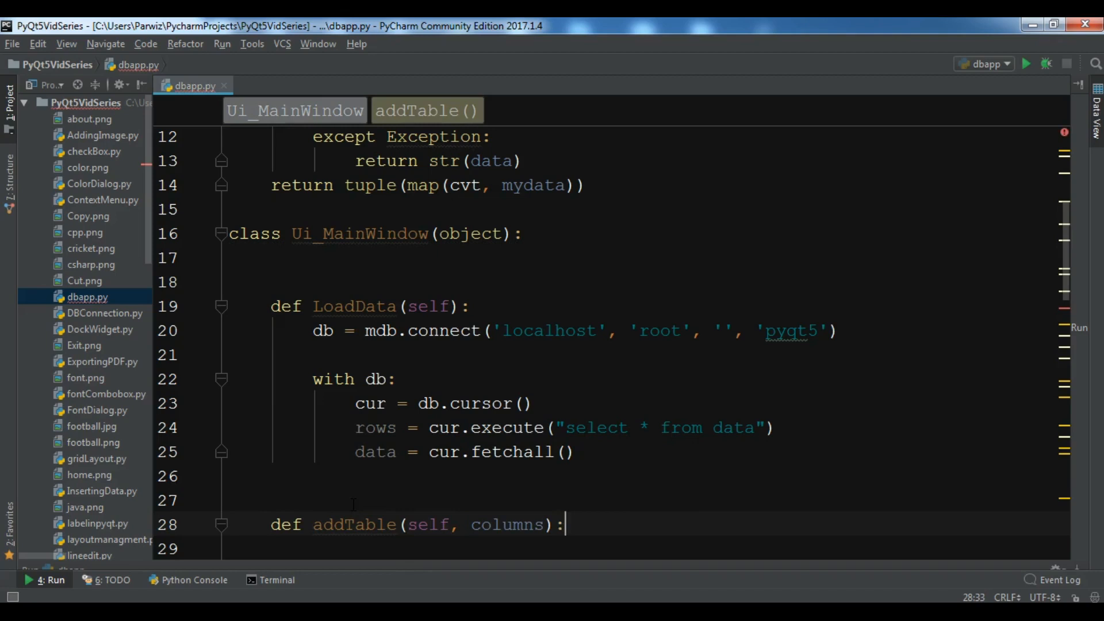
Compute rowPosition from self.tableWidget and insert a new table row there
text(row)
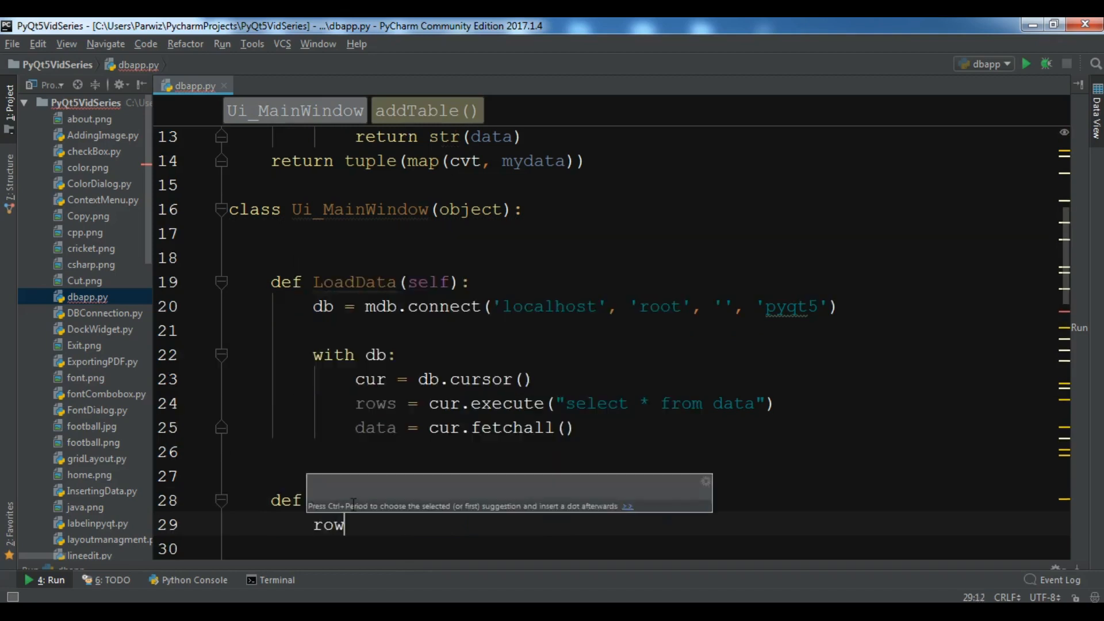
text(Pos)
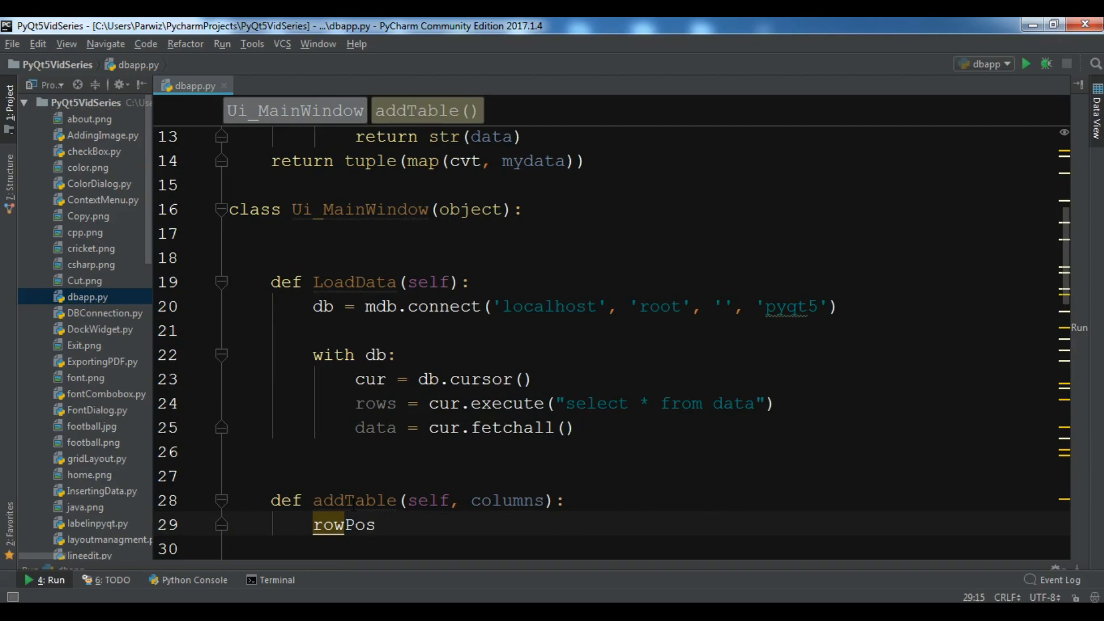
text(ition)
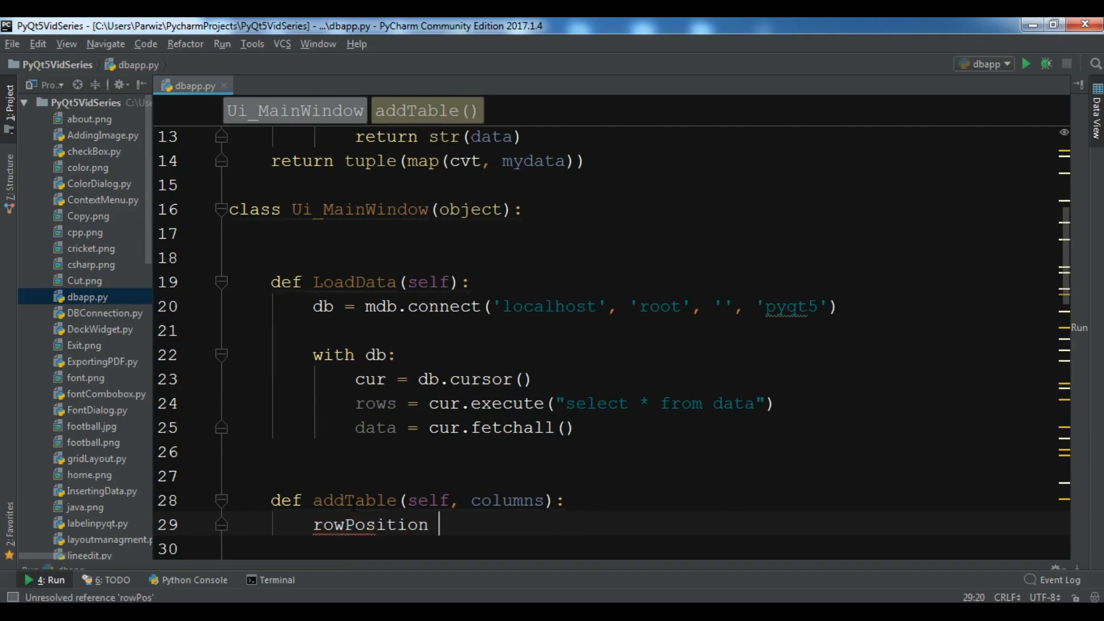
text(= sel)
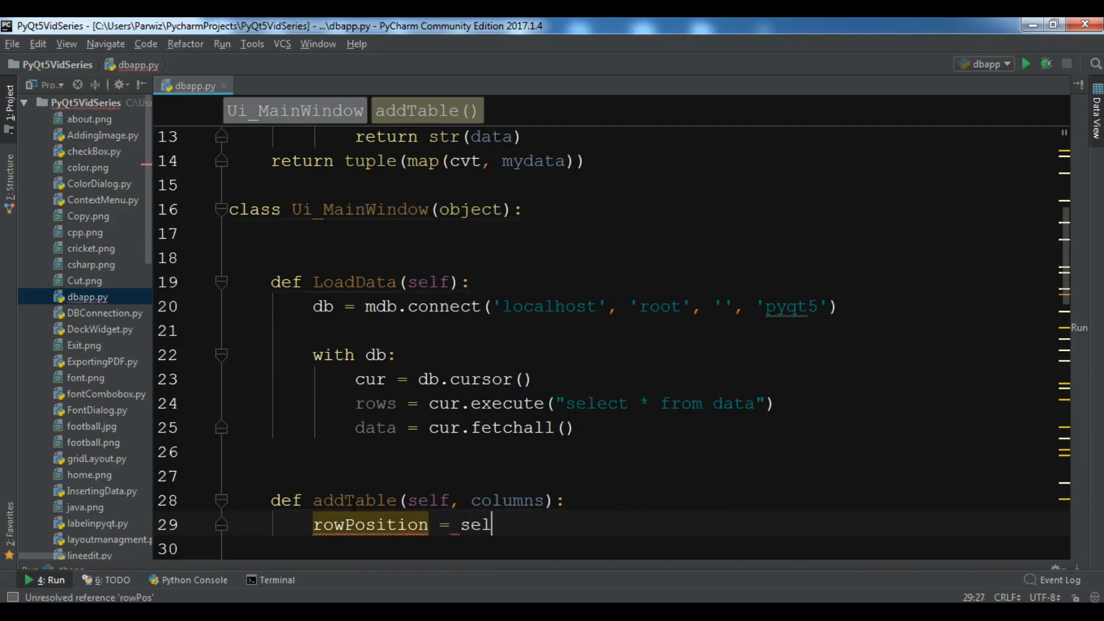
text(f.tableWidget.r)
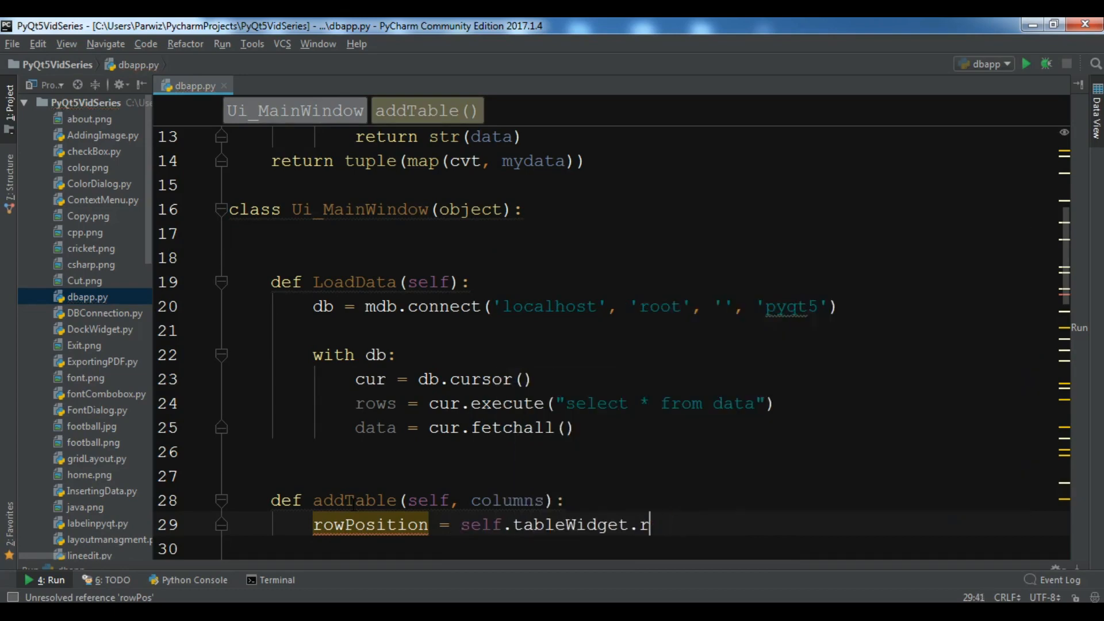
text(owCount()
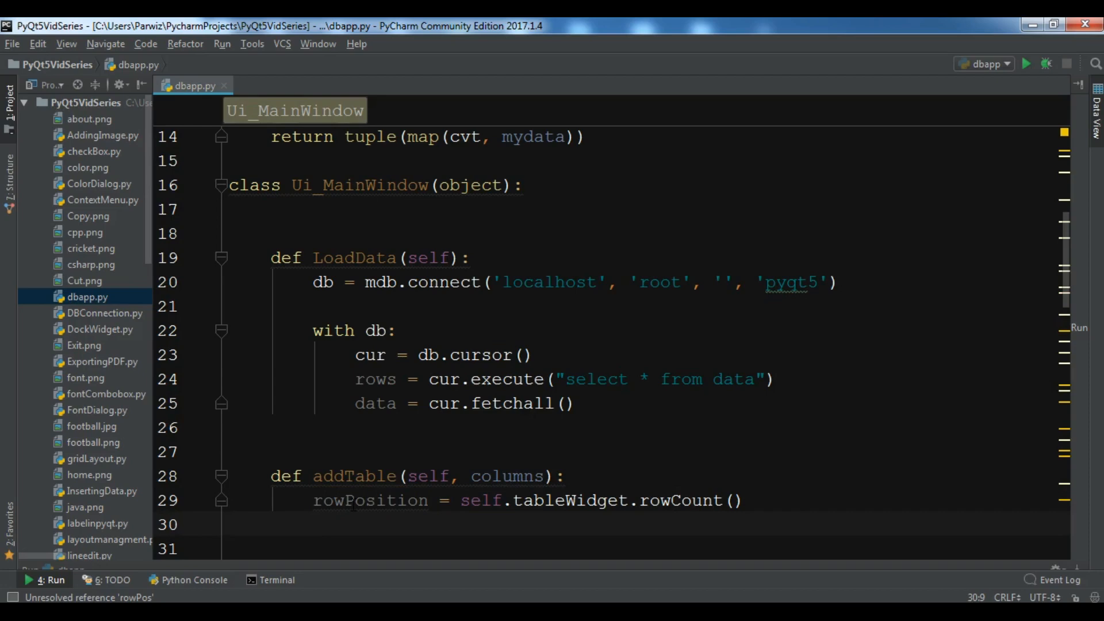
text(sel)
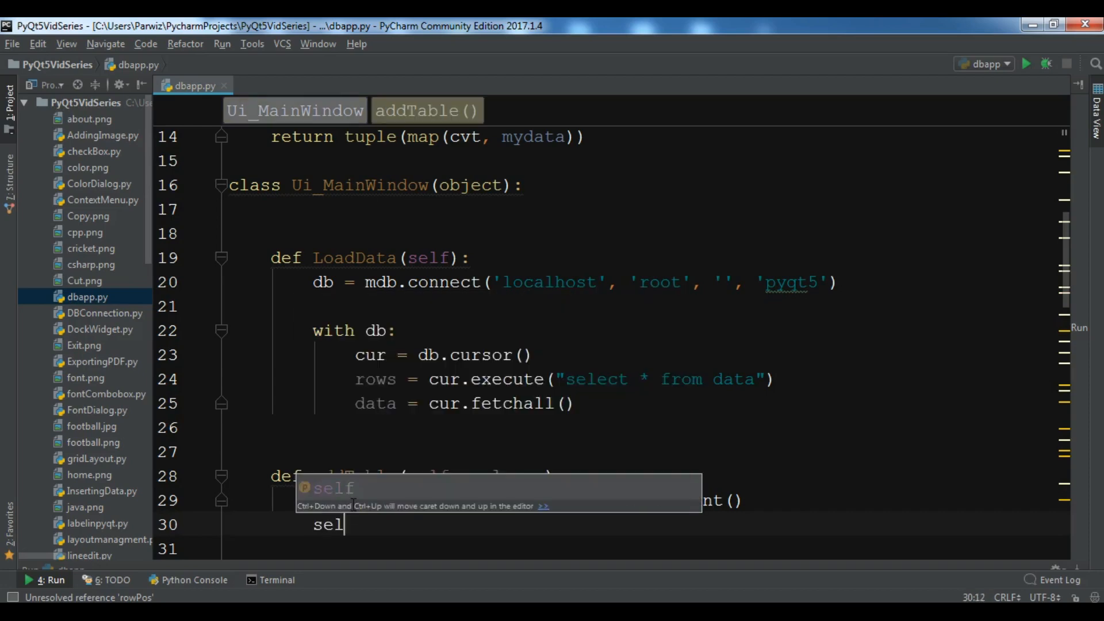
text(.i)
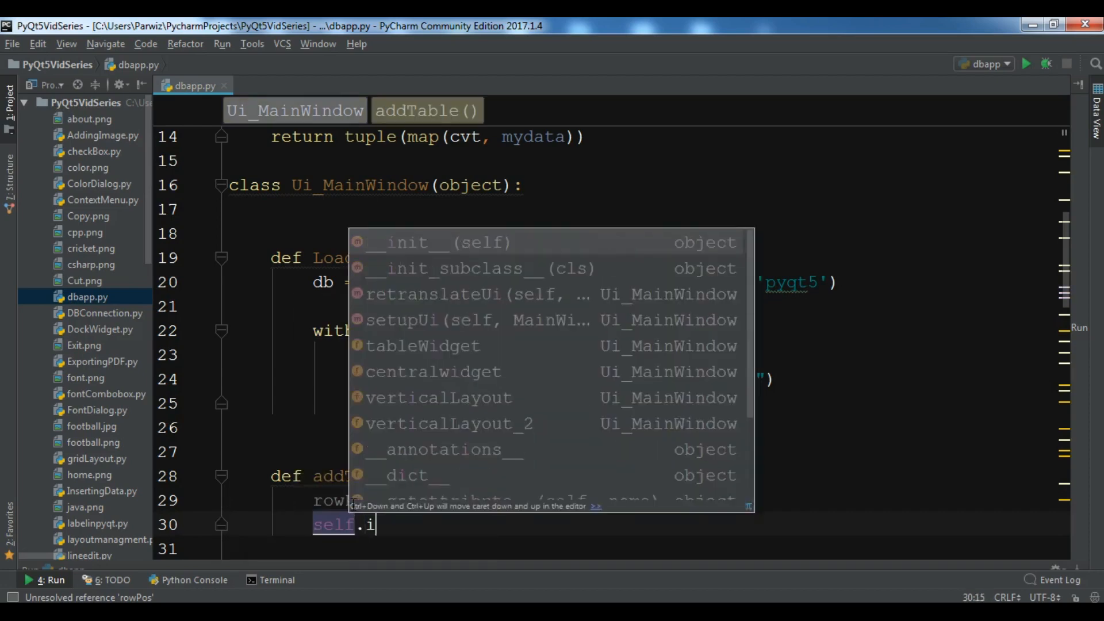
key(Backspace)
text(tableWidget)
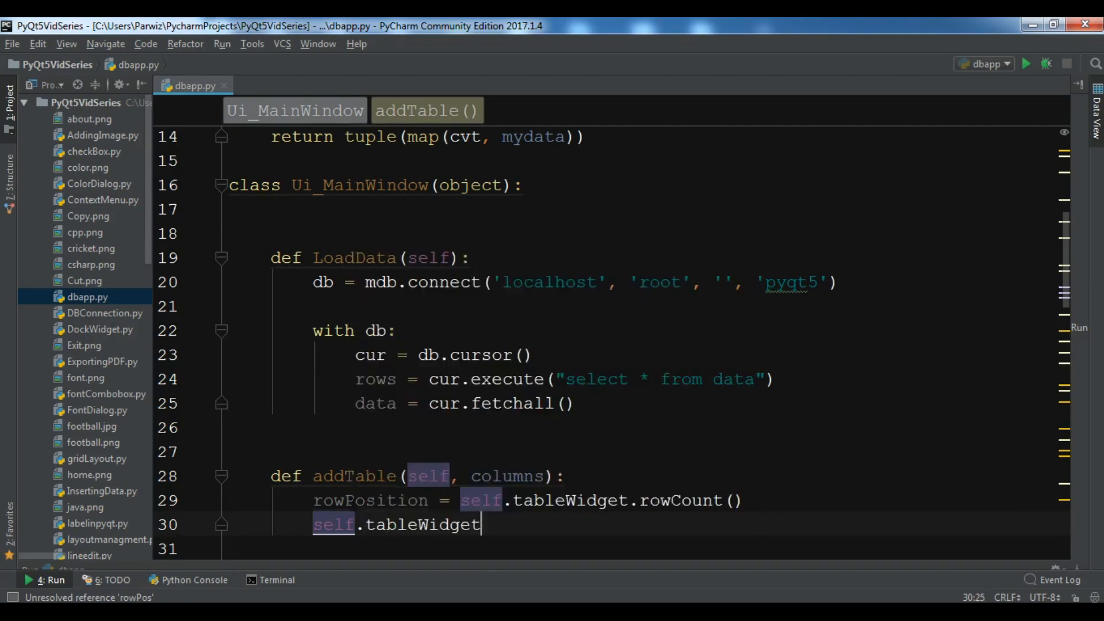
text(.ins)
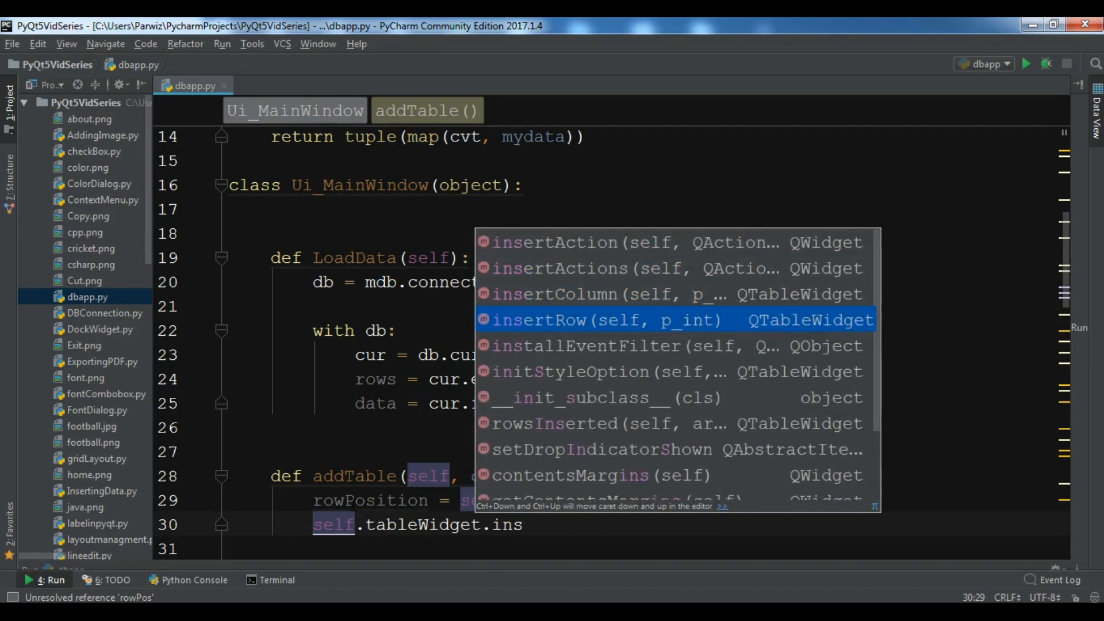
key(Enter)
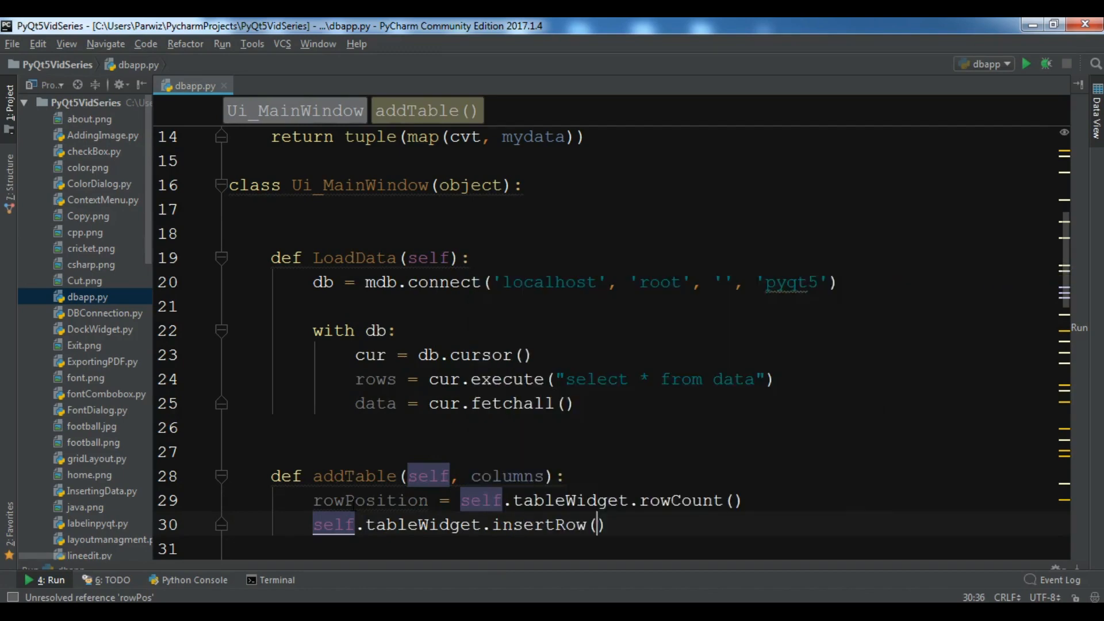
text(rowPosition)
text(for)
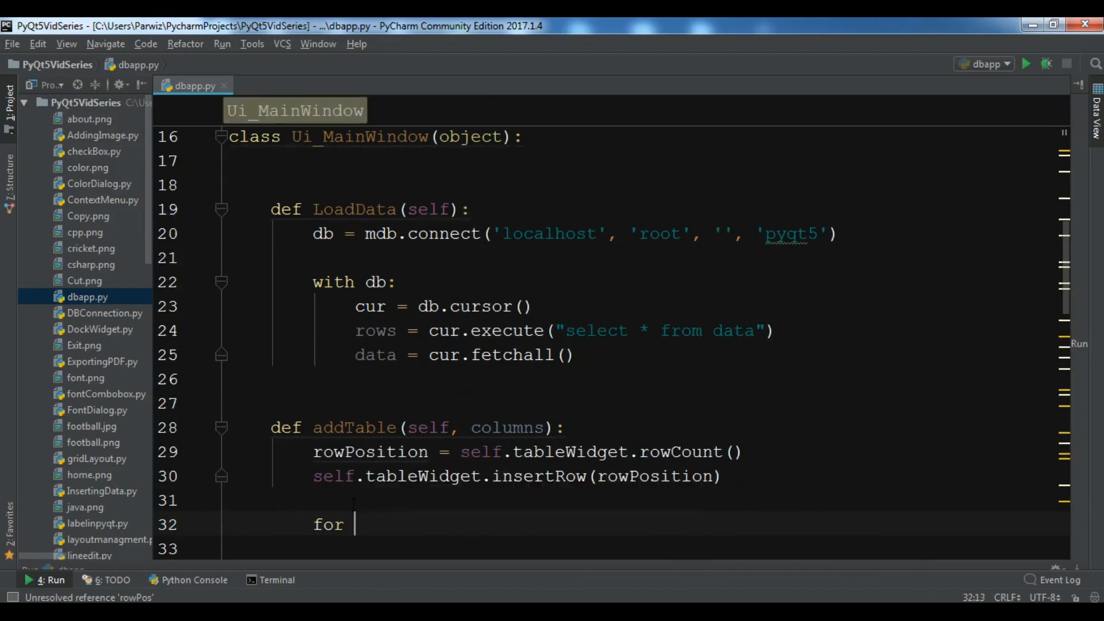
Loop over enumerate(columns) as i, column, referencing self.tableWidget inside
text(i)
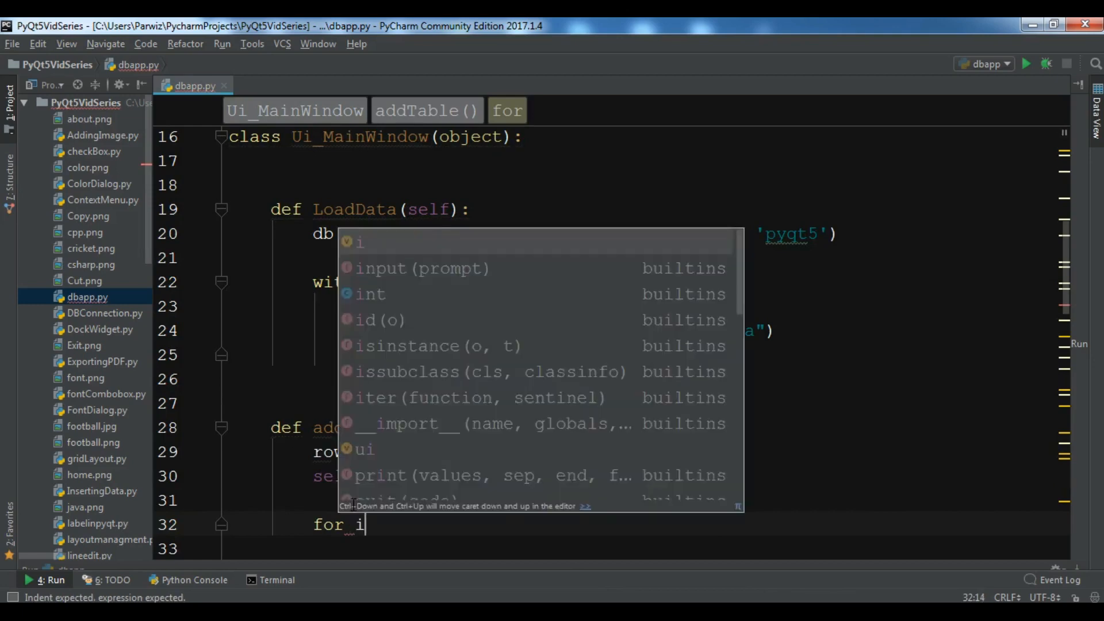
text(, column)
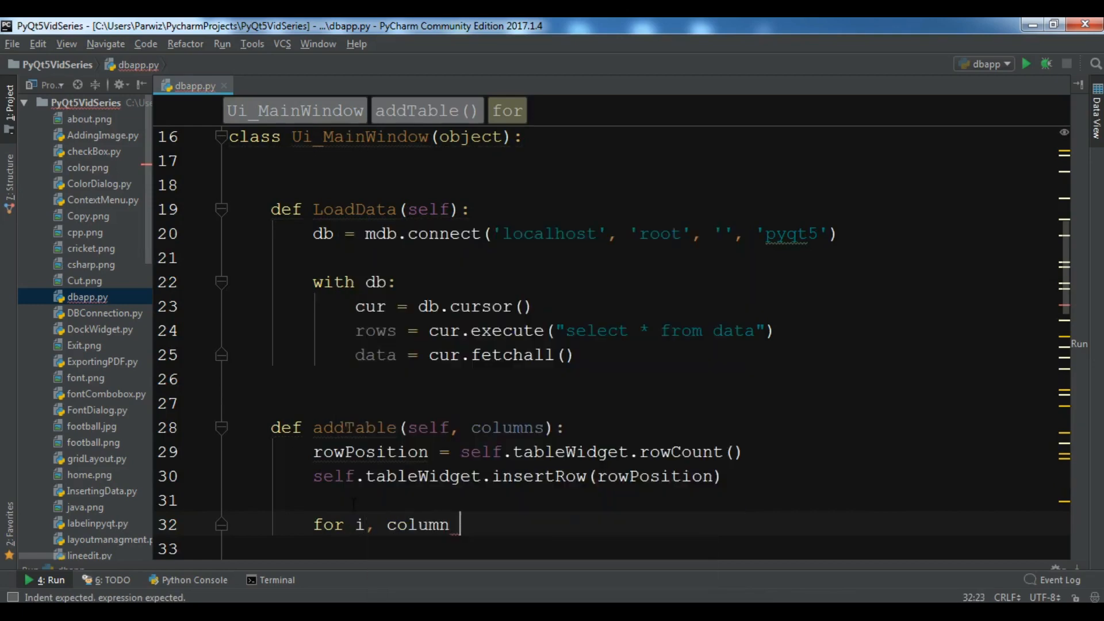
text(in)
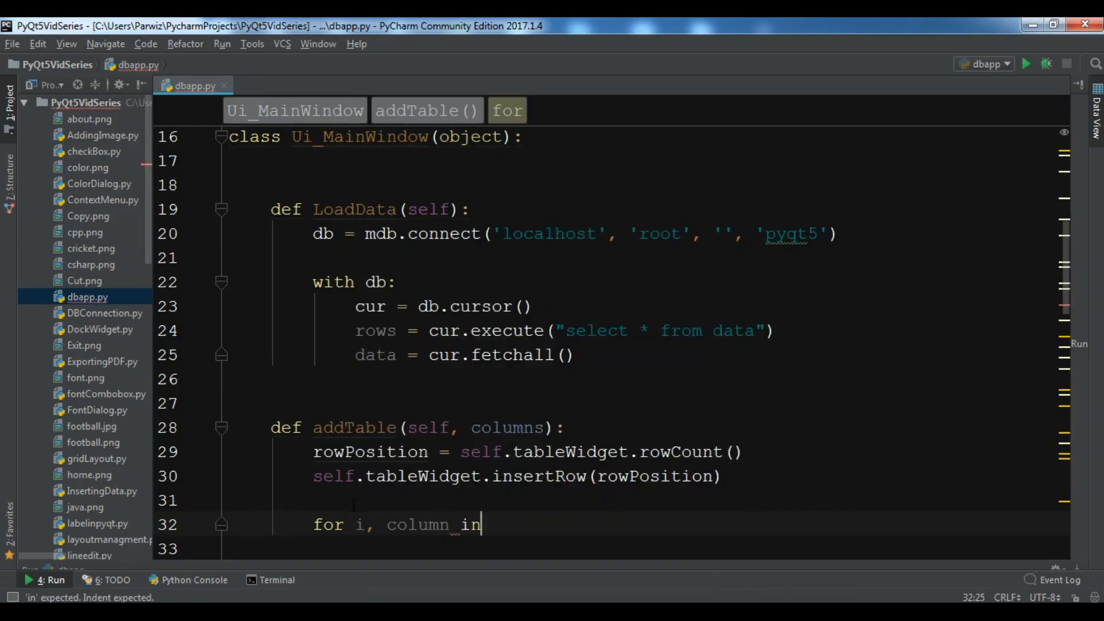
text(enumerate(columns):)
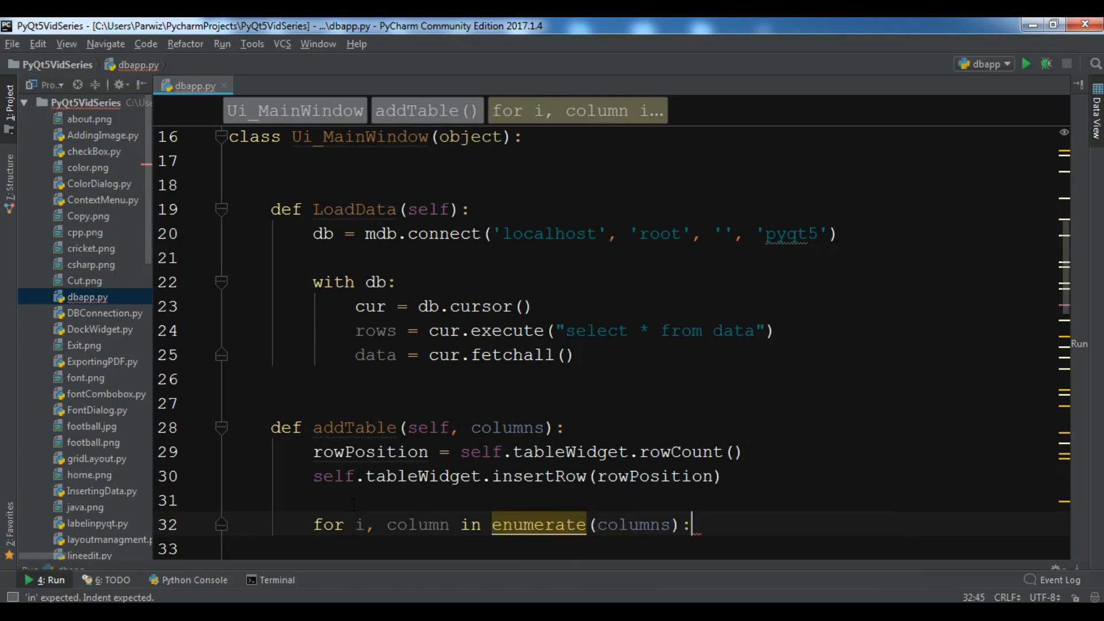
text(sel)
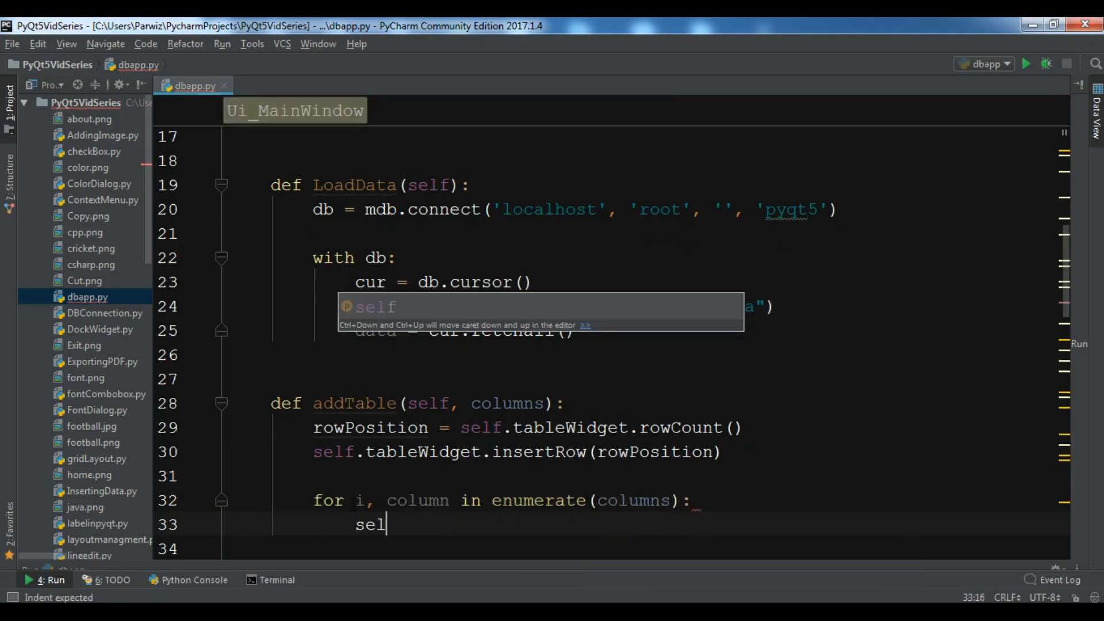
text(f.tba)
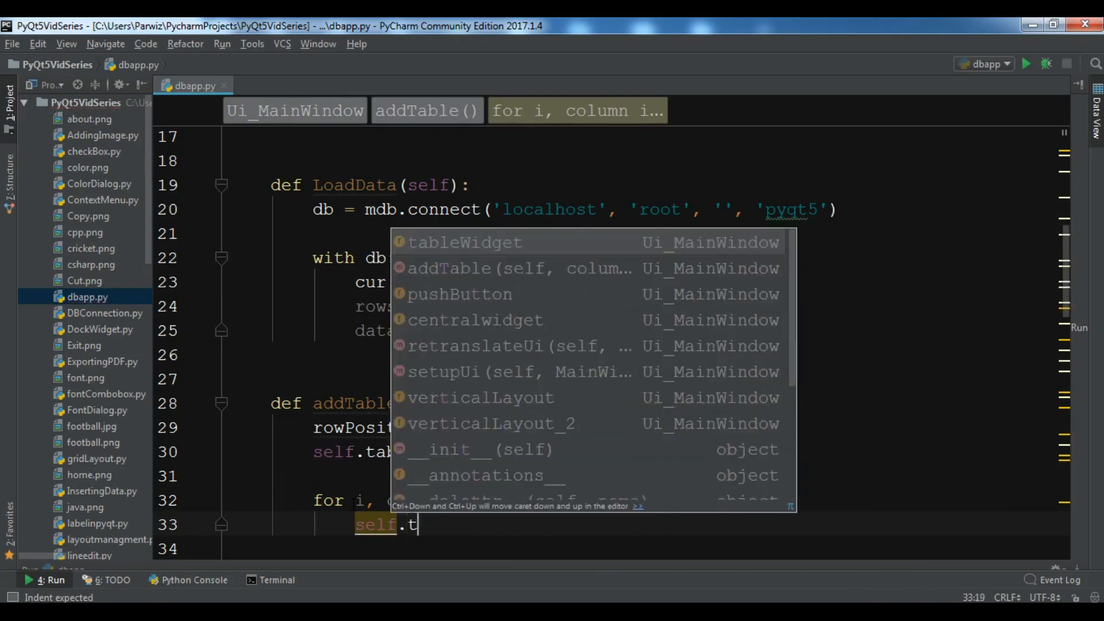
click(466, 241)
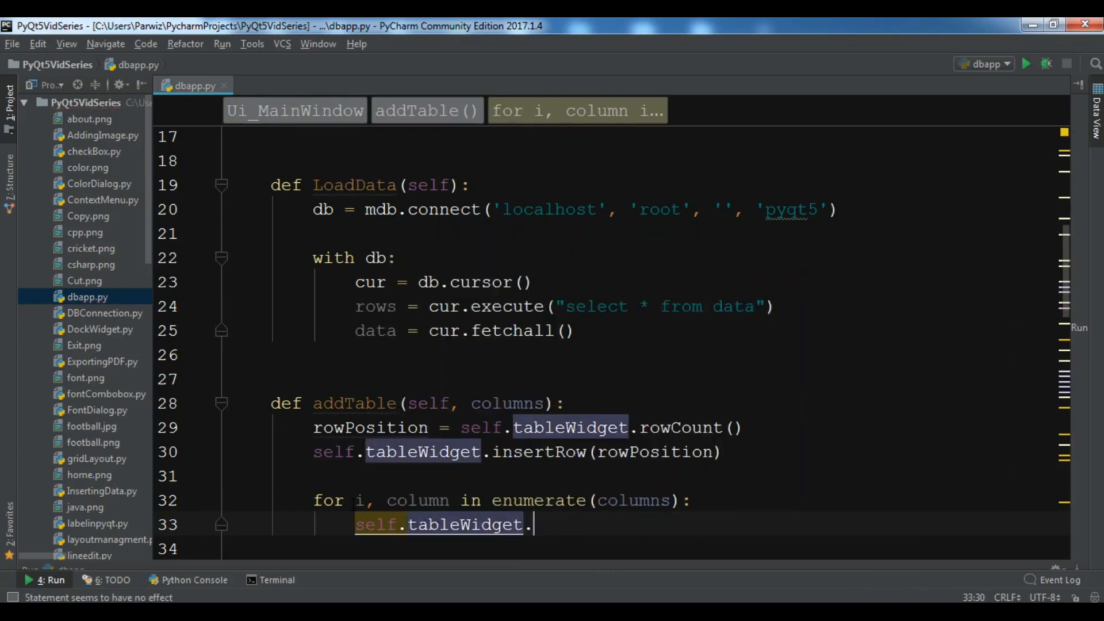
Set each cell at (rowPosition, i) to a QTableWidgetItem of str(column)
text(setITe)
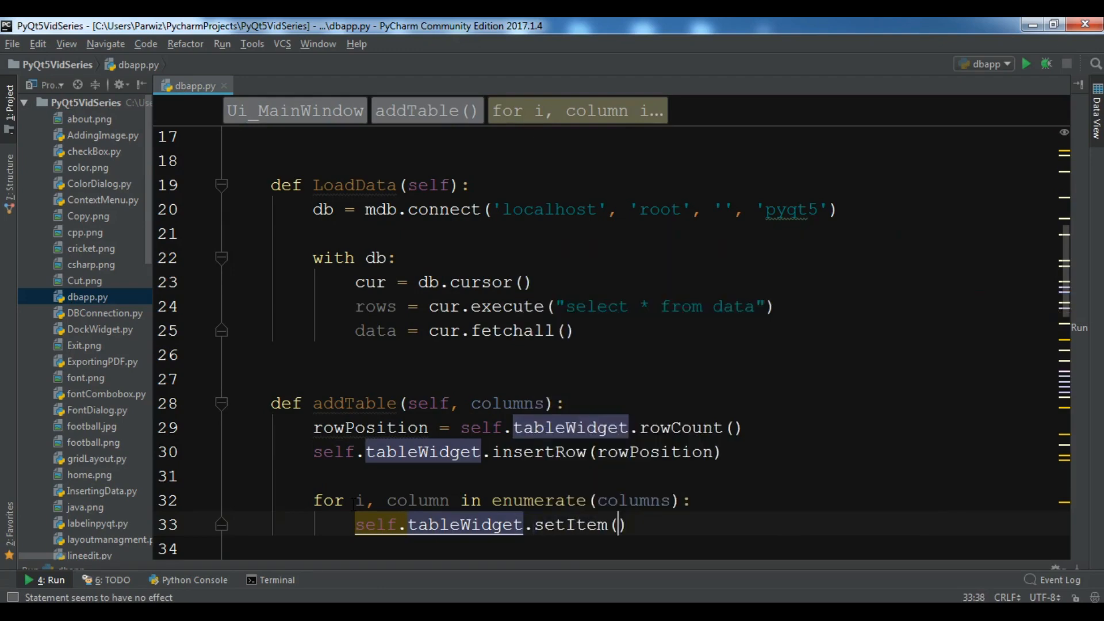
text(rowPosition)
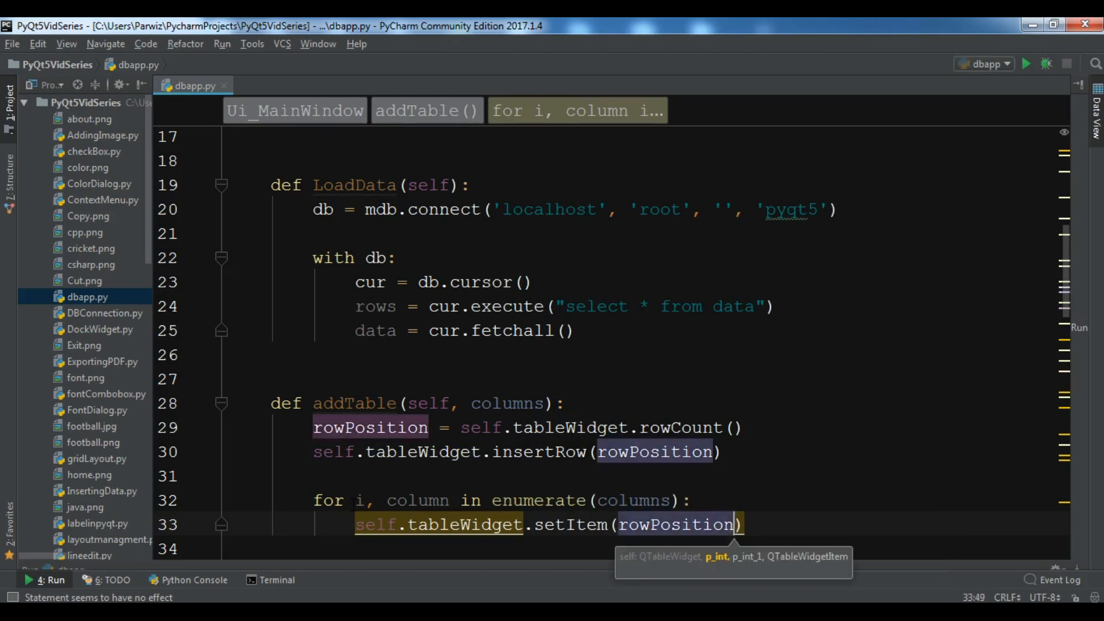
text(,)
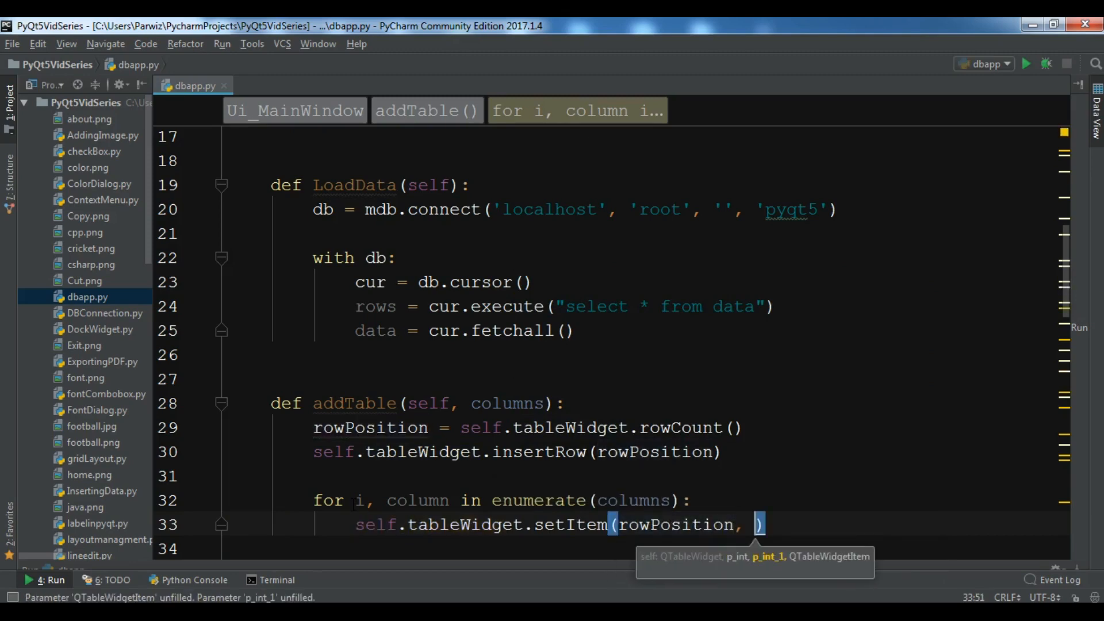
text(i)
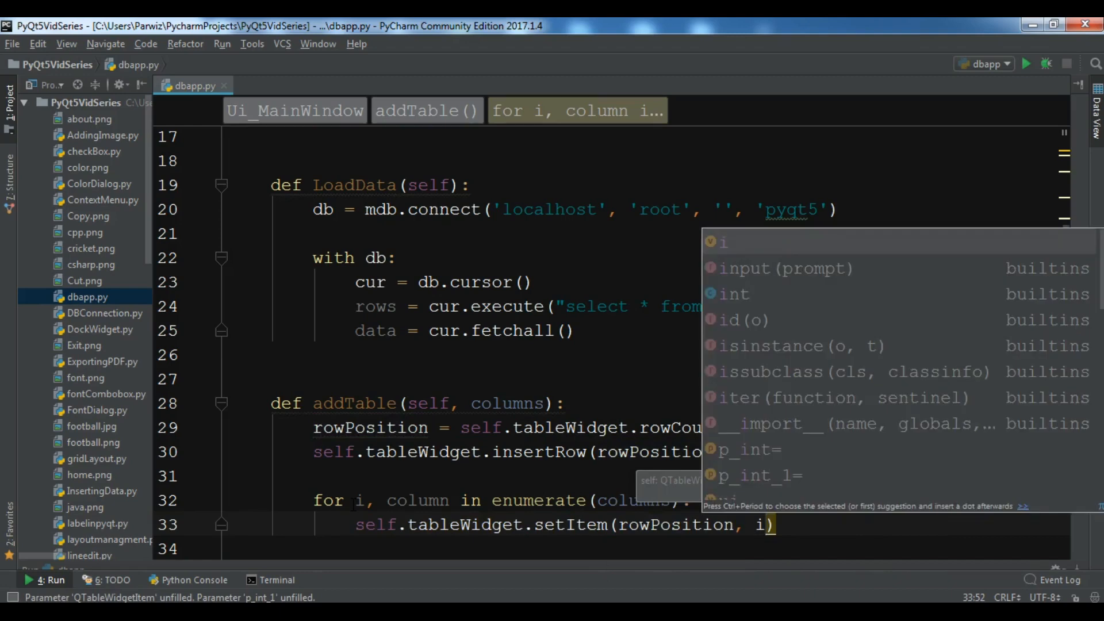
text(QtWidgets)
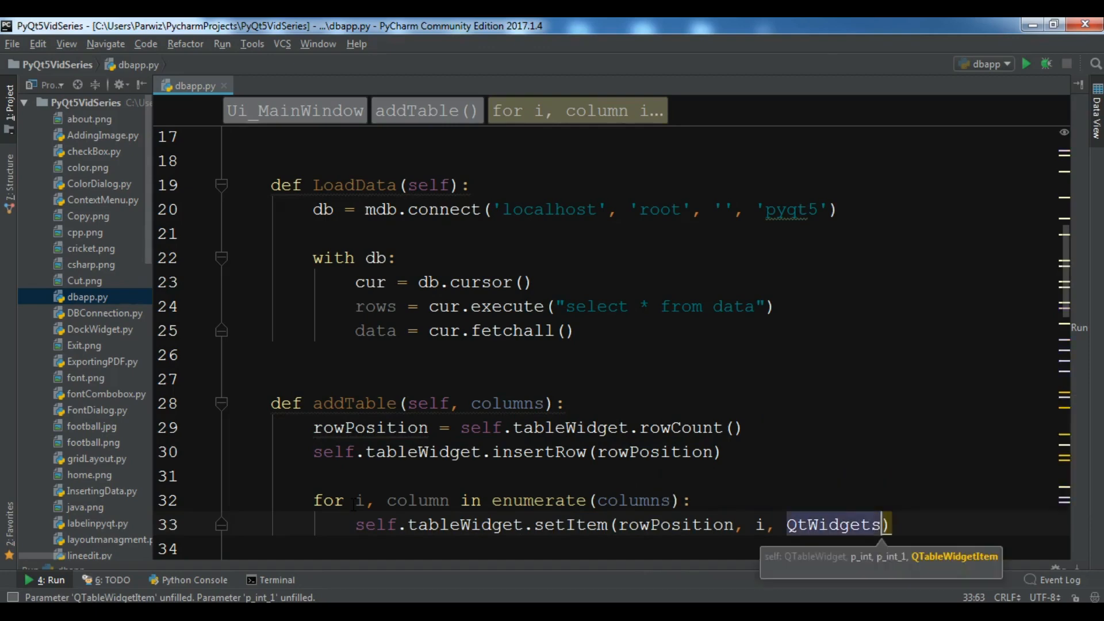
text(.QTableWidgetItem()
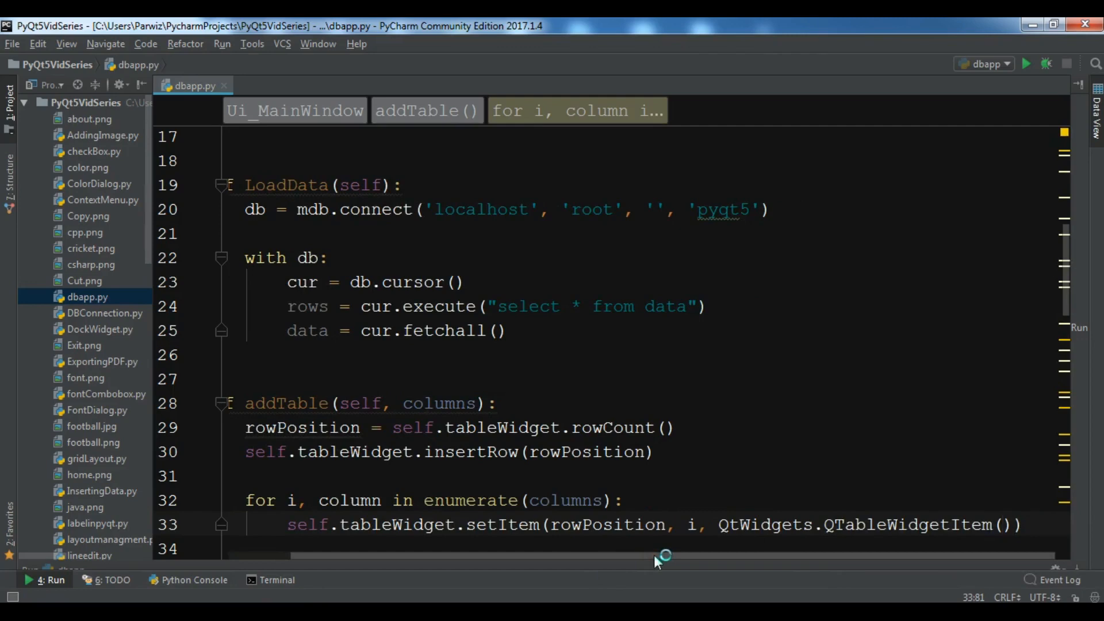
text(str)
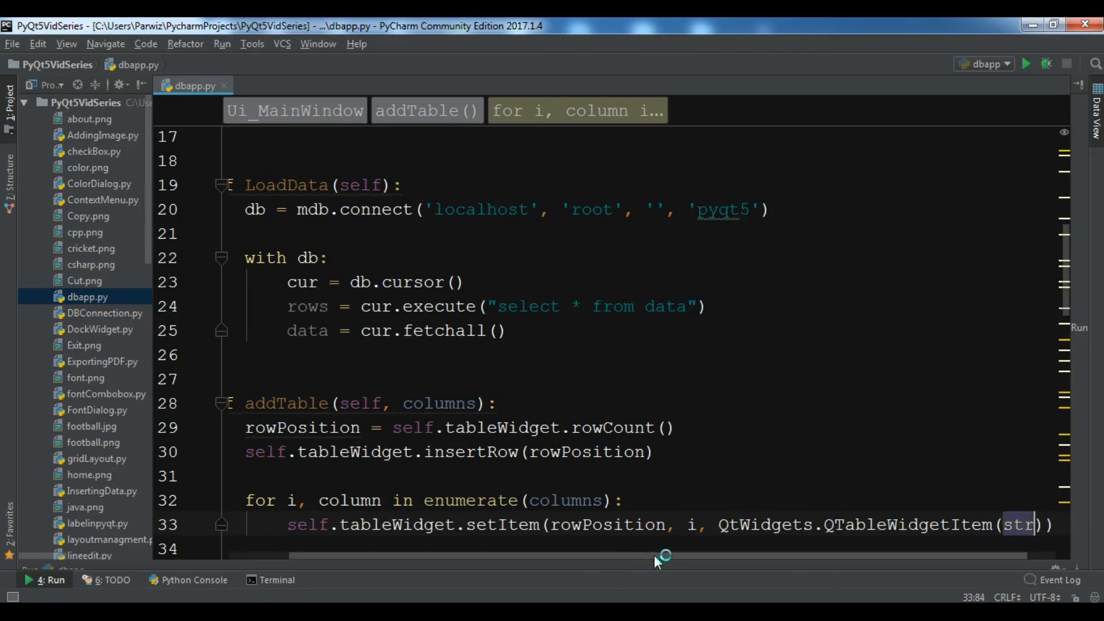
text(co)
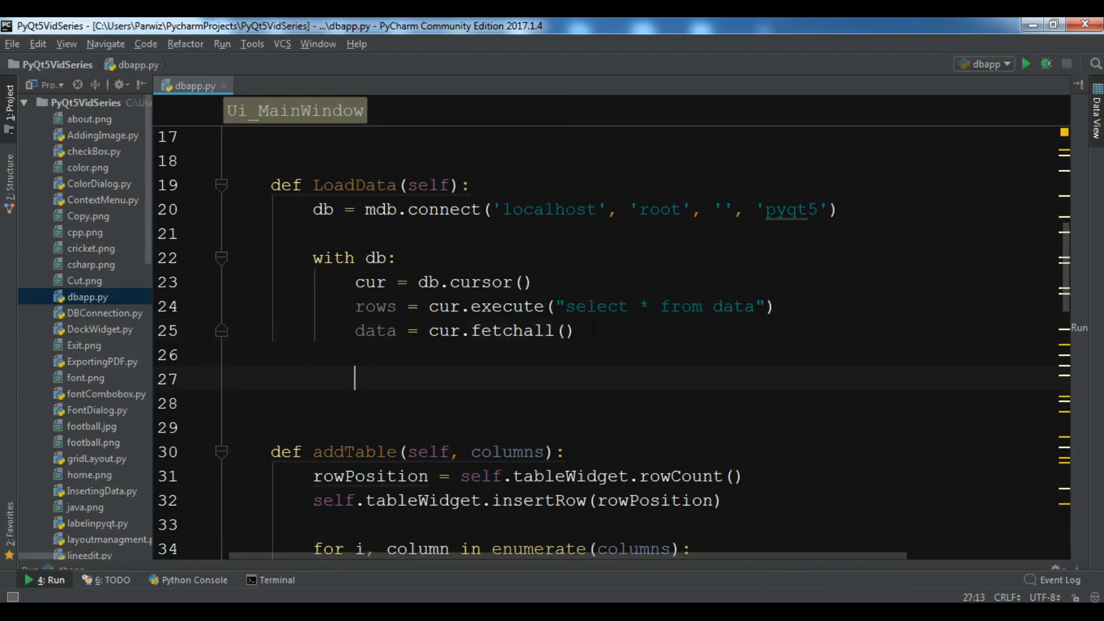
Start a for row in data: loop that adds each row to the table
text(for row in)
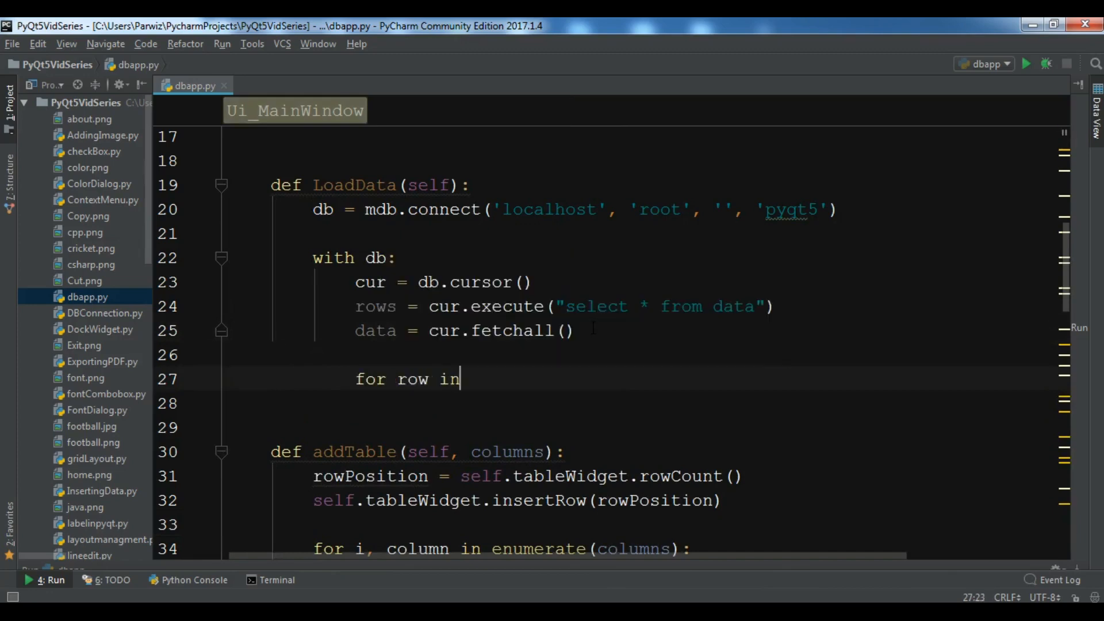
text(data:)
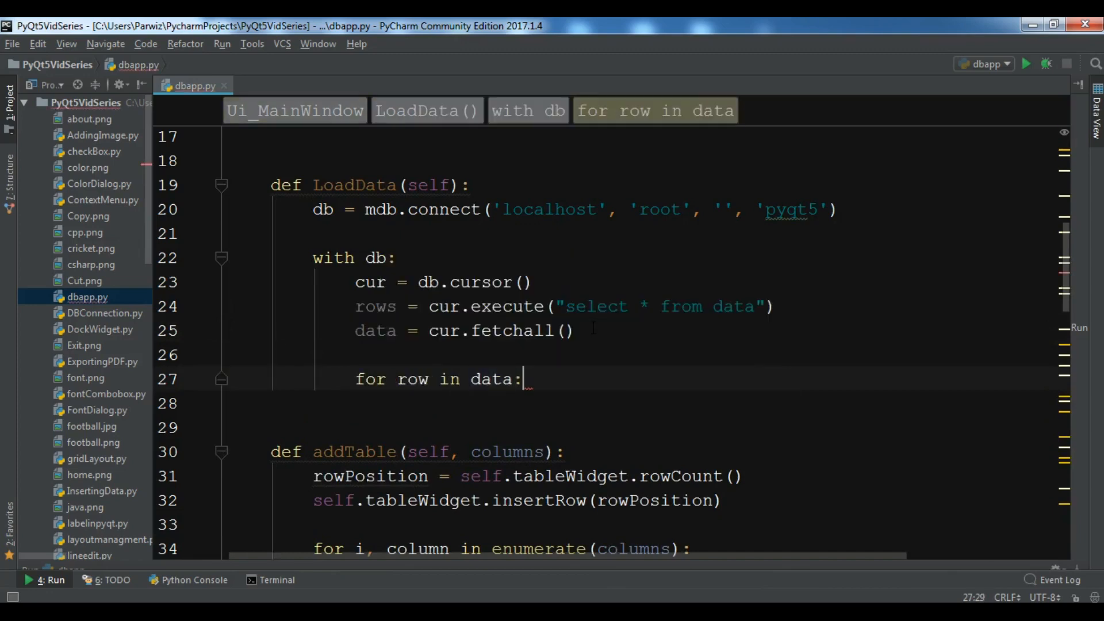
text(self.t)
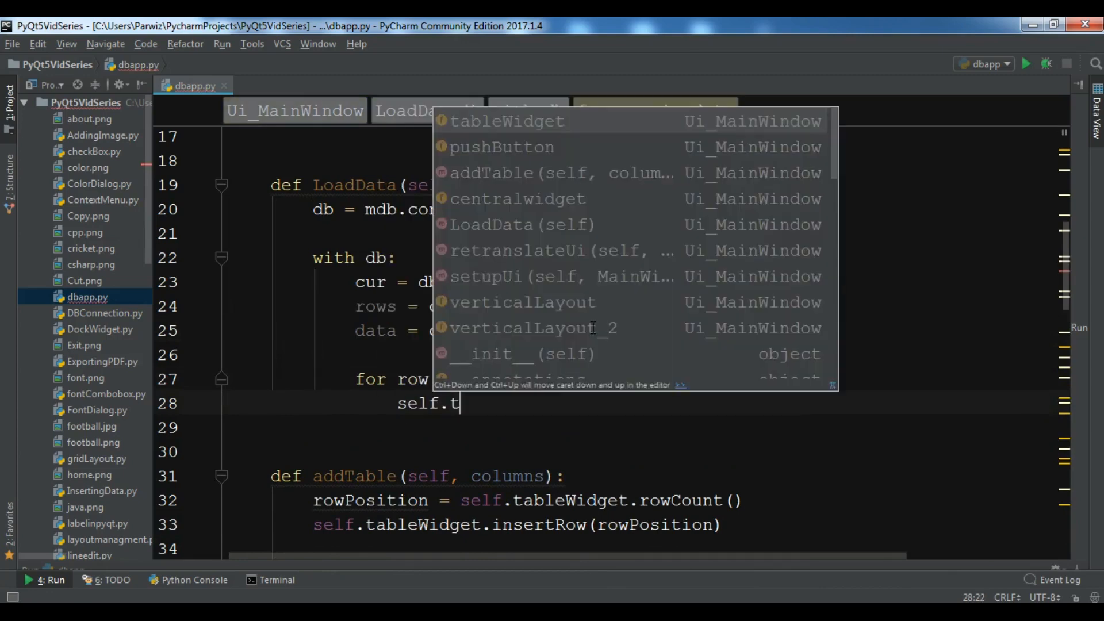
text(ableWidget.)
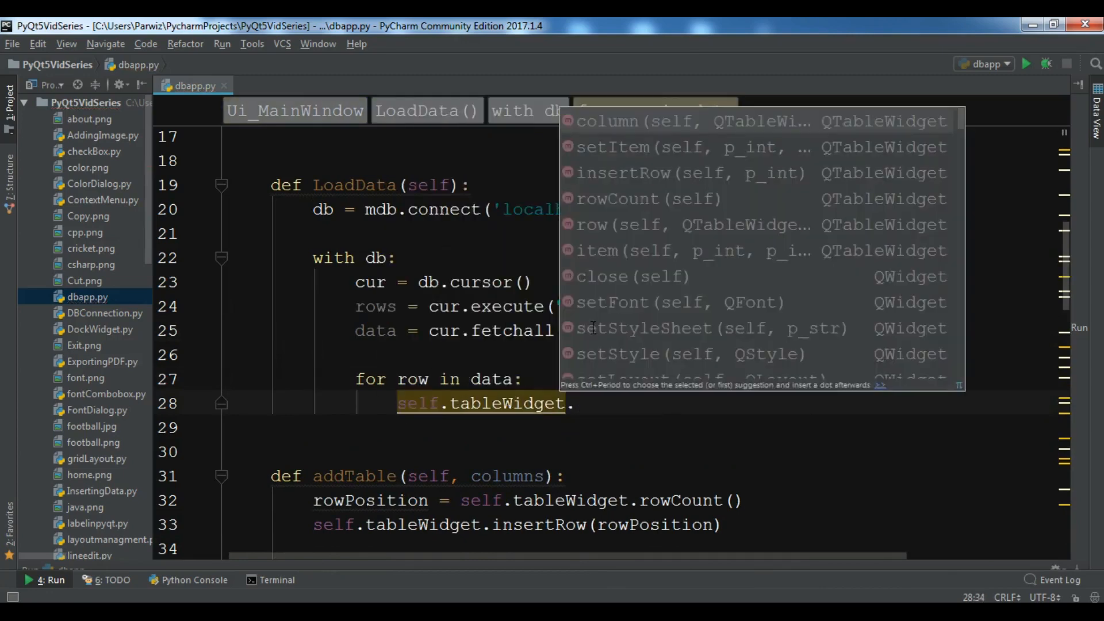
text(add)
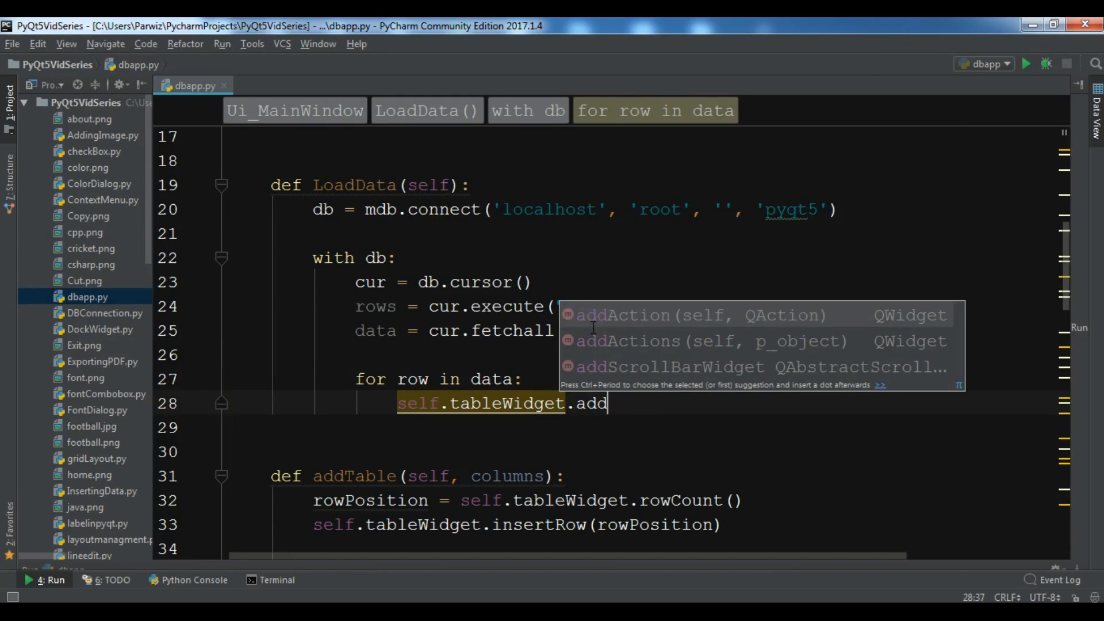
text(T)
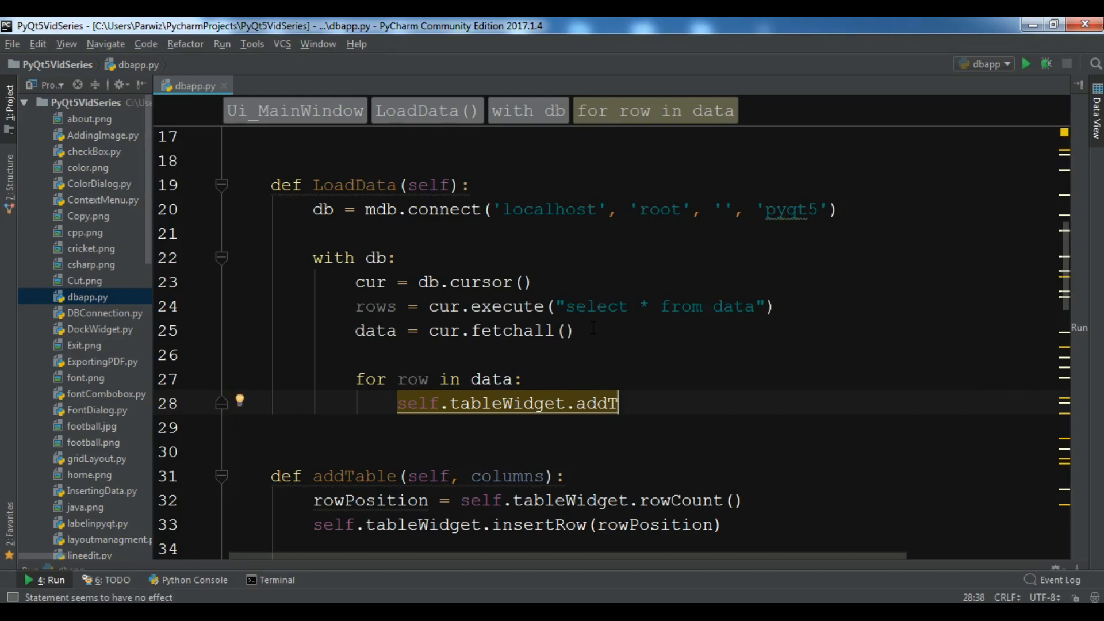
scroll(down, 3)
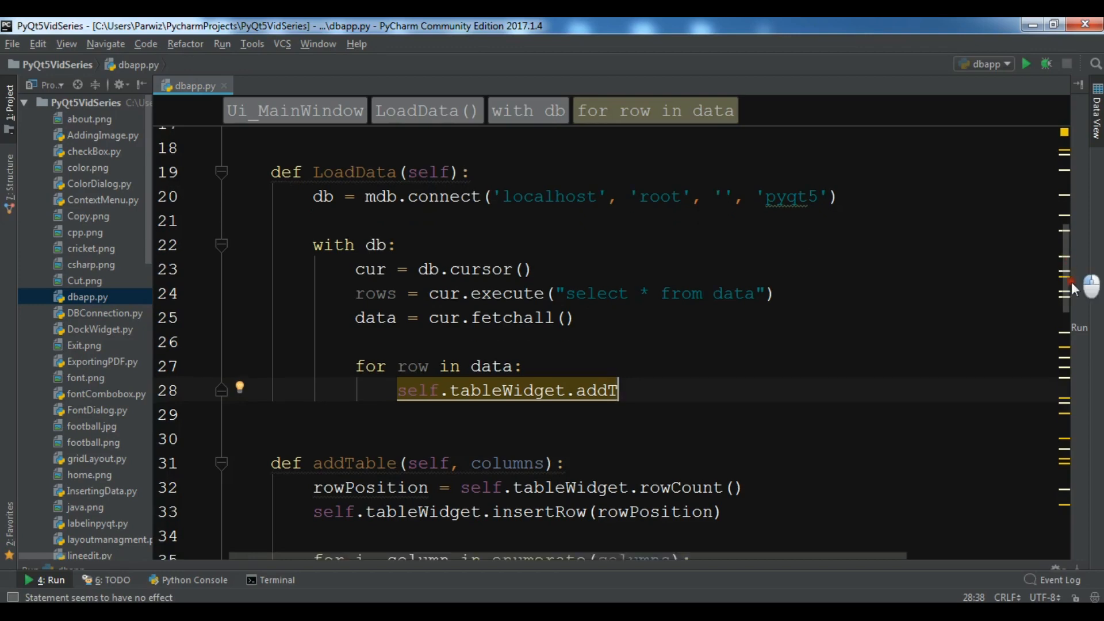
scroll(down, 3)
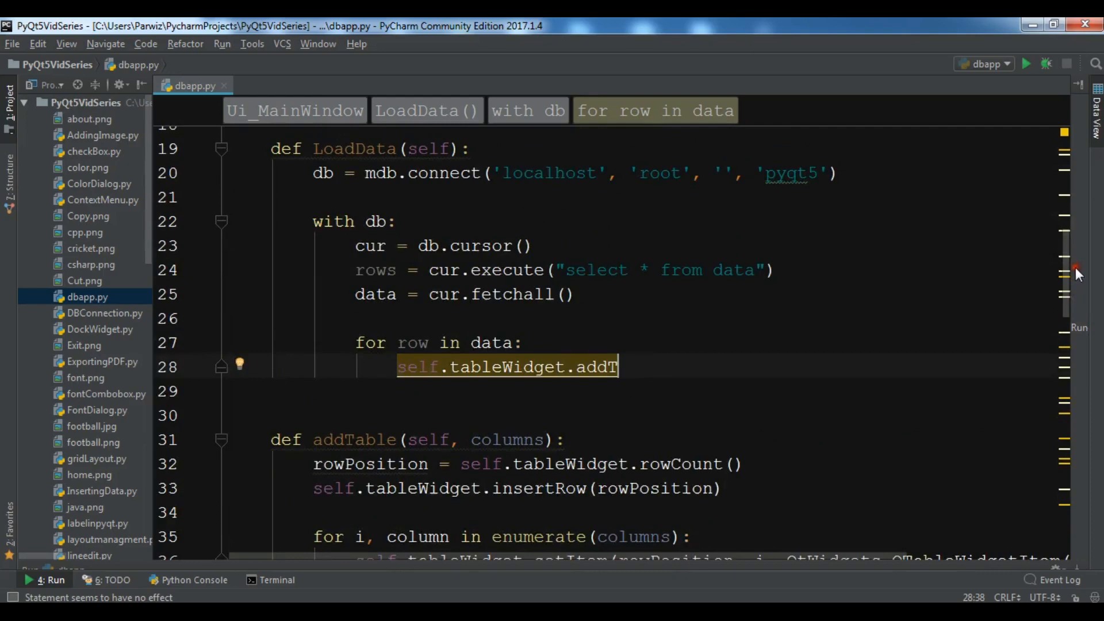
Fix the call to self.addTable(MyConverter(row)) and add cur.close() after the loop
double_click(354, 440)
text(self.addTable()
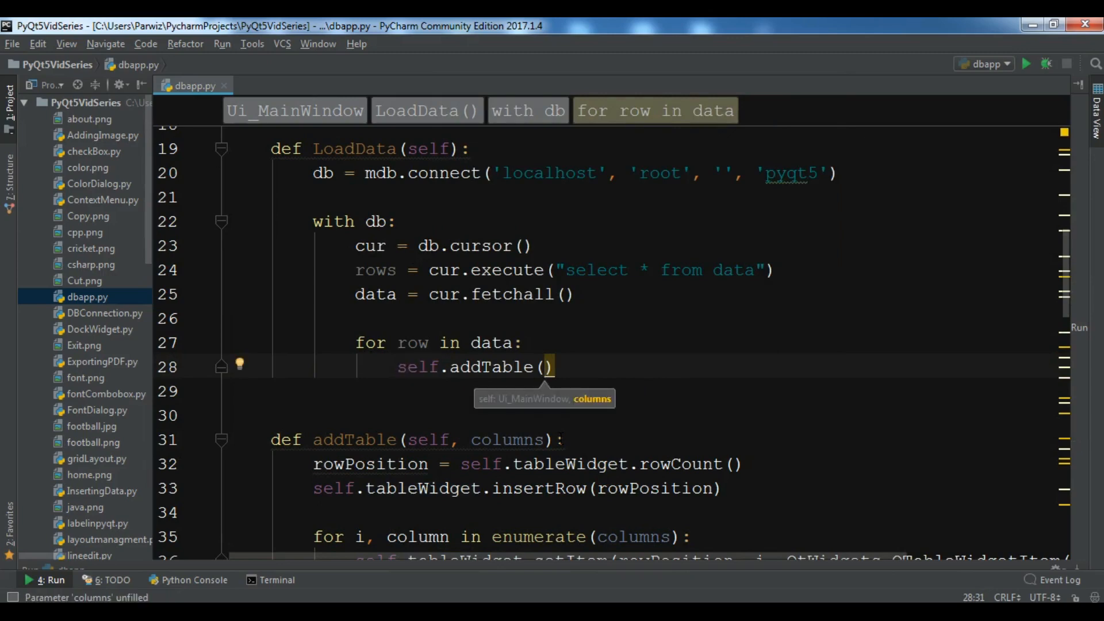
text(MyConverter())
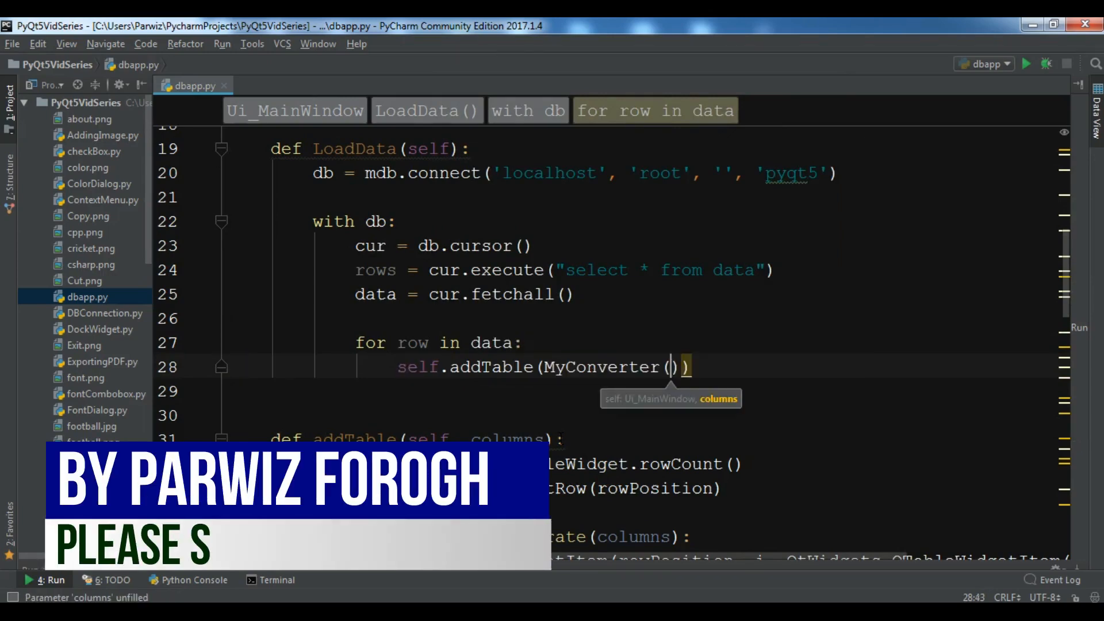
text(row)
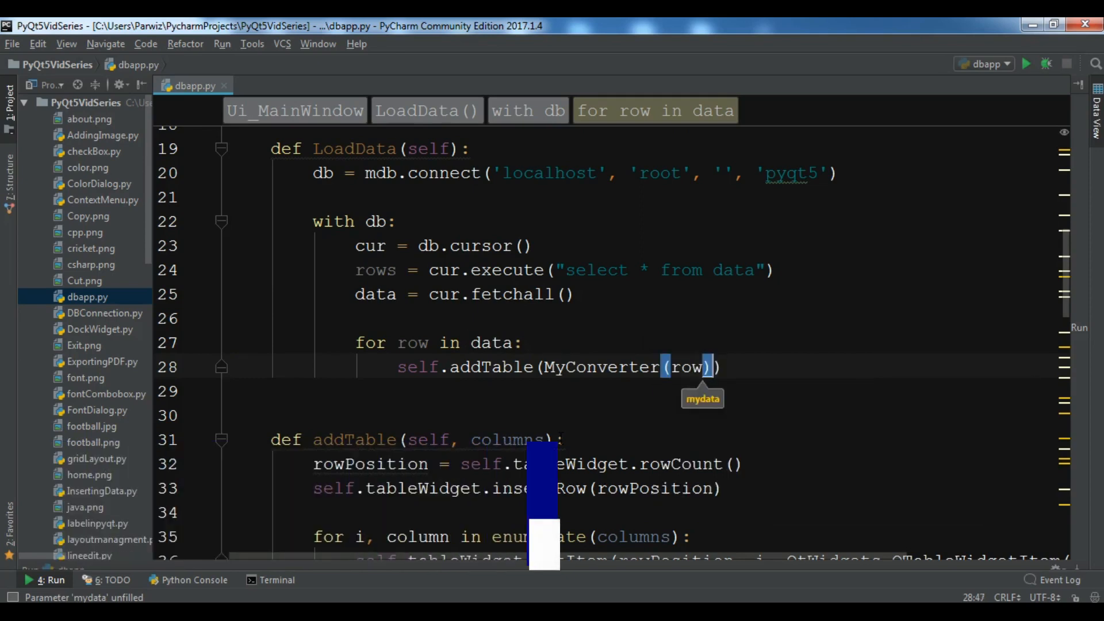
key(enter)
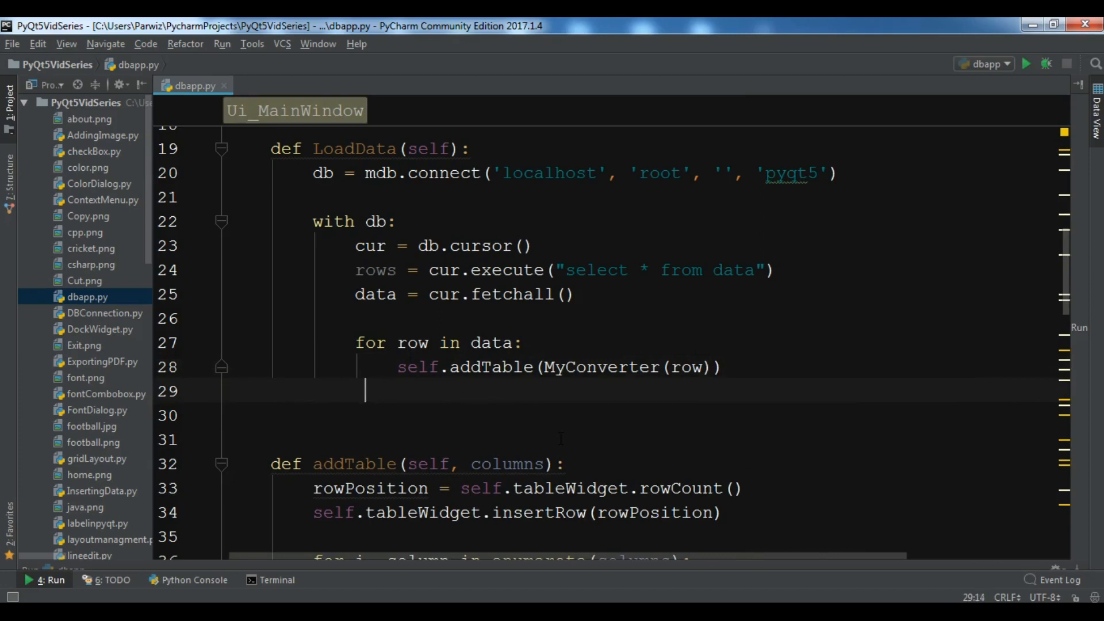
text(cur.close)
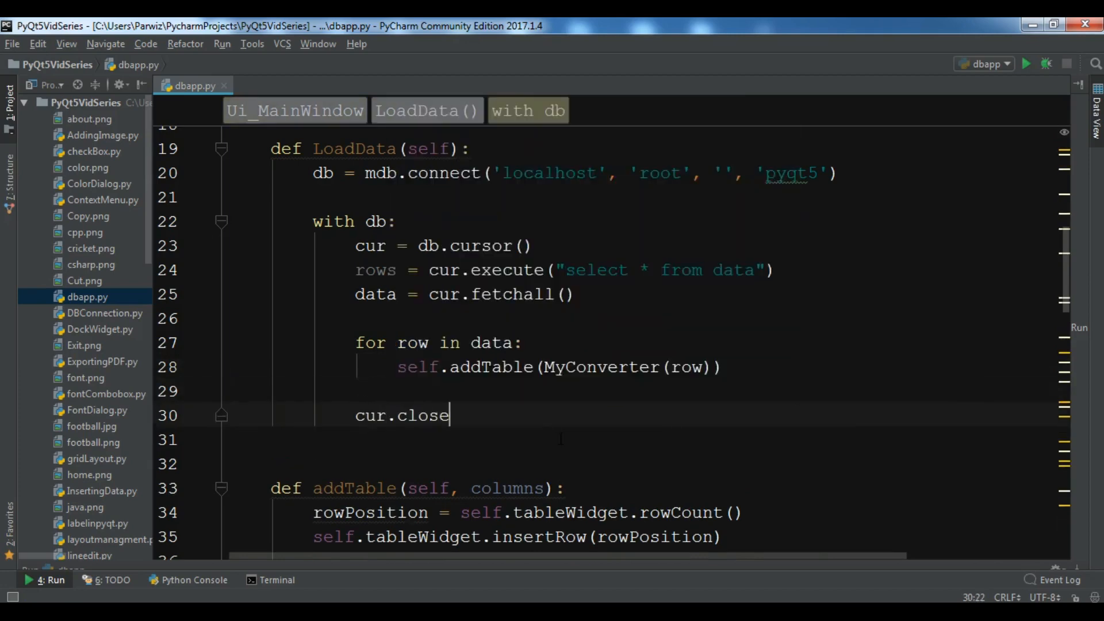
text(()
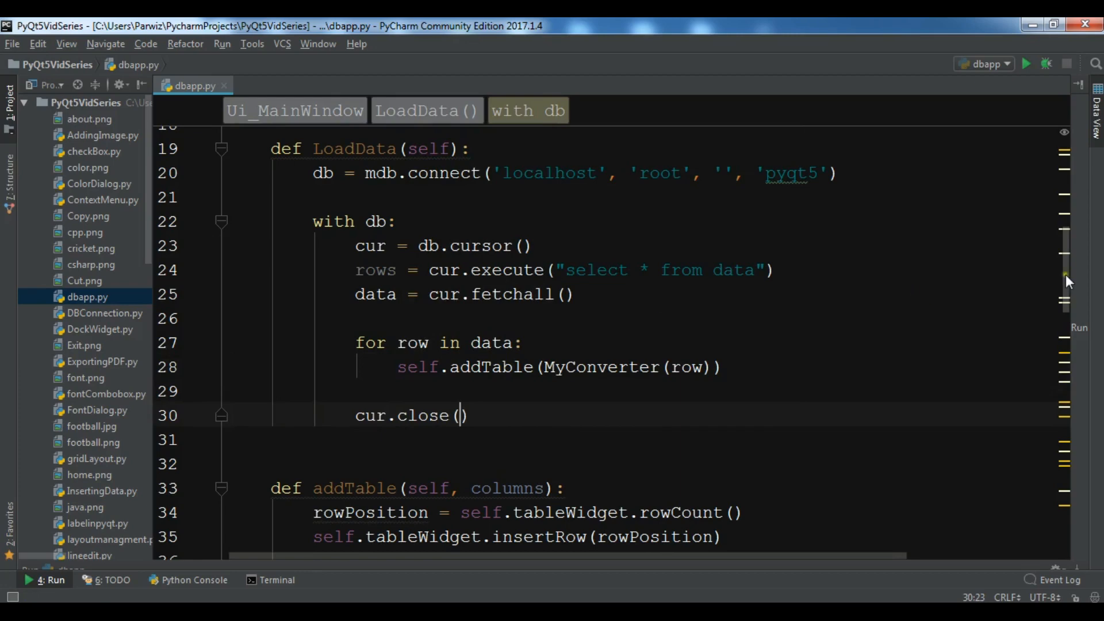
scroll(down, 3)
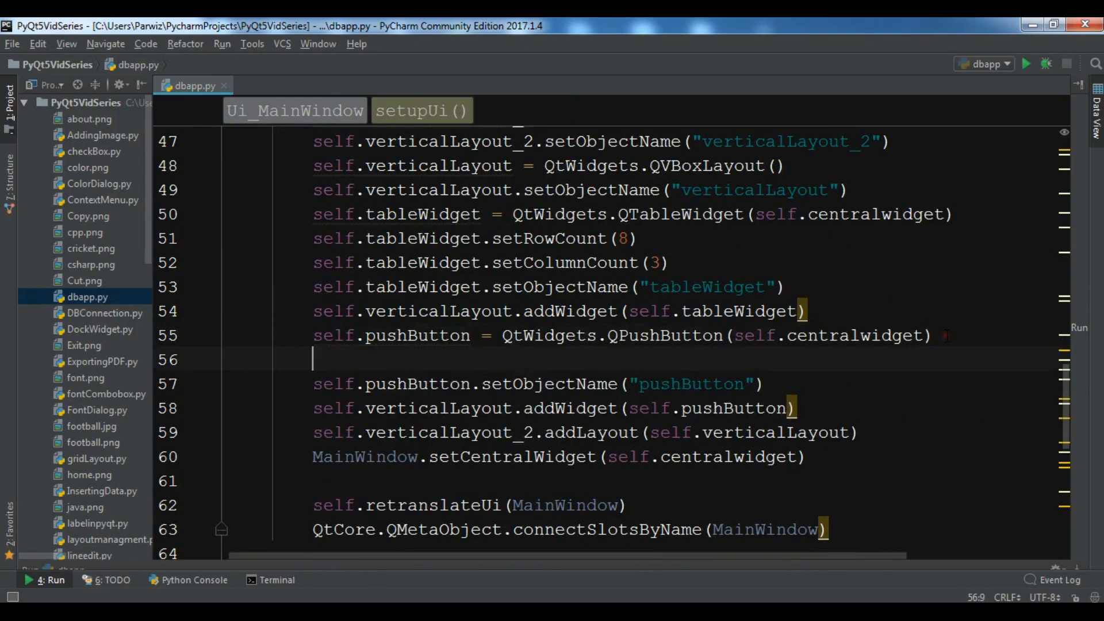
Add self.pushButton.clicked.connect(self.LoadData) in setupUi
text(self)
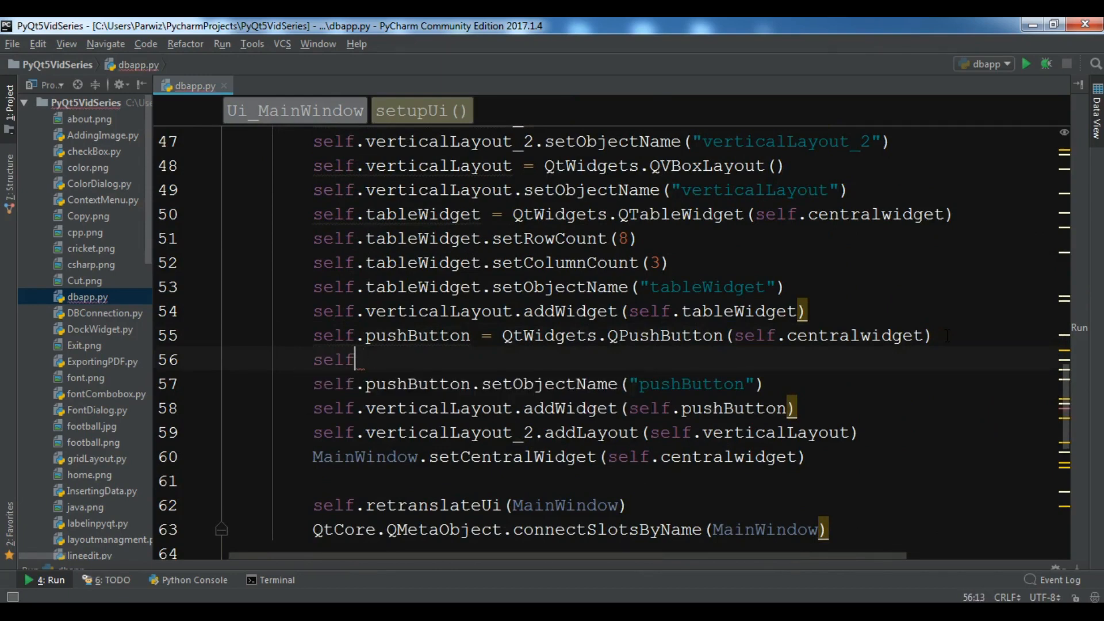
text(.pushButton.)
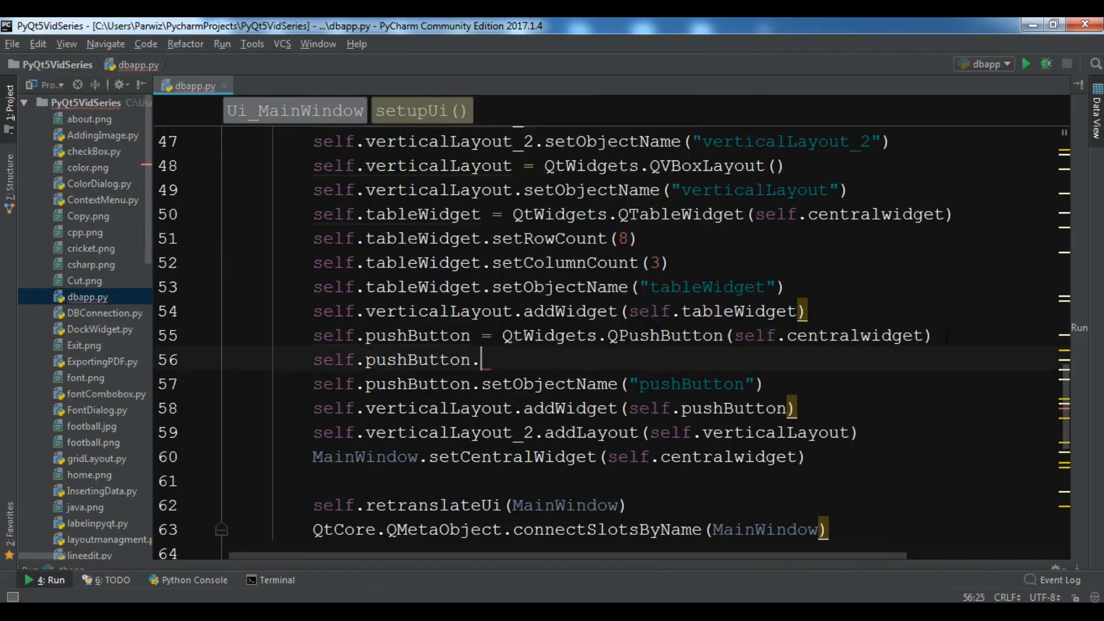
text(clicked.co)
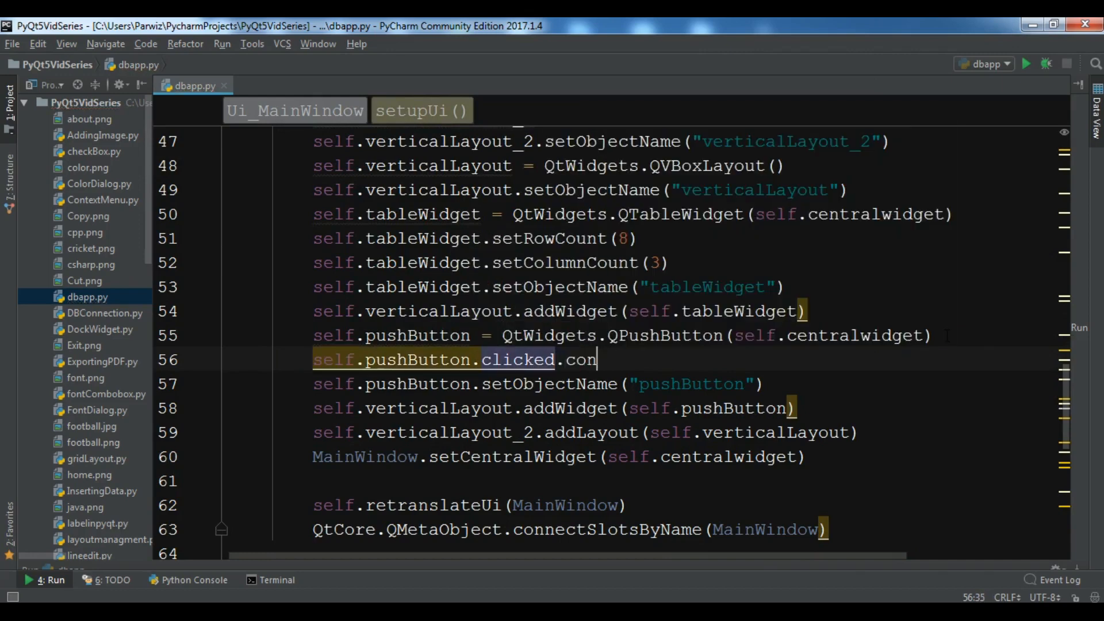
text(nect)
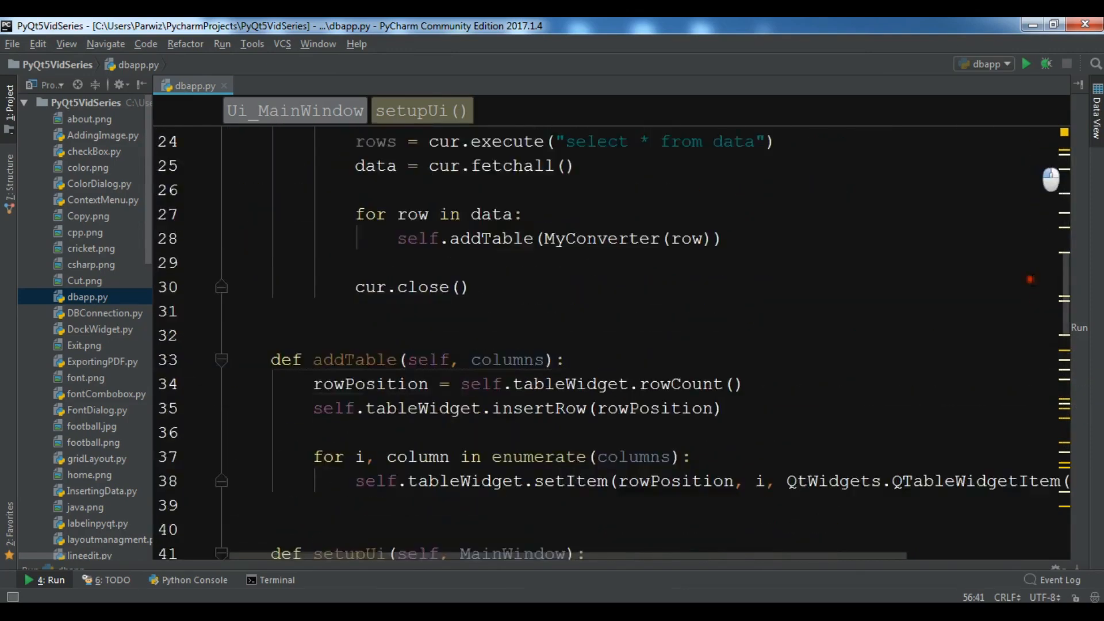
scroll(down, 3)
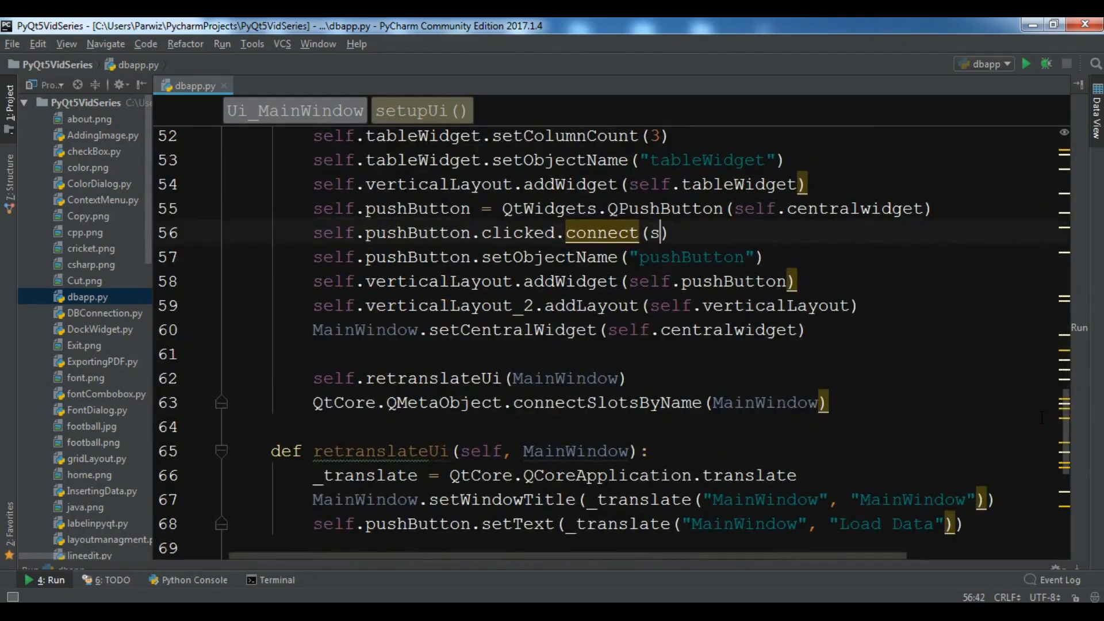
text(elf.)
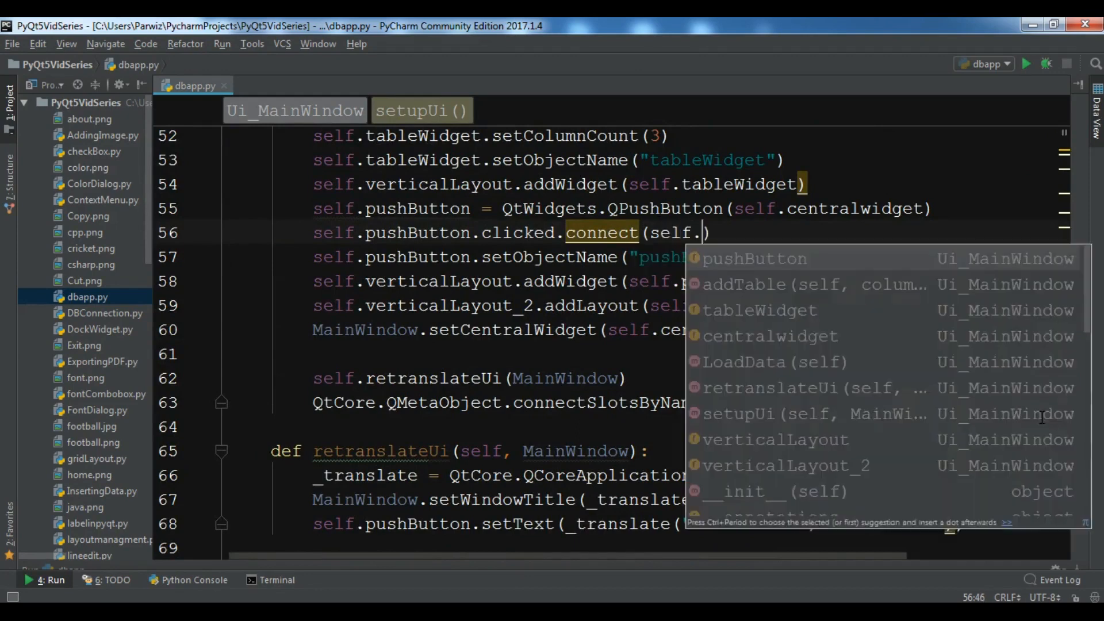
key(Escape)
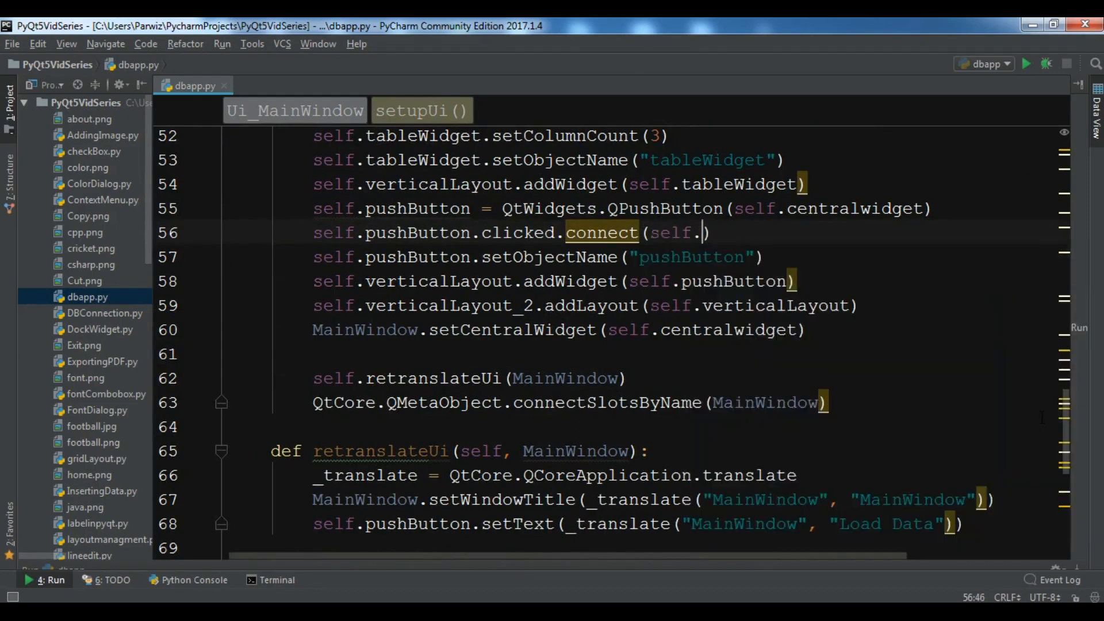
text(LoadData())
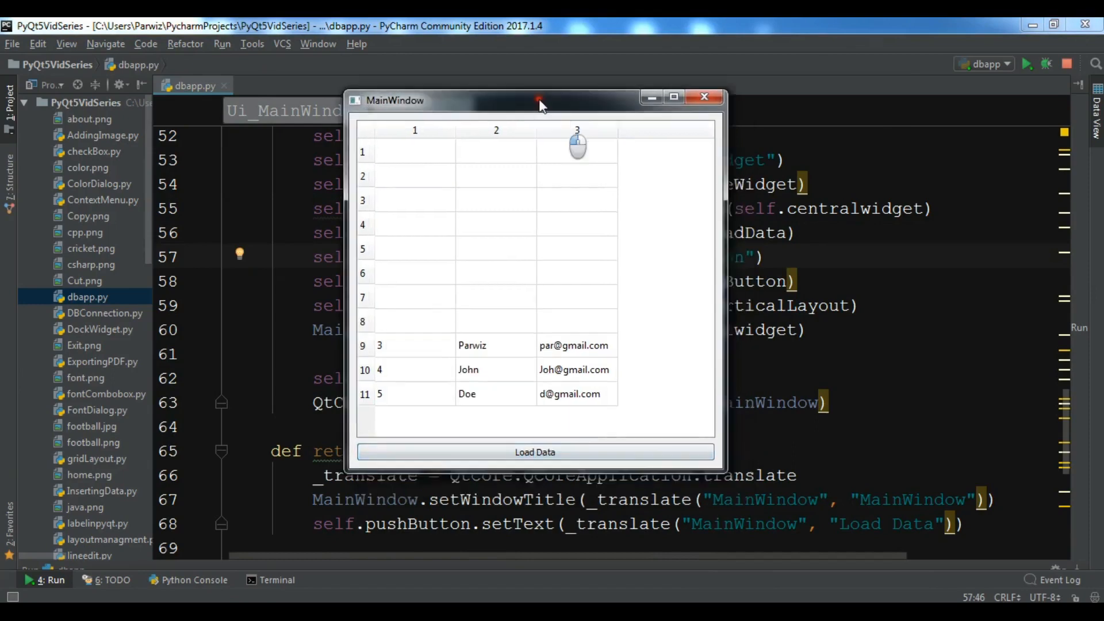
Drag the running dbapp window up and to the left
drag(542, 100, 499, 51)
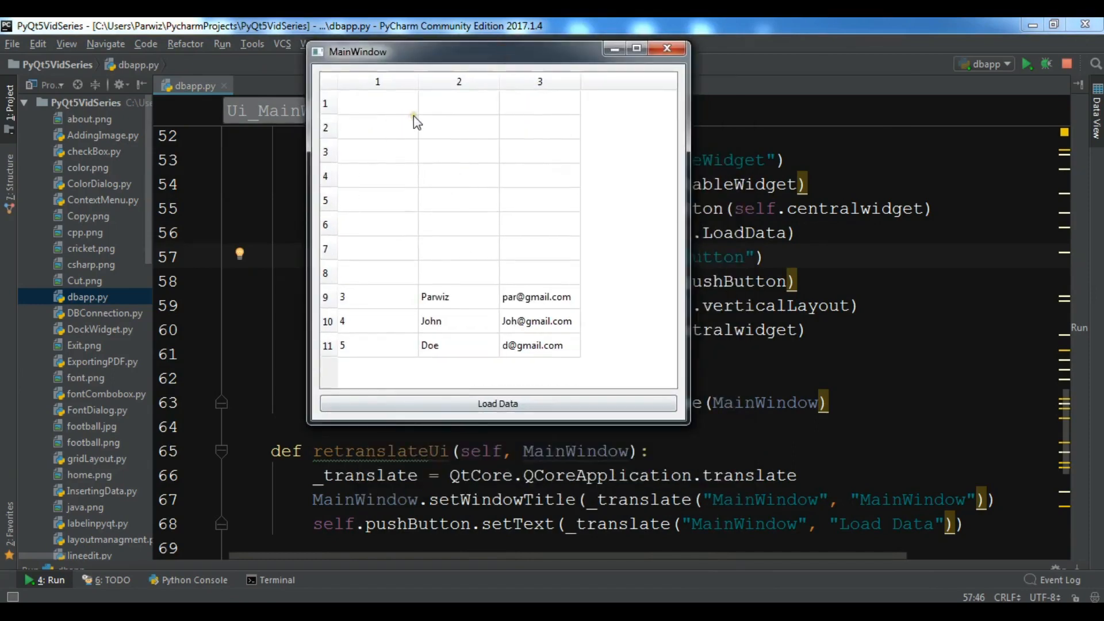
mouse_move(364, 150)
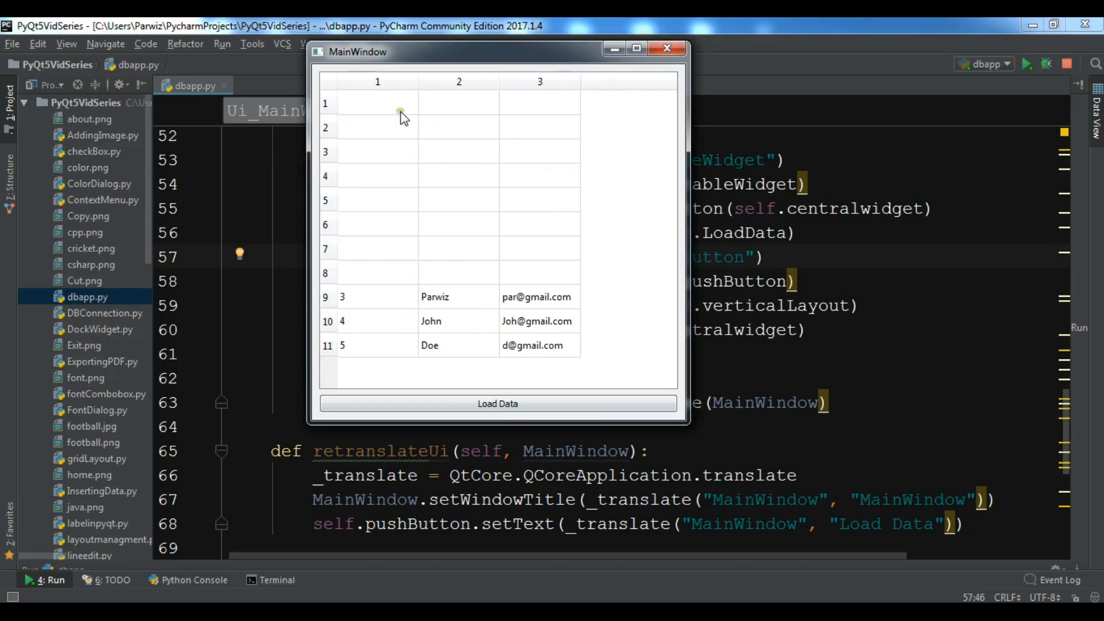
drag(395, 51, 370, 51)
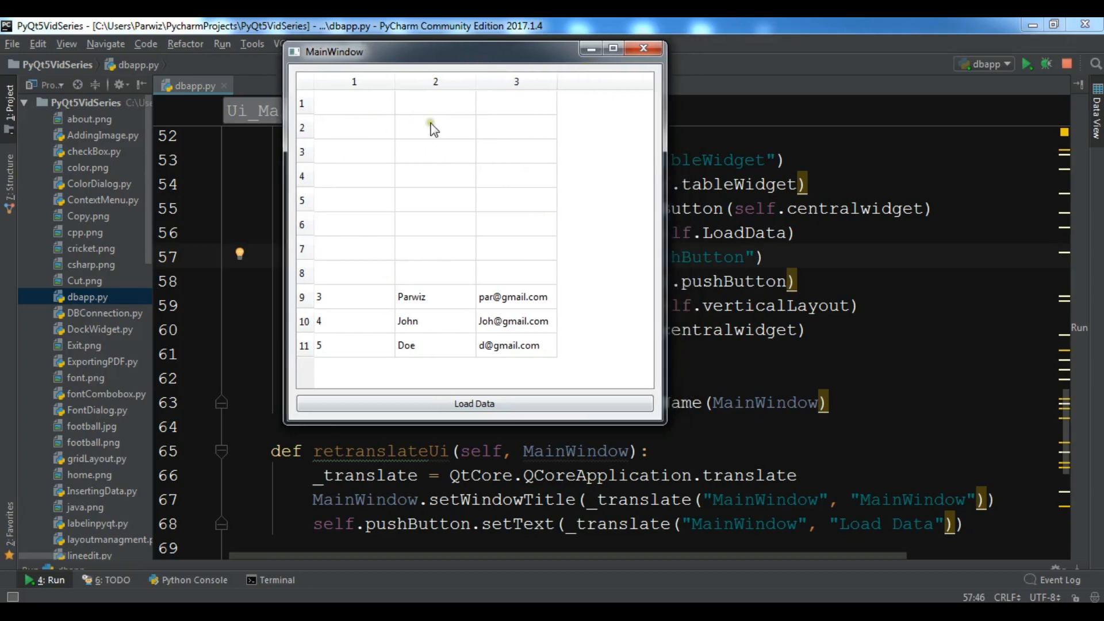